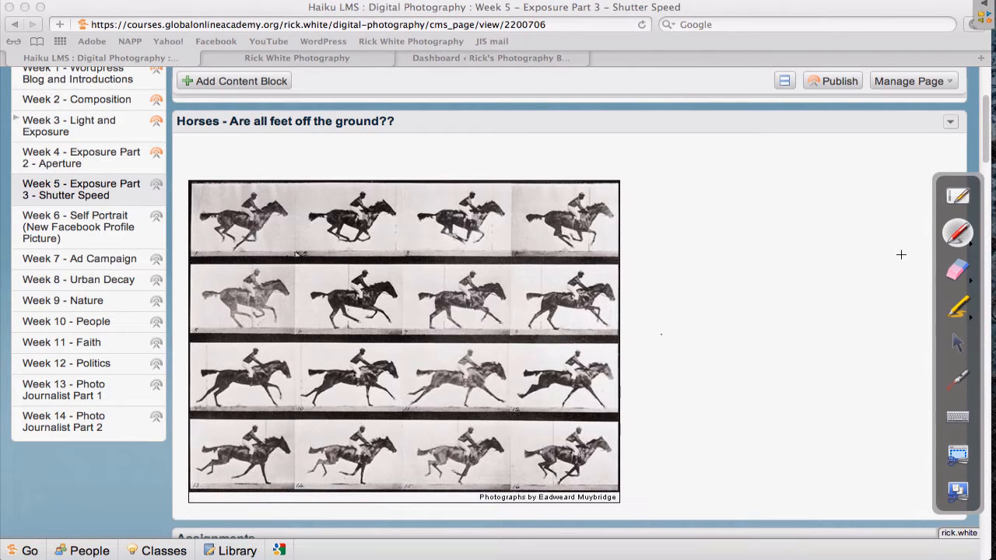
{"action": "mouse_move", "coordinate": [13, 118]}
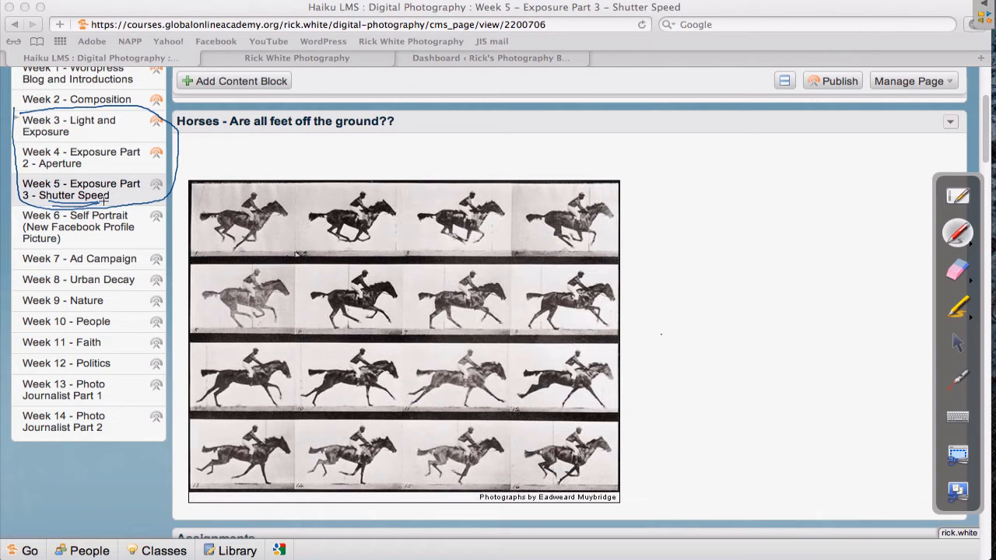
{"action": "mouse_move", "coordinate": [103, 168]}
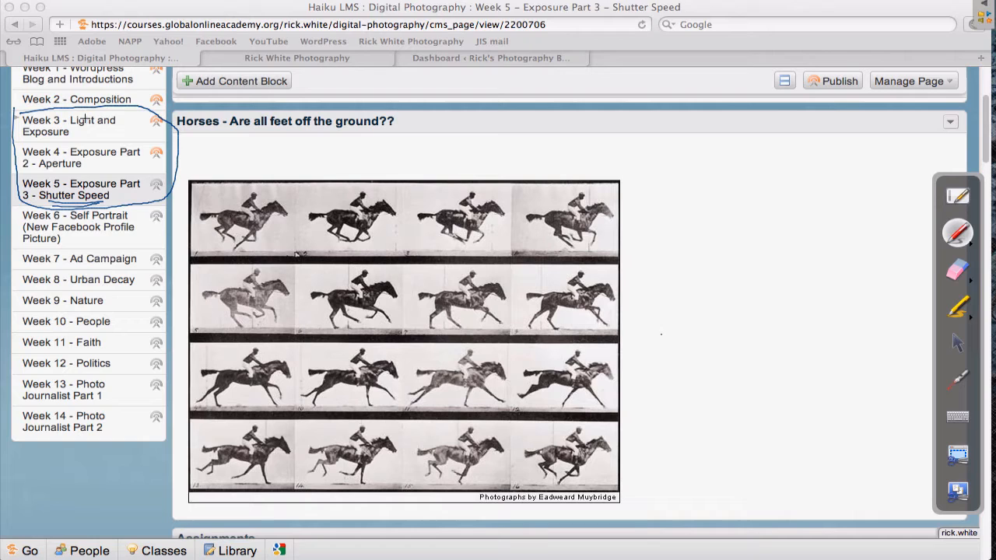
{"action": "mouse_move", "coordinate": [224, 180]}
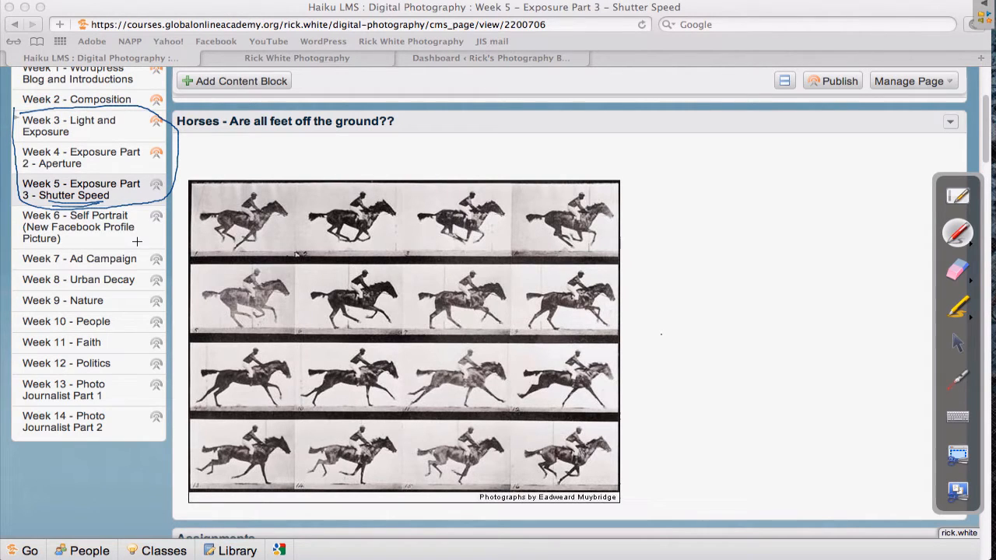
{"action": "mouse_move", "coordinate": [594, 280]}
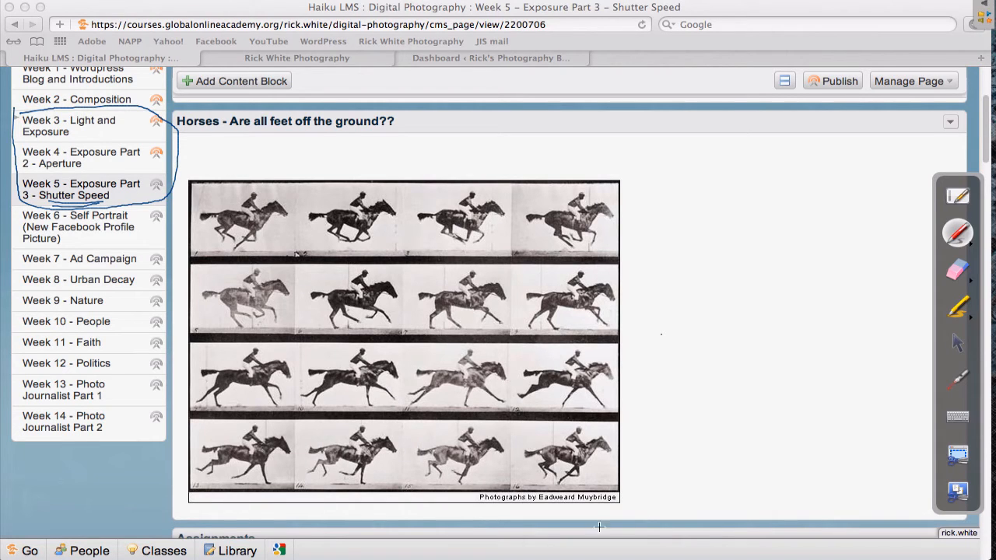
{"action": "mouse_move", "coordinate": [968, 249]}
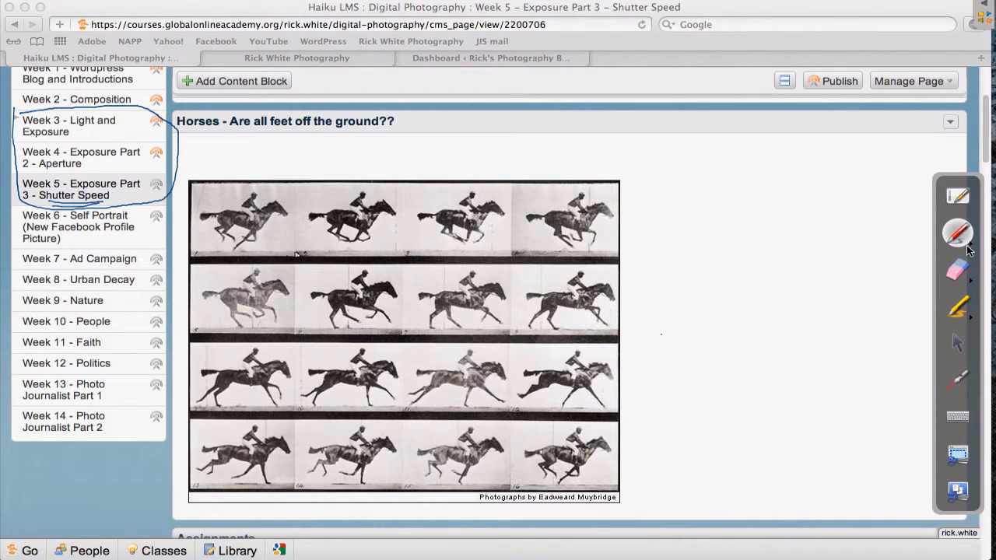
{"action": "mouse_move", "coordinate": [324, 383]}
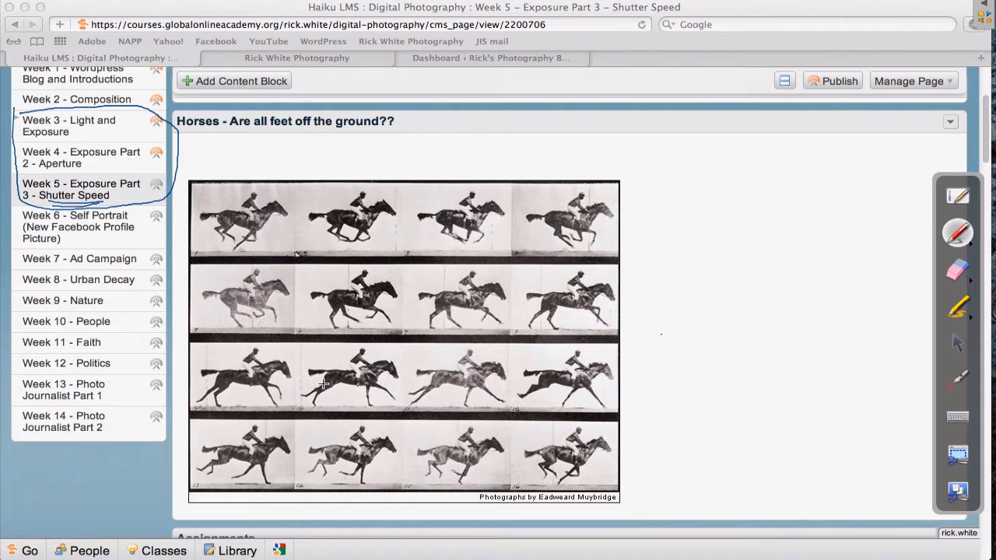
{"action": "mouse_move", "coordinate": [619, 206]}
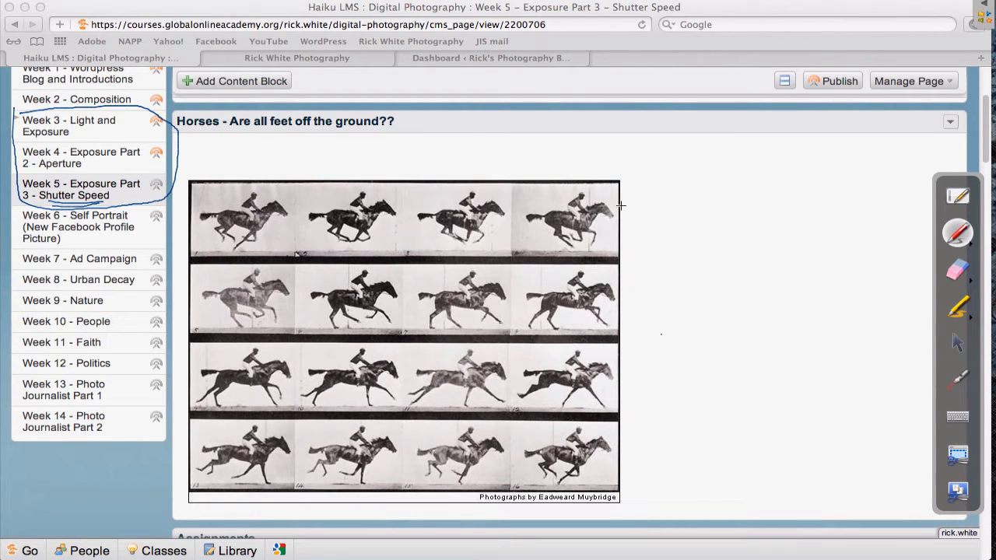
{"action": "mouse_move", "coordinate": [641, 246]}
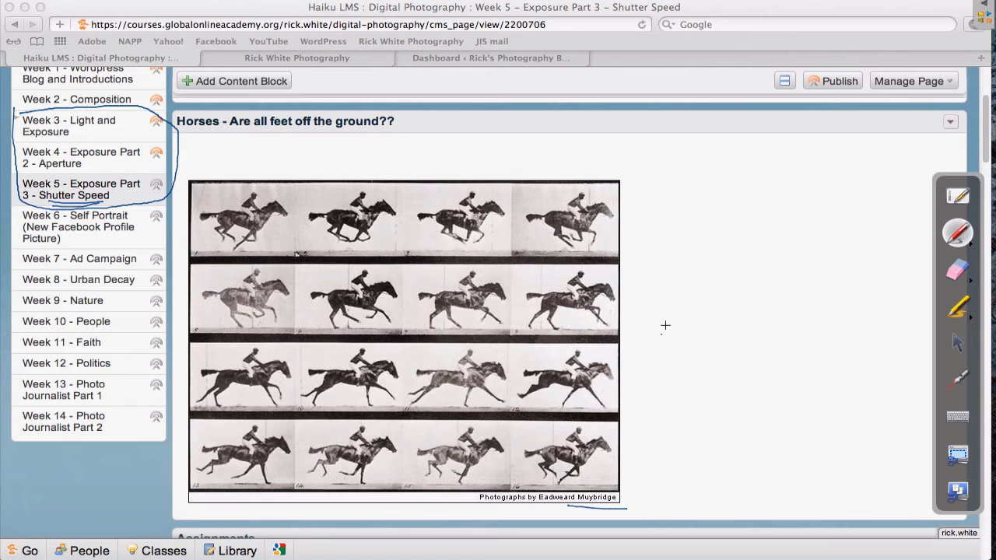
{"action": "mouse_move", "coordinate": [665, 350]}
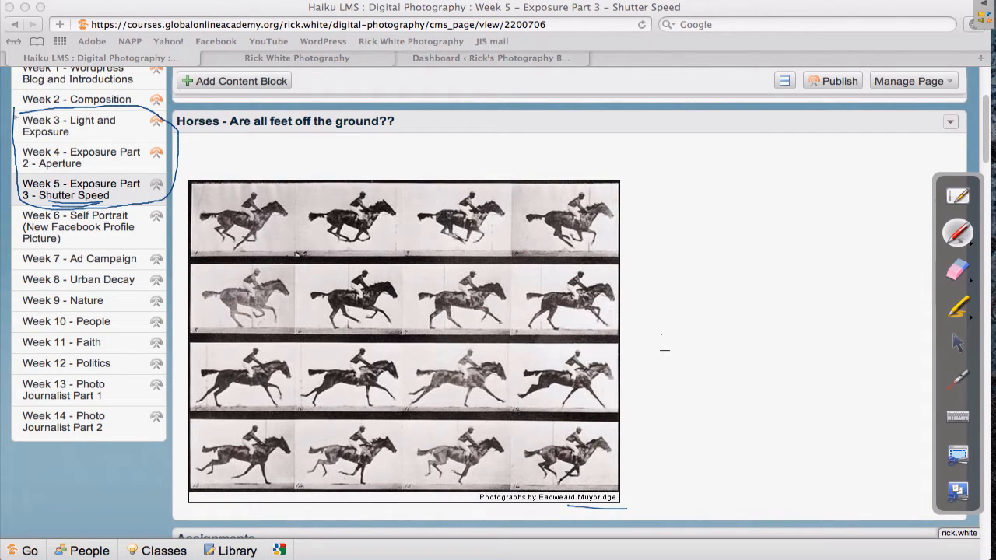
{"action": "mouse_move", "coordinate": [666, 347]}
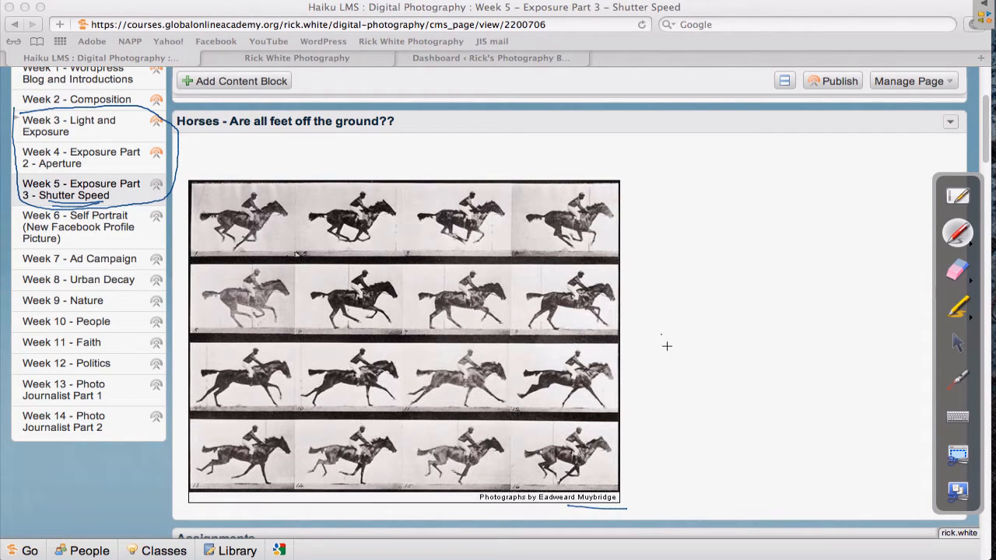
{"action": "mouse_move", "coordinate": [664, 336]}
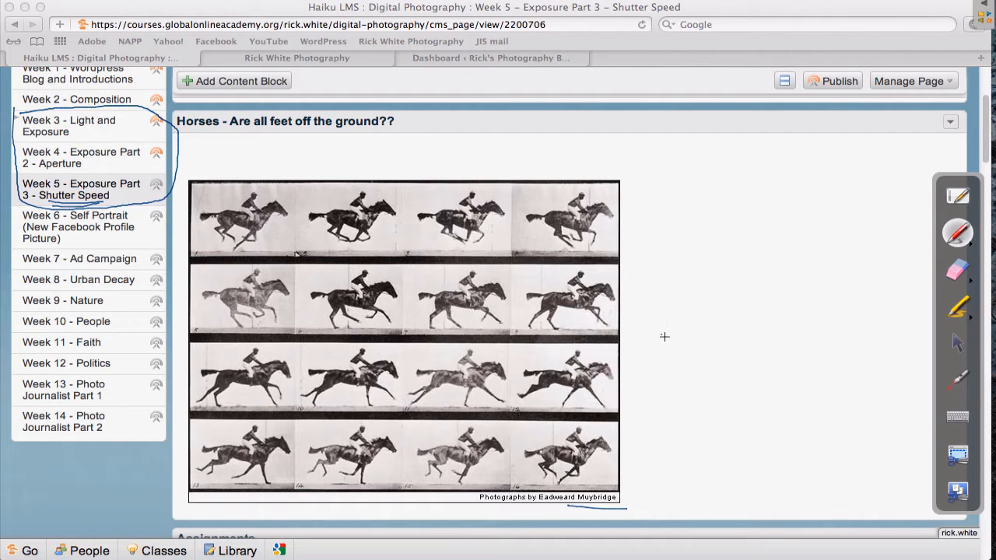
{"action": "mouse_move", "coordinate": [665, 349]}
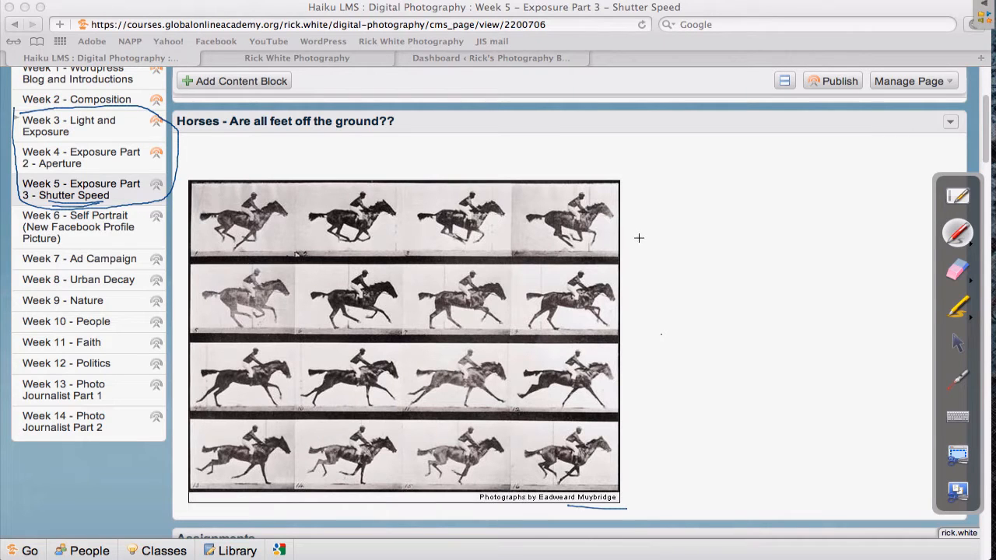
{"action": "mouse_move", "coordinate": [670, 348]}
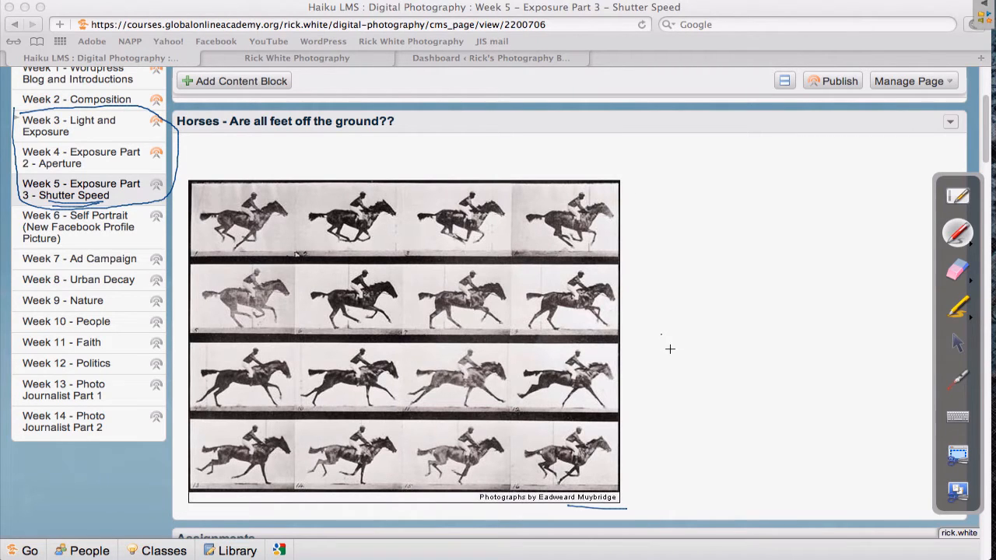
{"action": "mouse_move", "coordinate": [552, 299]}
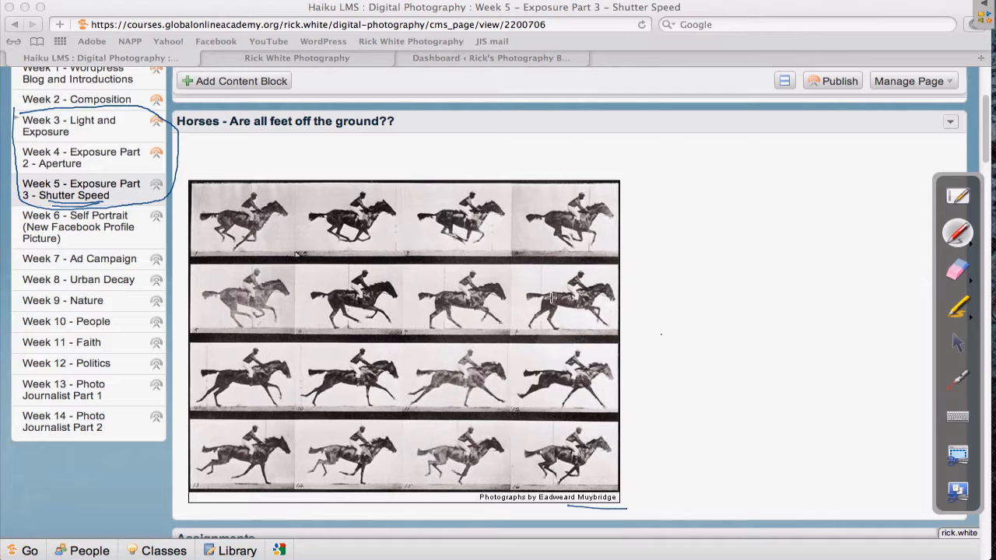
{"action": "mouse_move", "coordinate": [450, 405]}
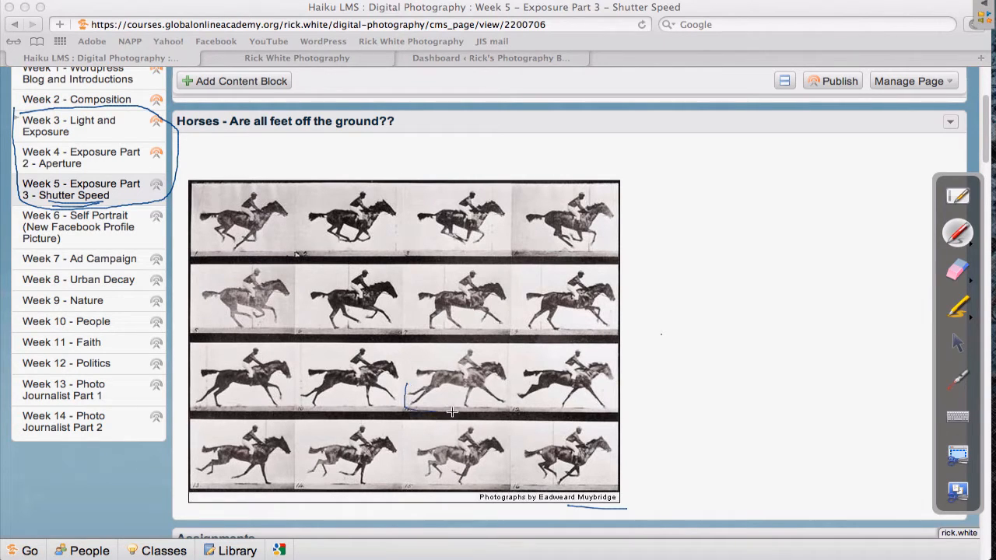
Box the third-row airborne horse and circle the two airborne horses in the top row.
{"action": "left_click_drag", "start_coordinate": [405, 413], "coordinate": [511, 382]}
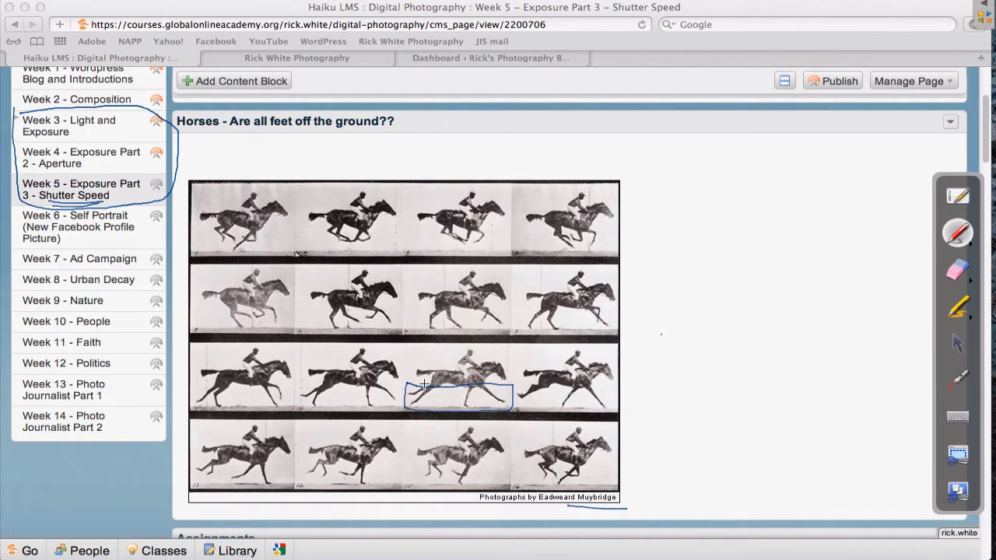
{"action": "mouse_move", "coordinate": [436, 420]}
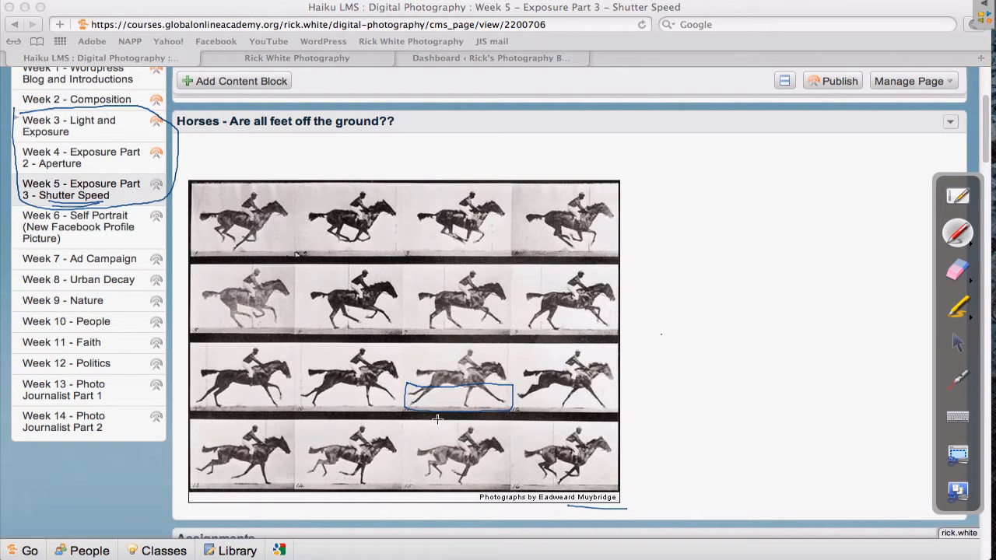
{"action": "mouse_move", "coordinate": [422, 303]}
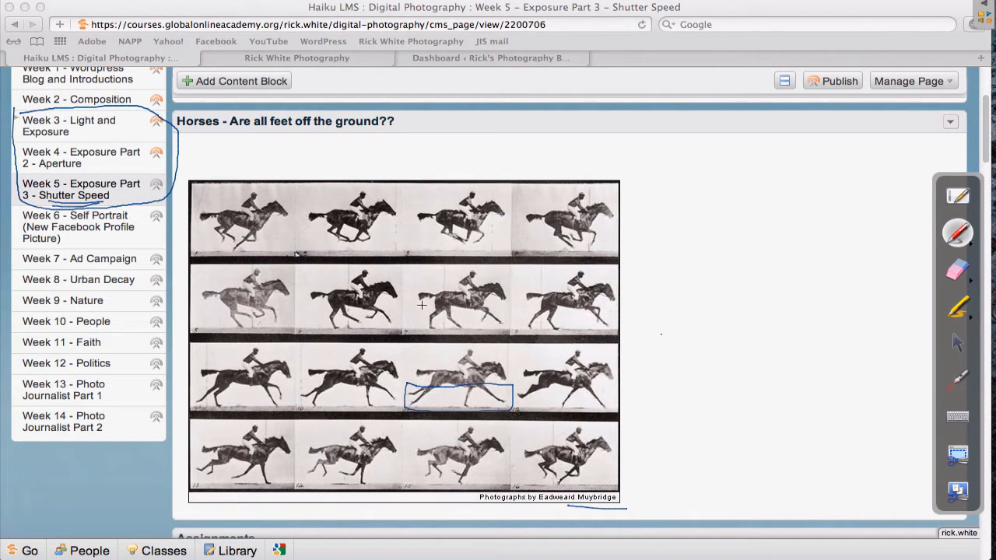
{"action": "mouse_move", "coordinate": [428, 330]}
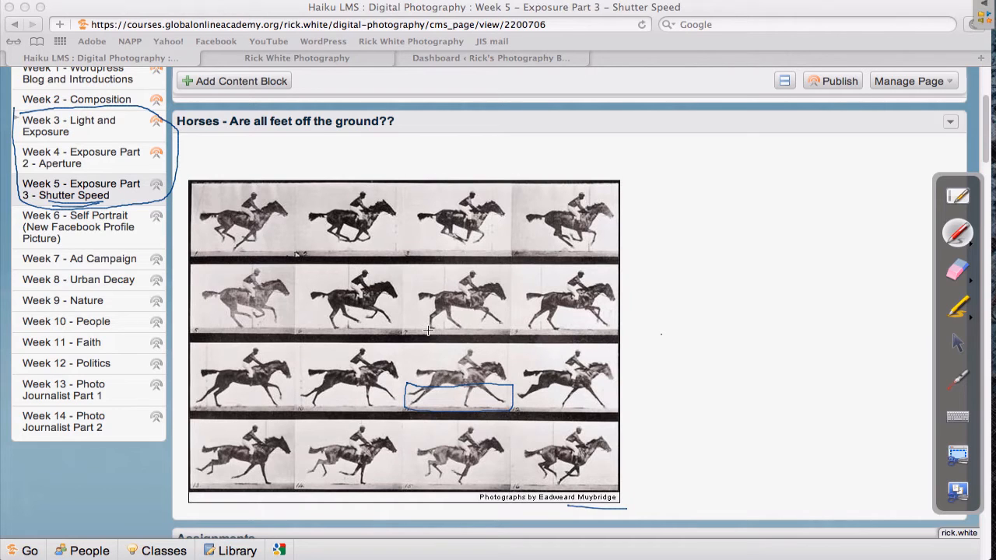
{"action": "mouse_move", "coordinate": [299, 190]}
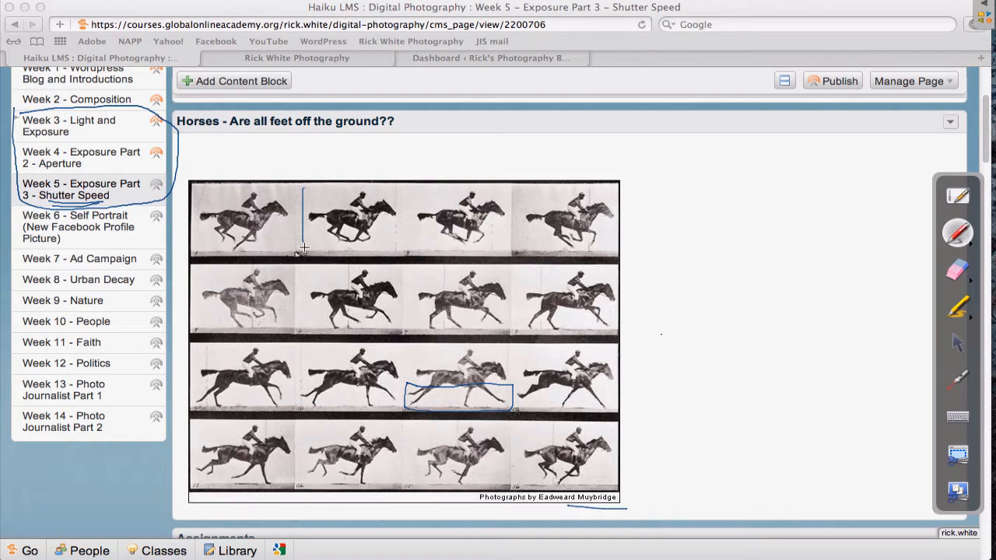
{"action": "left_click_drag", "start_coordinate": [304, 249], "coordinate": [506, 183]}
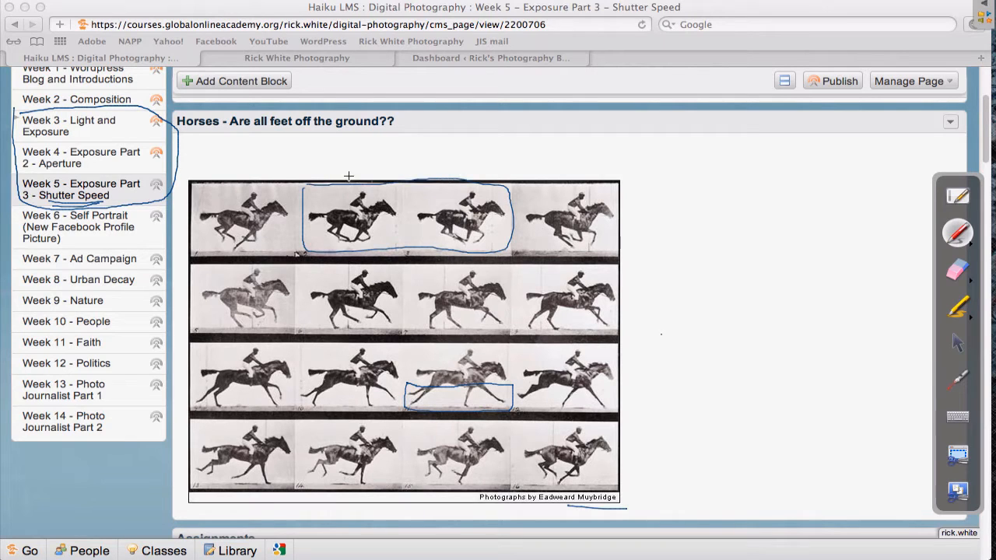
{"action": "mouse_move", "coordinate": [459, 271]}
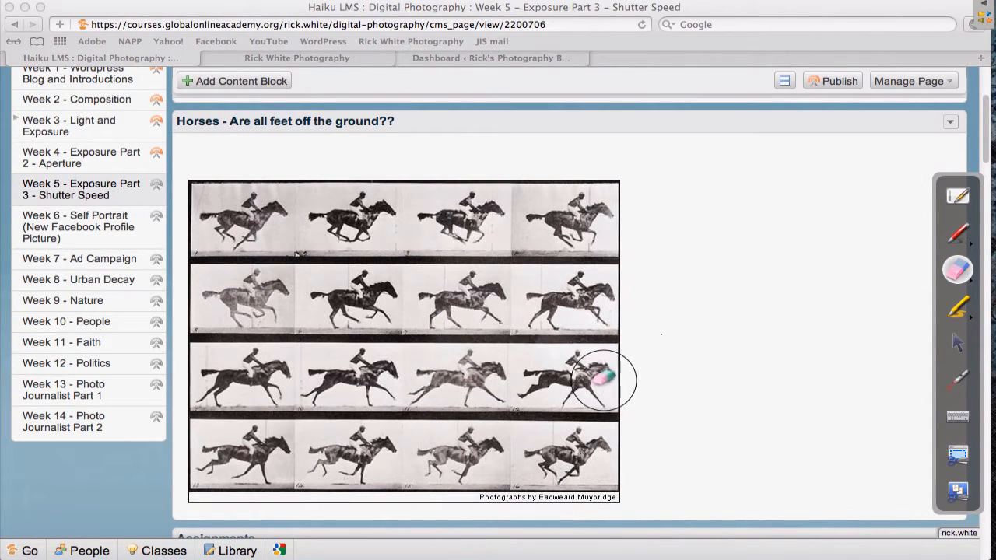
{"action": "mouse_move", "coordinate": [957, 345]}
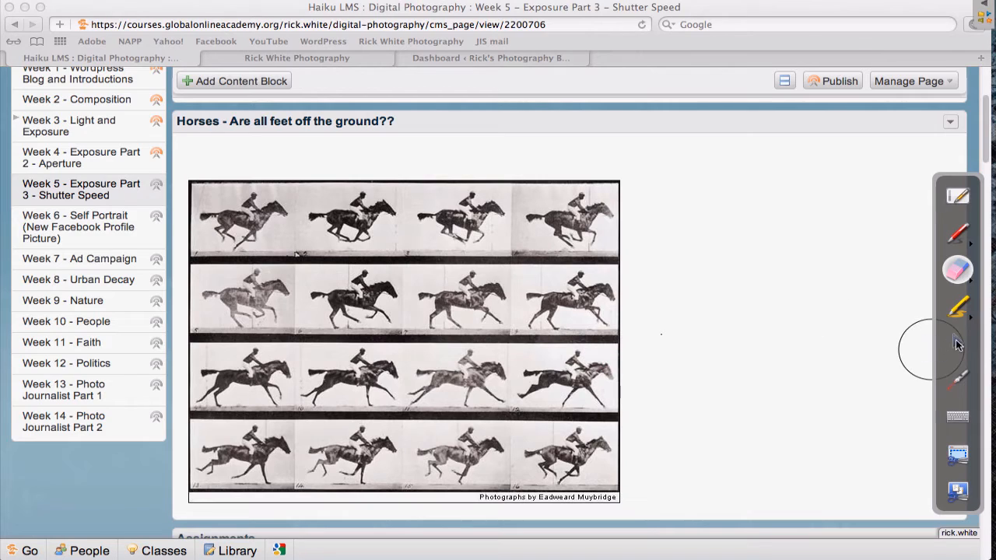
{"action": "scroll", "scroll_direction": "down", "scroll_amount": 3}
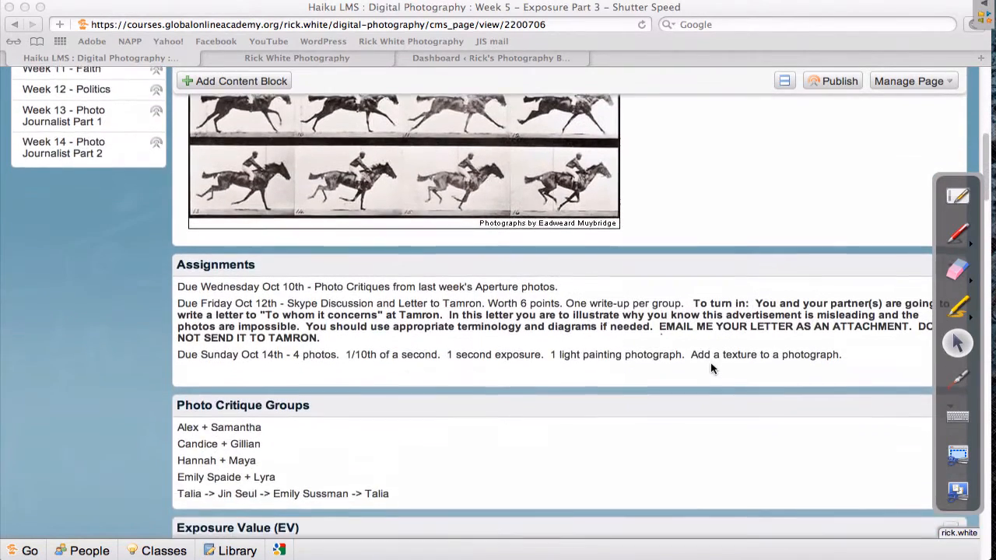
{"action": "scroll", "scroll_direction": "down", "scroll_amount": 3}
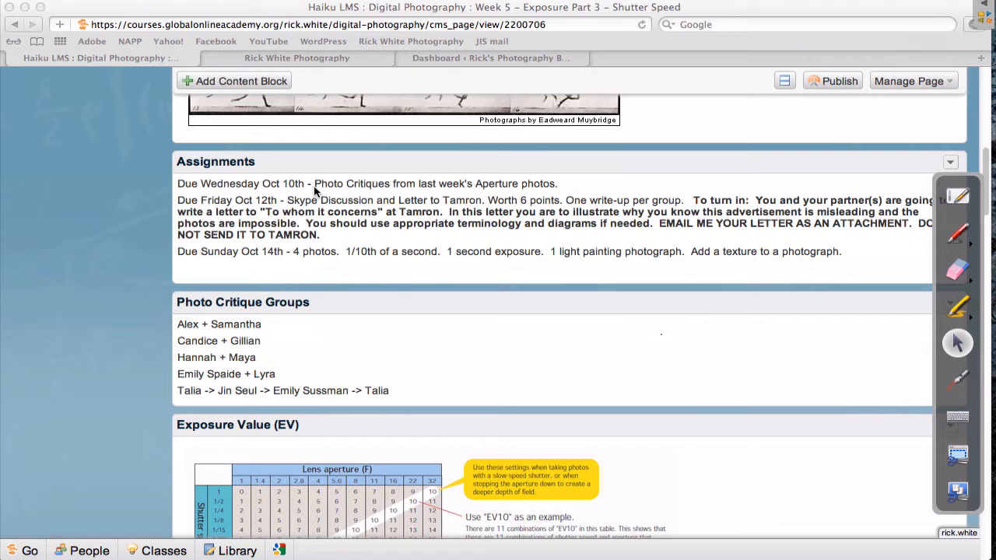
{"action": "mouse_move", "coordinate": [242, 333]}
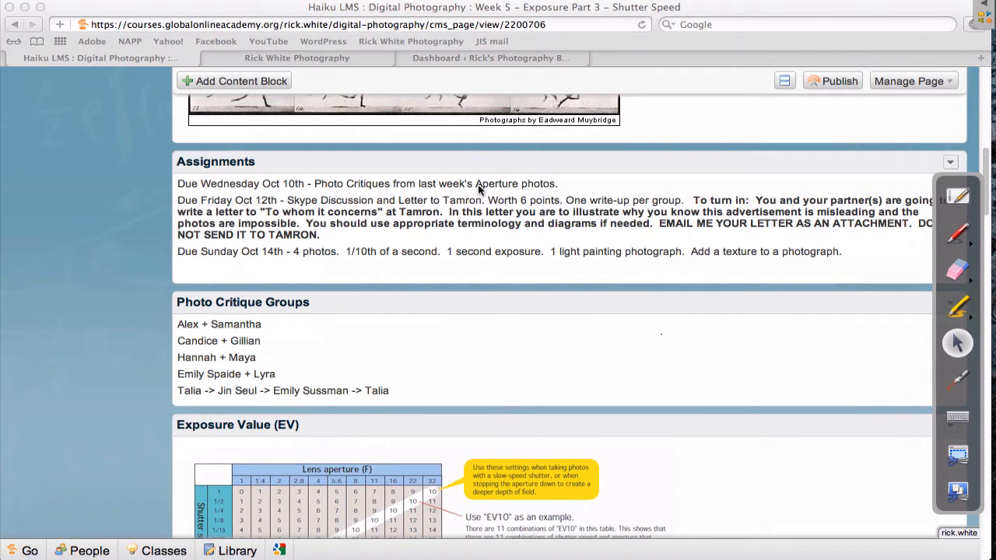
{"action": "mouse_move", "coordinate": [273, 217]}
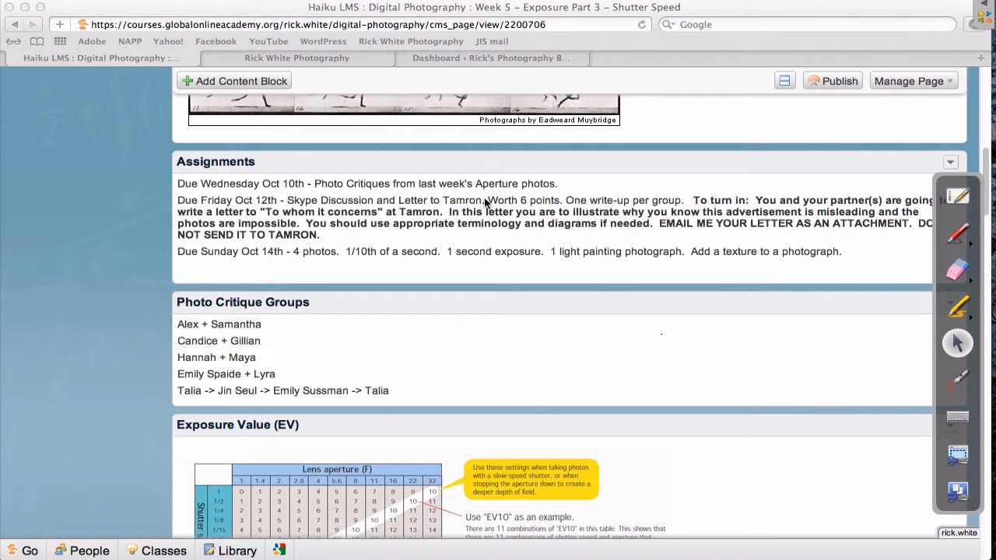
{"action": "mouse_move", "coordinate": [536, 208]}
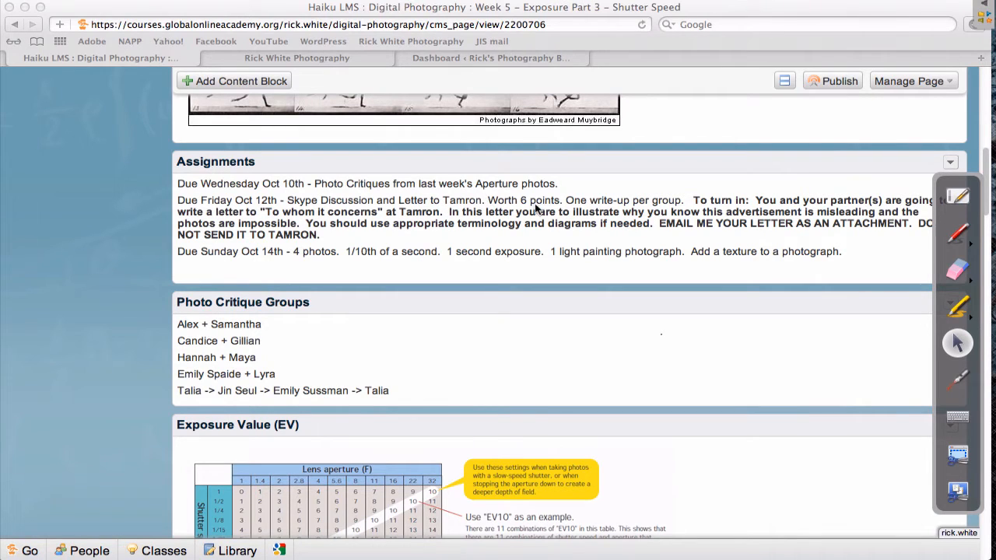
{"action": "mouse_move", "coordinate": [492, 209]}
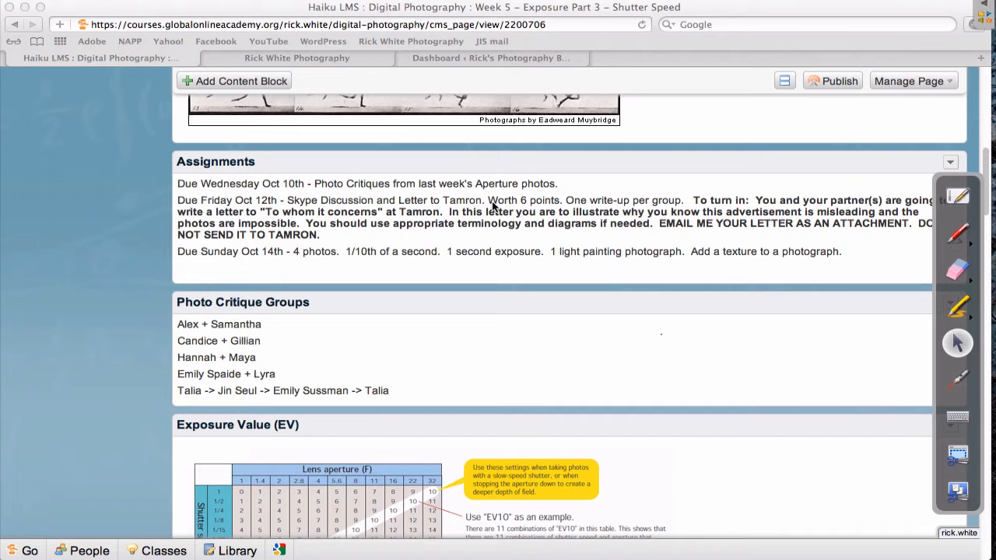
{"action": "mouse_move", "coordinate": [523, 218]}
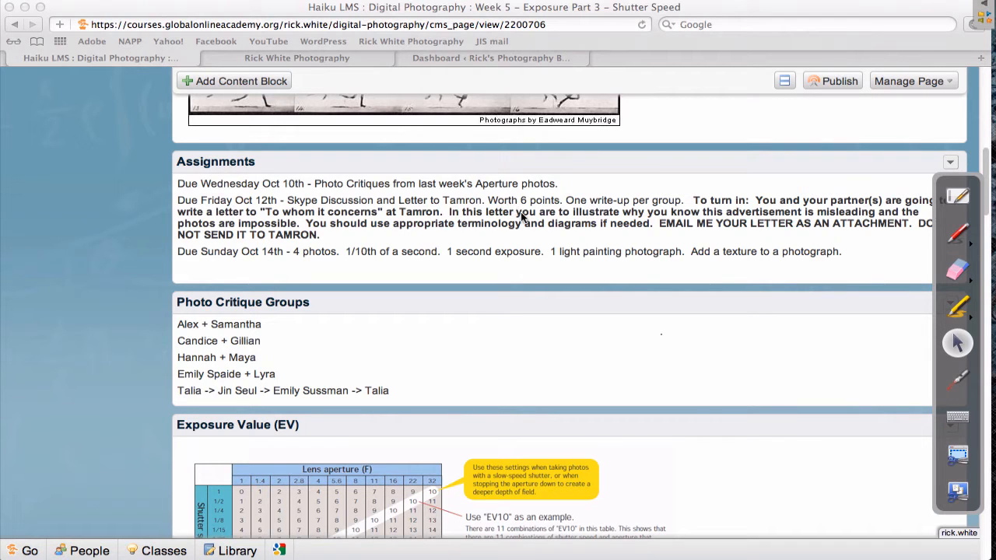
{"action": "scroll", "scroll_direction": "down", "scroll_amount": 3}
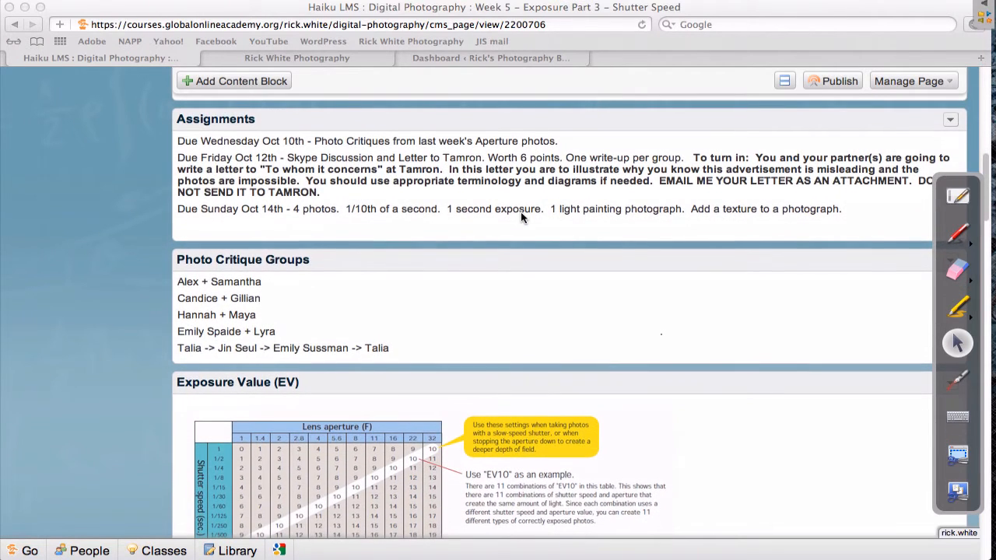
{"action": "scroll", "scroll_direction": "down", "scroll_amount": 3}
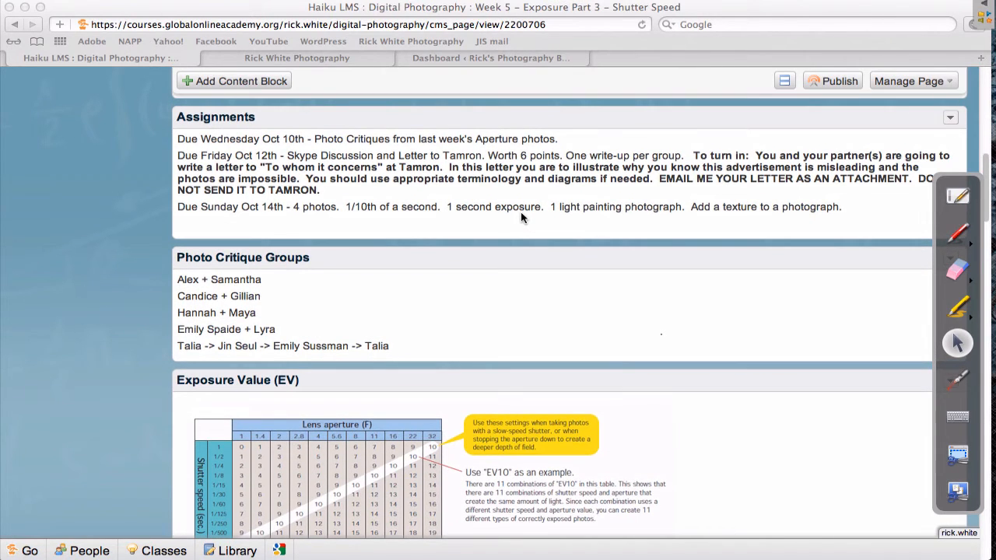
{"action": "scroll", "scroll_direction": "down", "scroll_amount": 3}
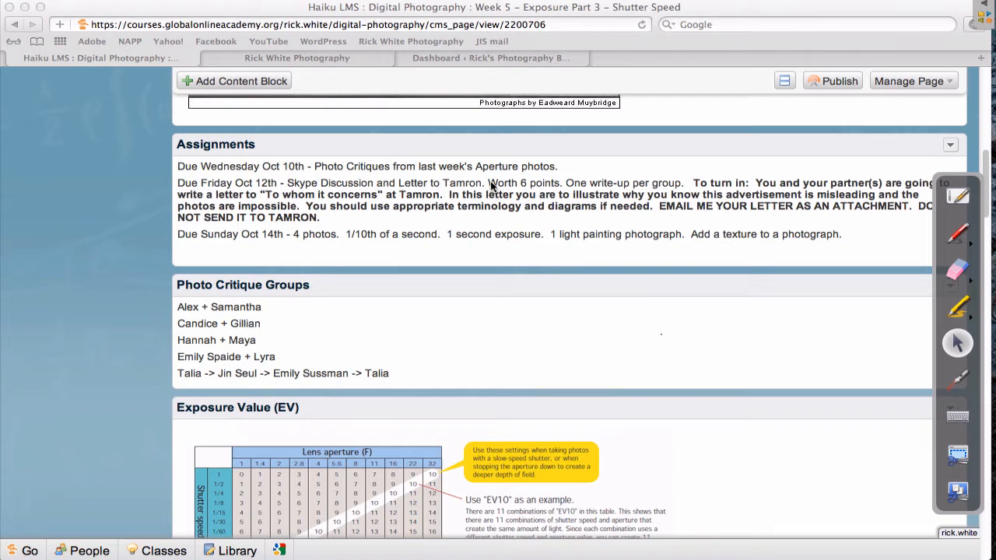
{"action": "scroll", "scroll_direction": "down", "scroll_amount": 3}
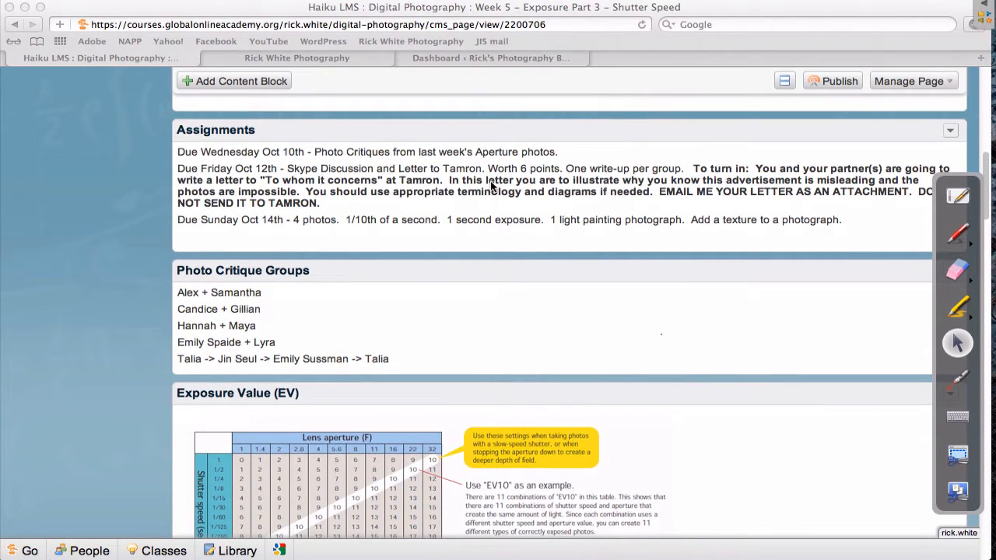
{"action": "scroll", "scroll_direction": "up", "scroll_amount": 3}
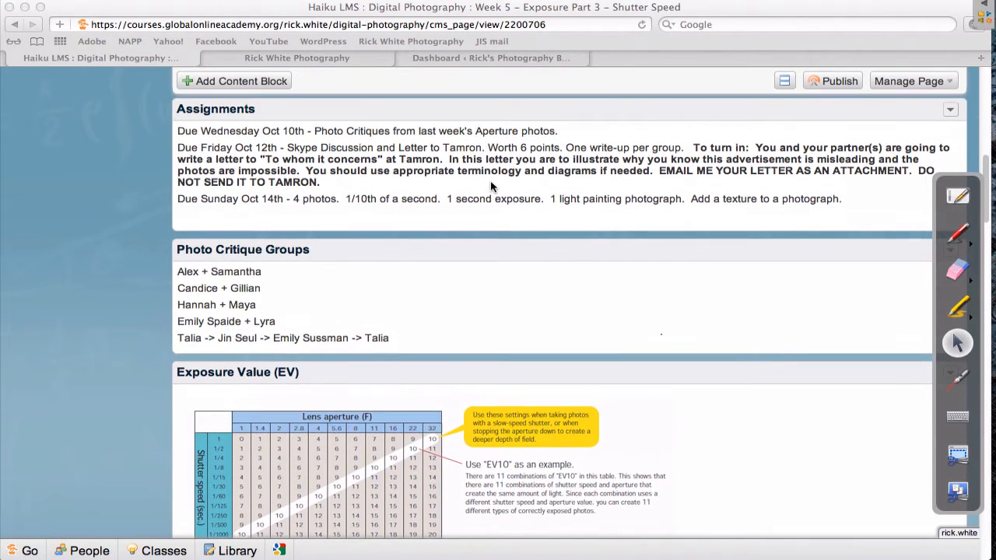
{"action": "mouse_move", "coordinate": [293, 195]}
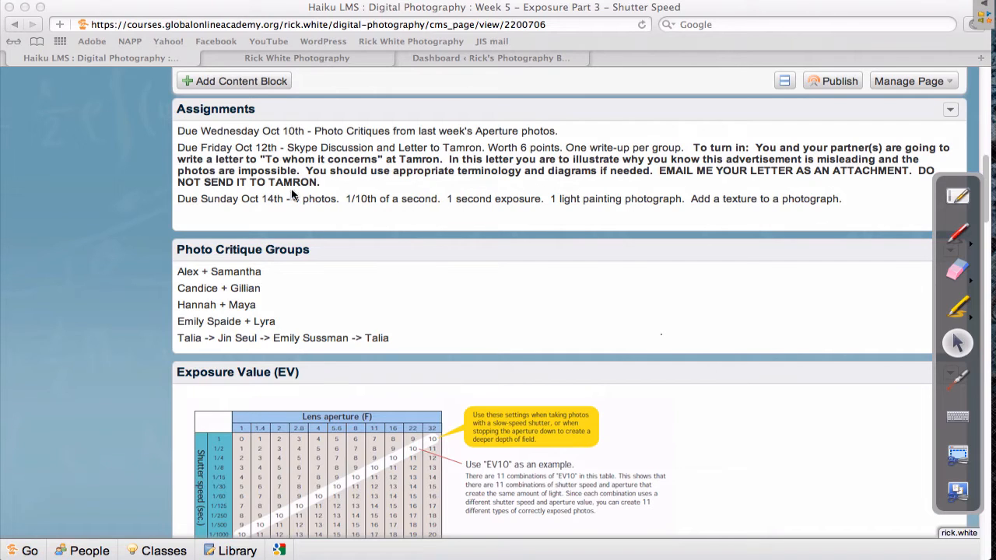
{"action": "mouse_move", "coordinate": [287, 204]}
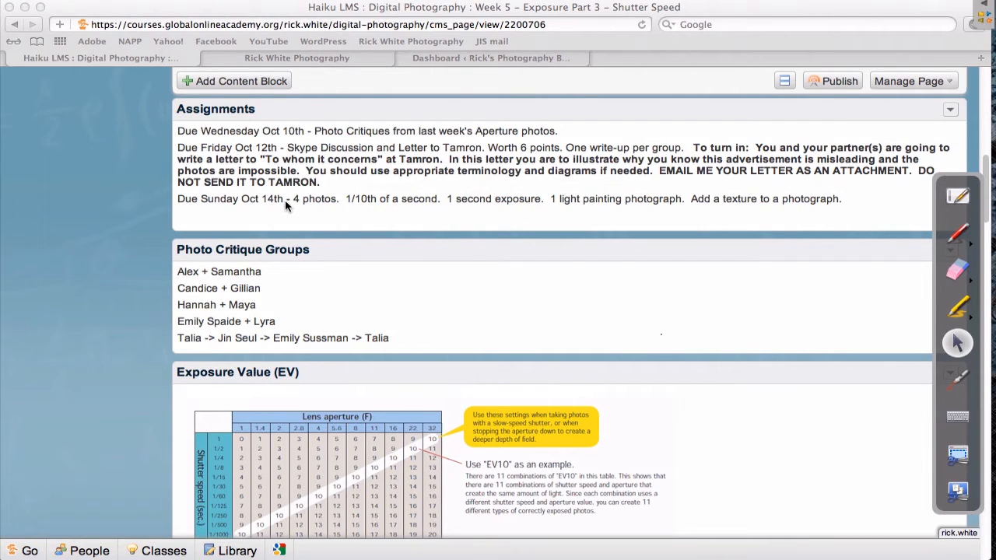
{"action": "mouse_move", "coordinate": [349, 202]}
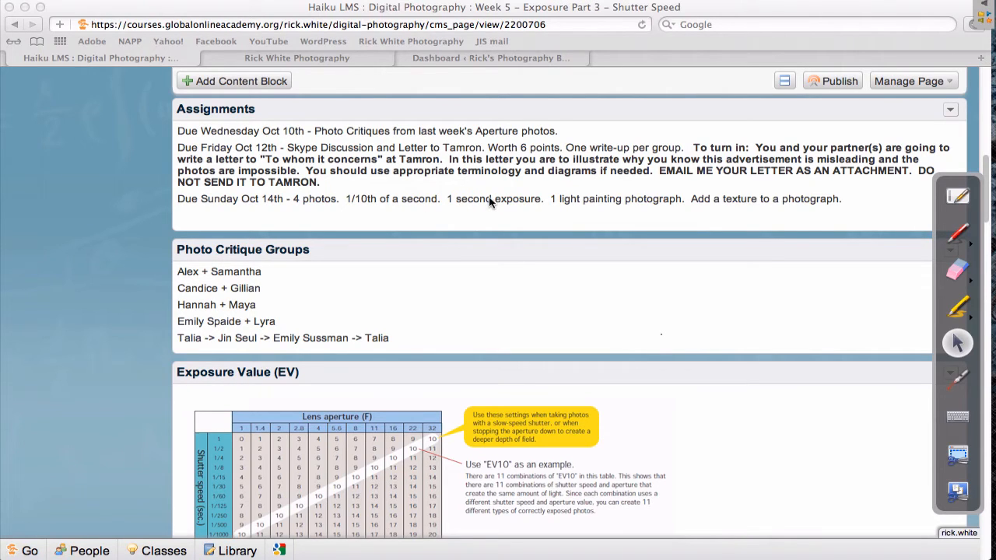
{"action": "mouse_move", "coordinate": [588, 205]}
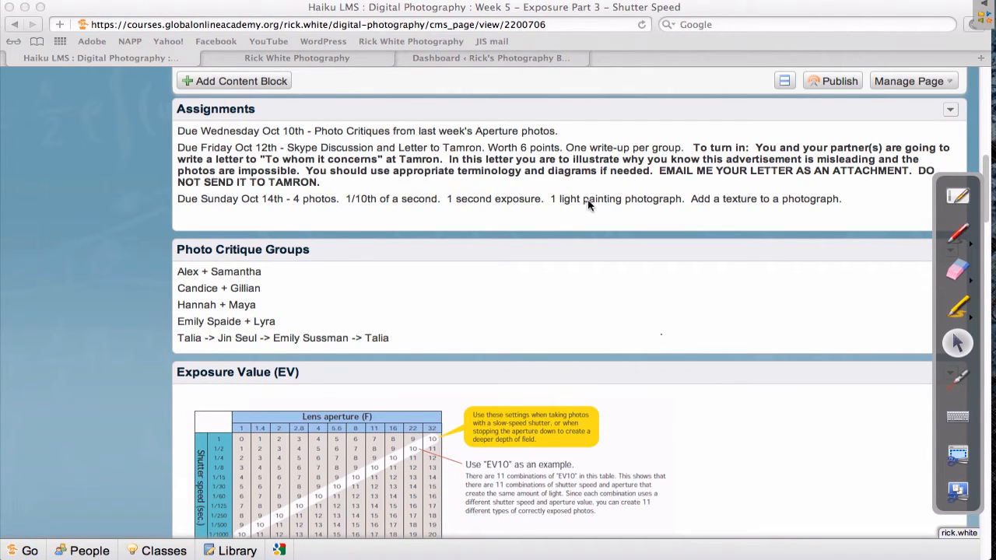
{"action": "scroll", "scroll_direction": "down", "scroll_amount": 3}
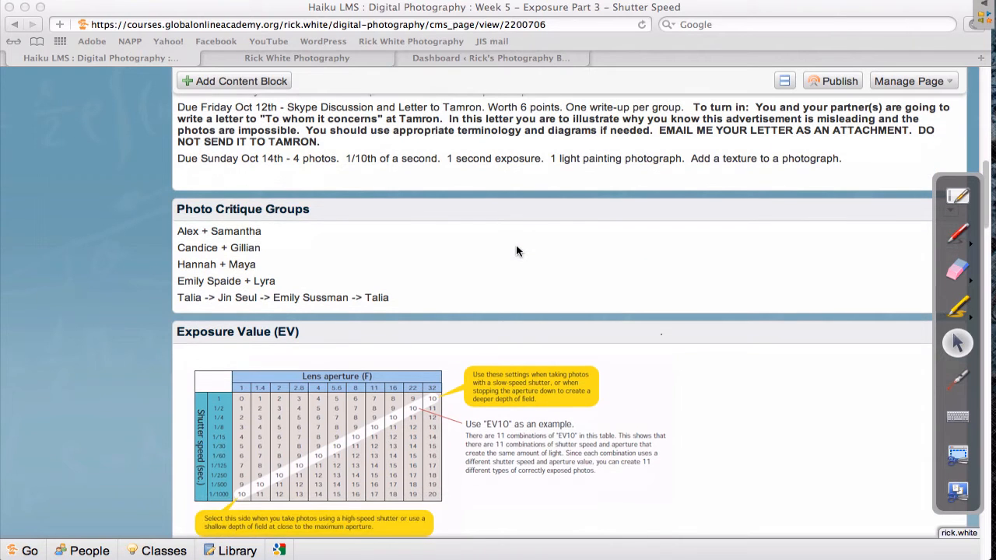
{"action": "mouse_move", "coordinate": [552, 163]}
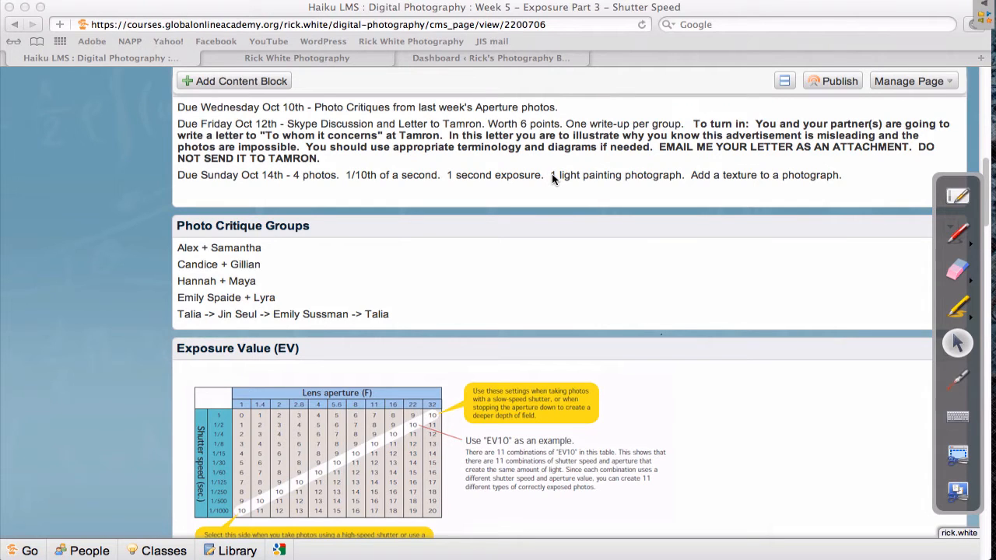
{"action": "mouse_move", "coordinate": [708, 185]}
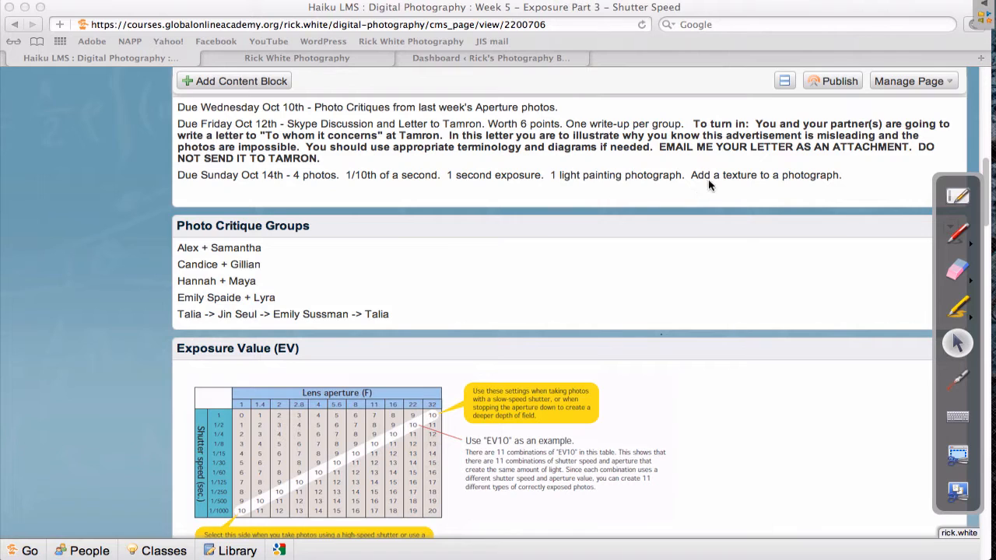
{"action": "mouse_move", "coordinate": [615, 206]}
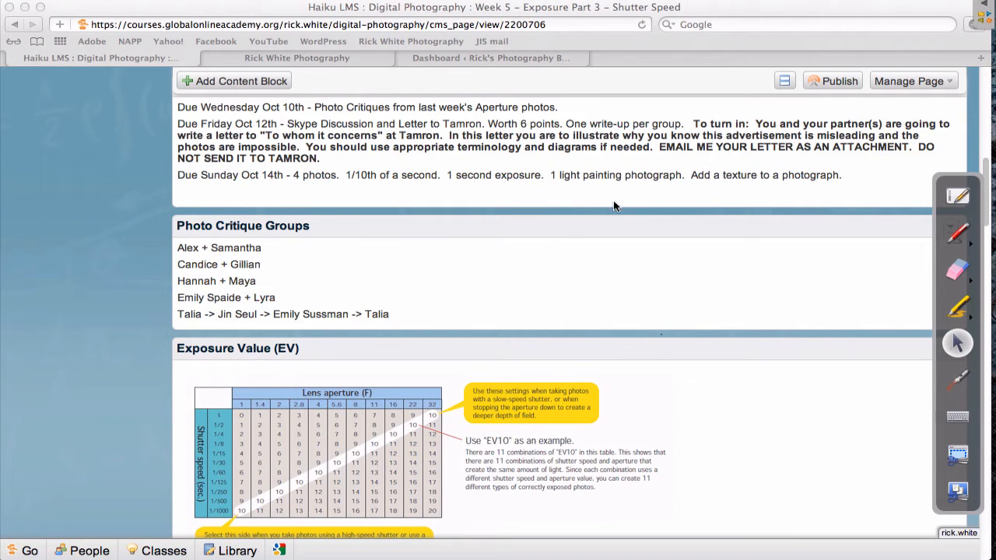
{"action": "scroll", "scroll_direction": "down", "scroll_amount": 3}
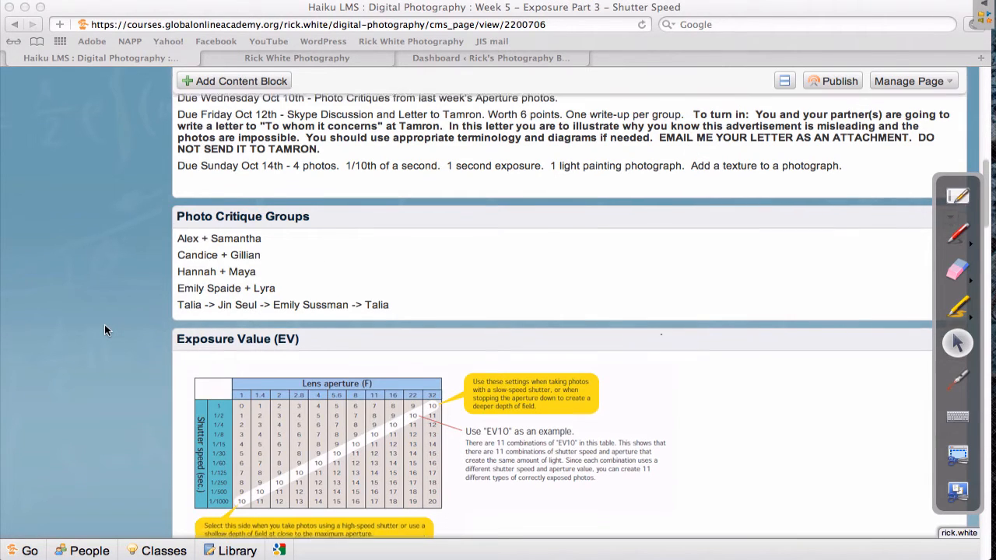
Scroll down to the Exposure Value table and the 5.D Skype discussion section.
{"action": "scroll", "scroll_direction": "down", "scroll_amount": 3}
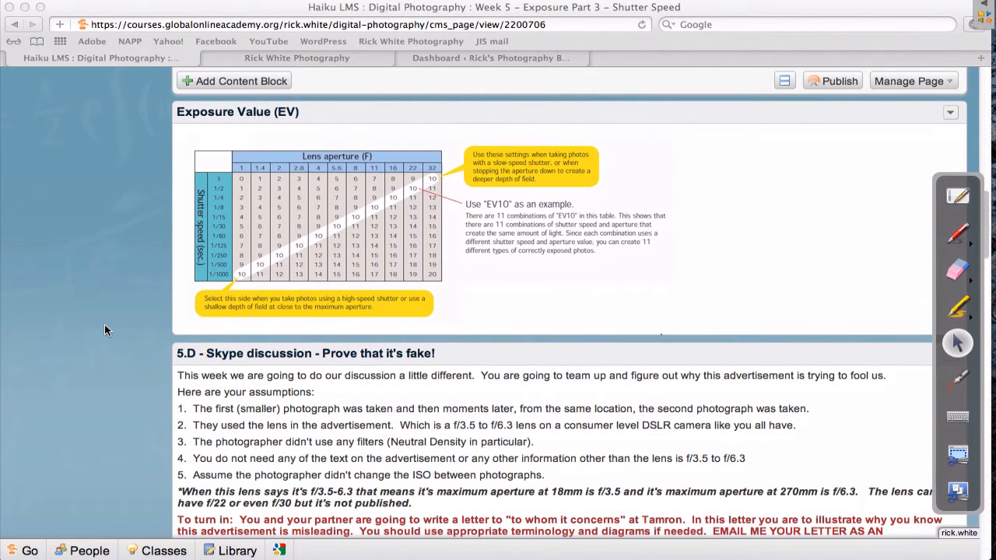
{"action": "mouse_move", "coordinate": [696, 243]}
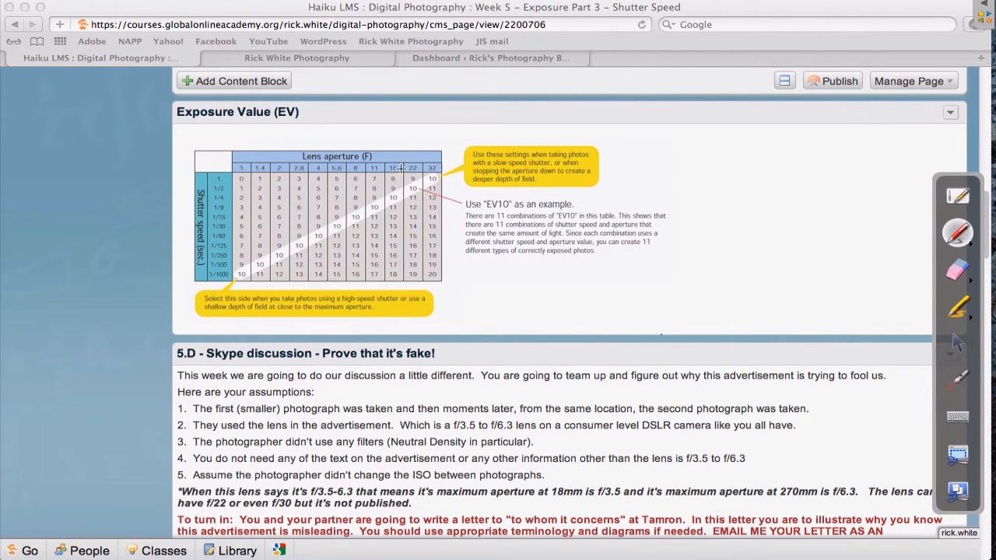
{"action": "mouse_move", "coordinate": [347, 137]}
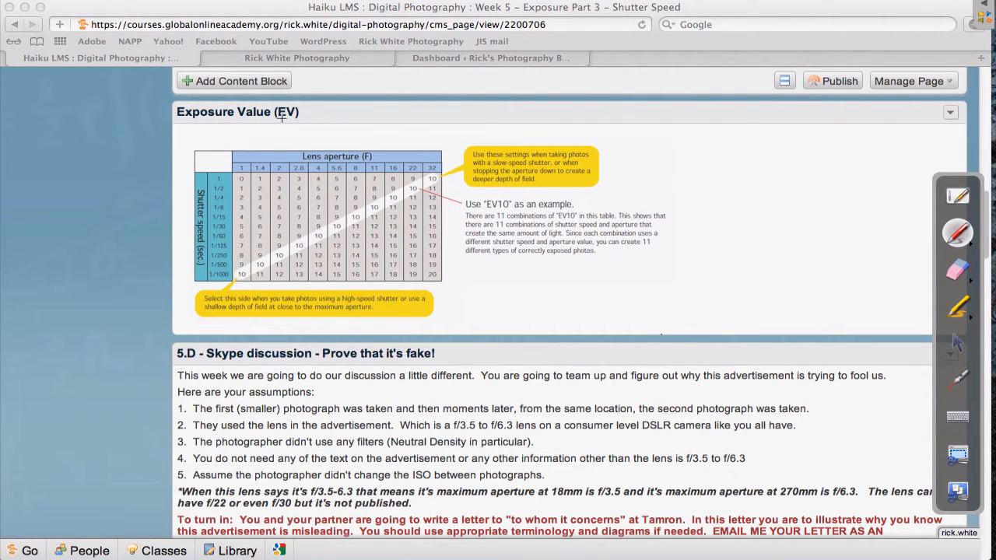
{"action": "mouse_move", "coordinate": [304, 244]}
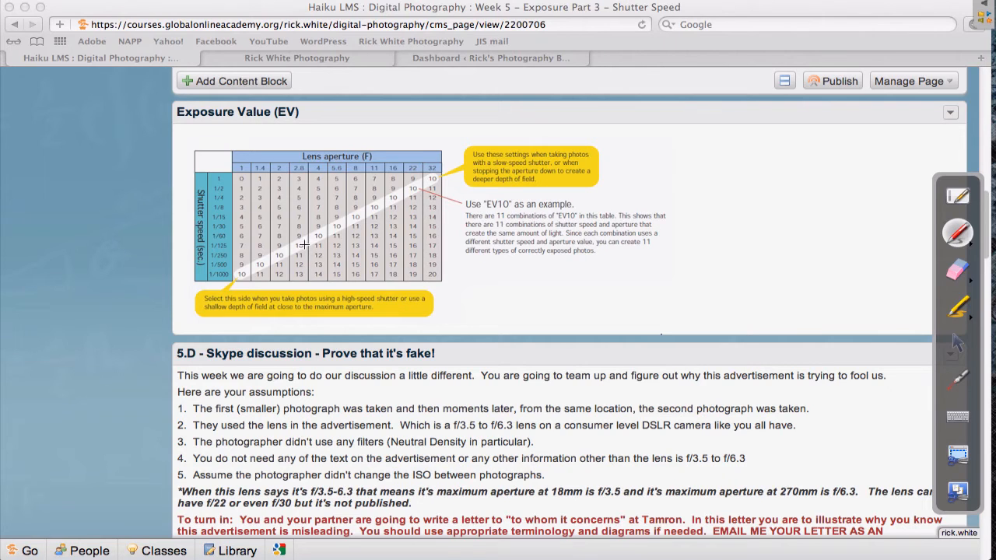
{"action": "mouse_move", "coordinate": [297, 251]}
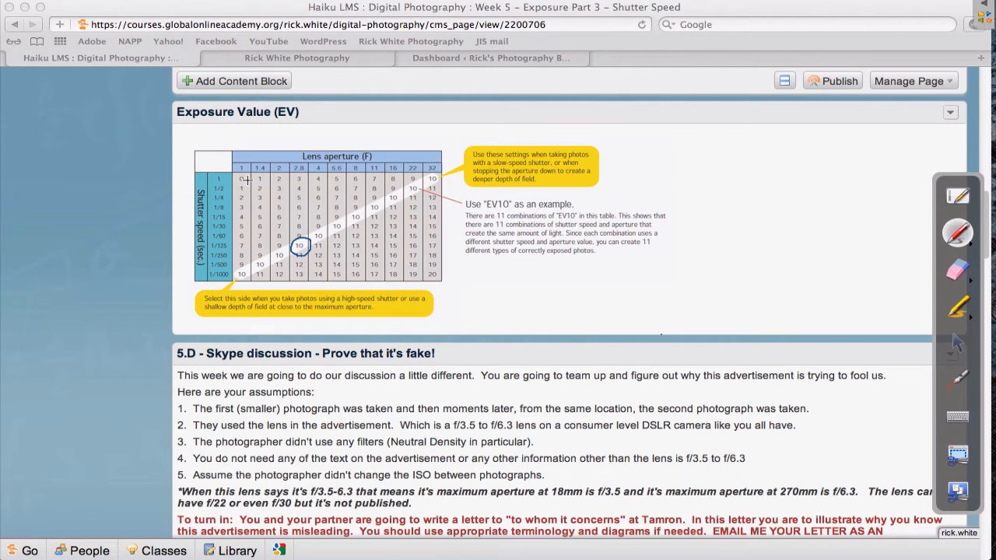
{"action": "mouse_move", "coordinate": [295, 196]}
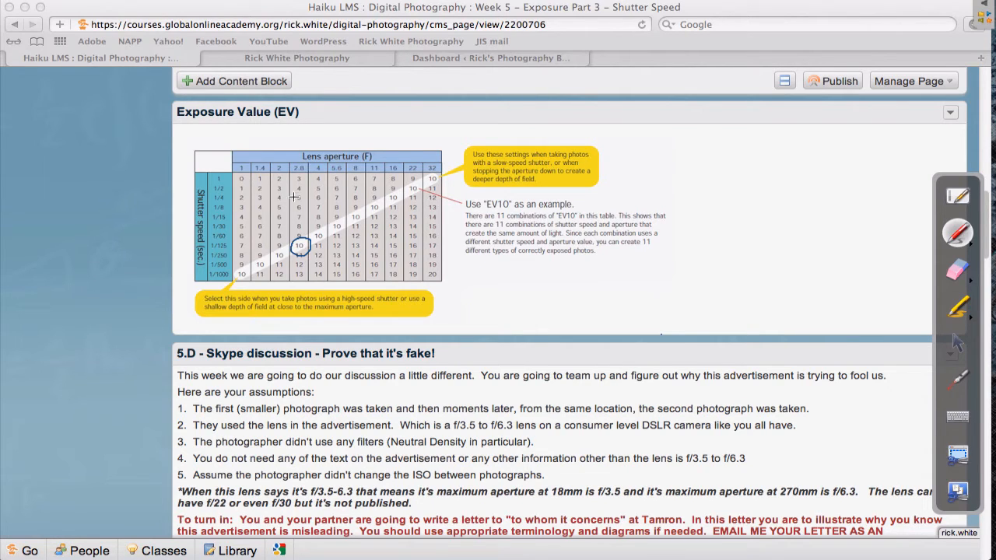
{"action": "mouse_move", "coordinate": [328, 174]}
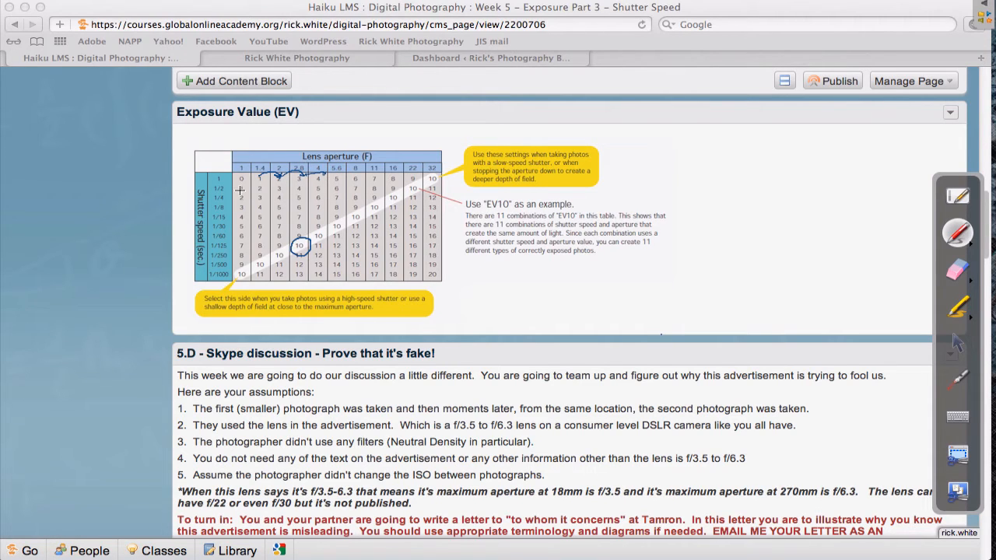
{"action": "mouse_move", "coordinate": [240, 190]}
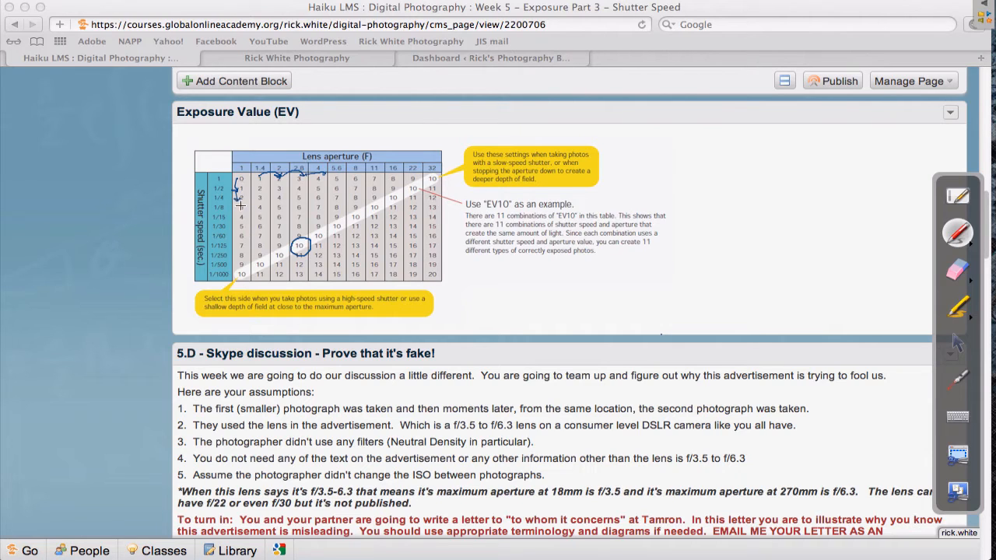
{"action": "mouse_move", "coordinate": [305, 233]}
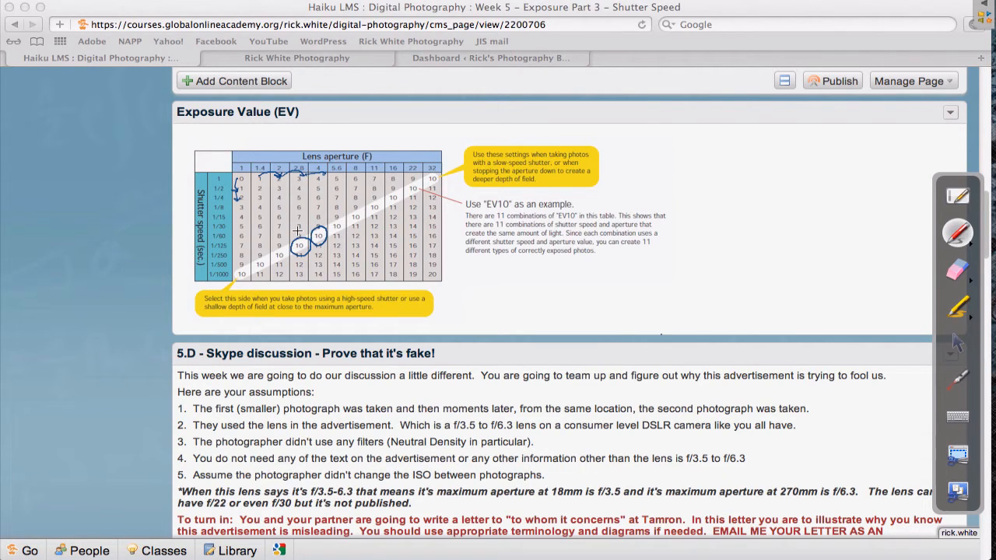
{"action": "mouse_move", "coordinate": [318, 265]}
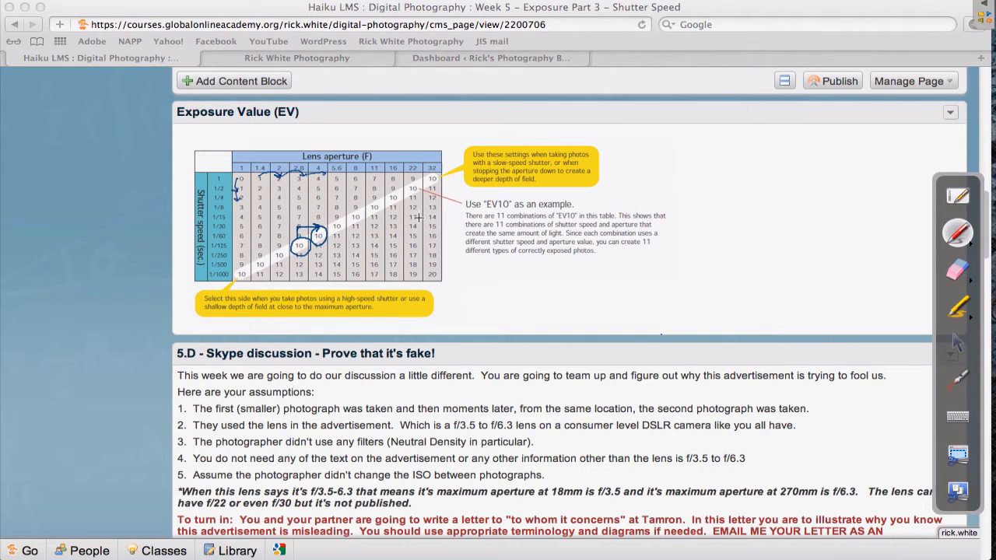
{"action": "mouse_move", "coordinate": [318, 235]}
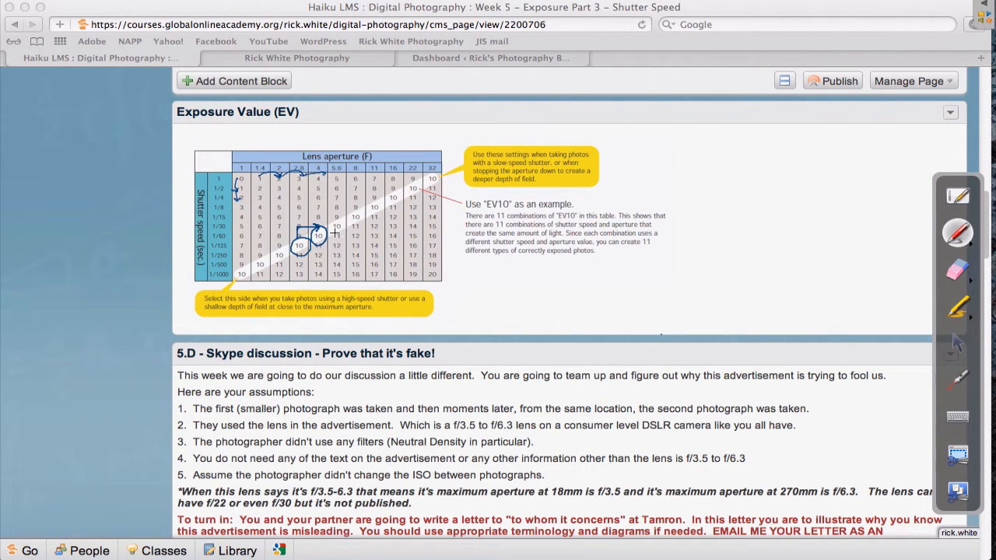
{"action": "mouse_move", "coordinate": [335, 230]}
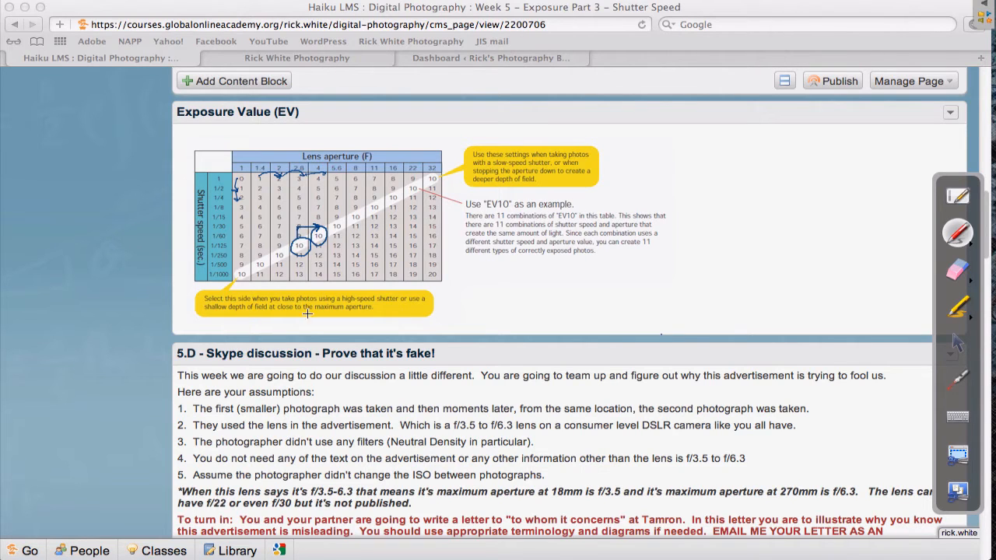
{"action": "mouse_move", "coordinate": [294, 212]}
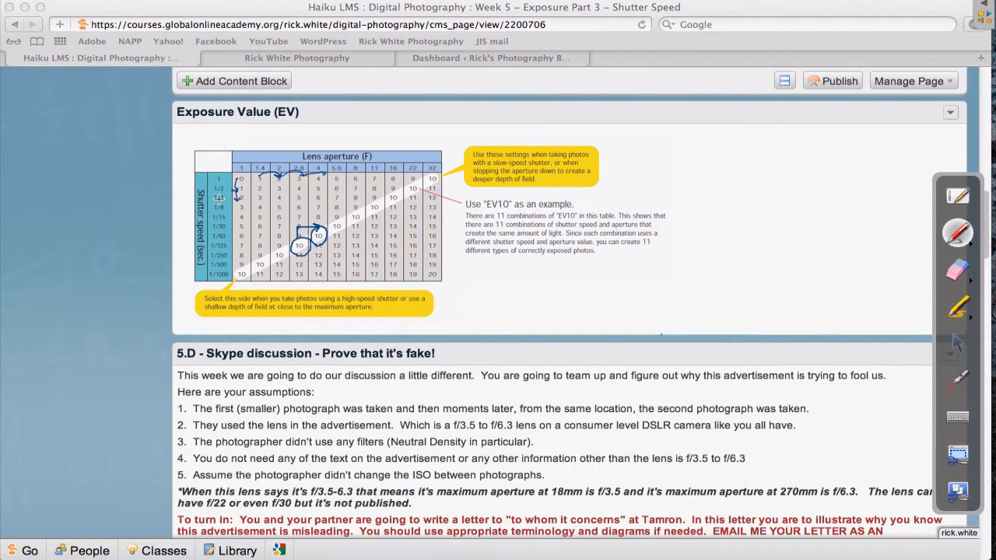
{"action": "mouse_move", "coordinate": [251, 174]}
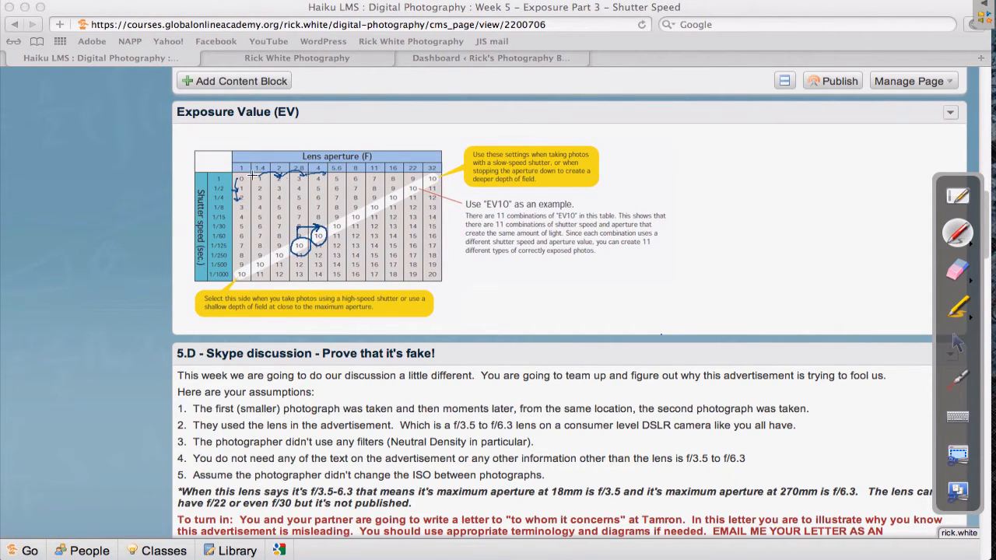
{"action": "mouse_move", "coordinate": [420, 169]}
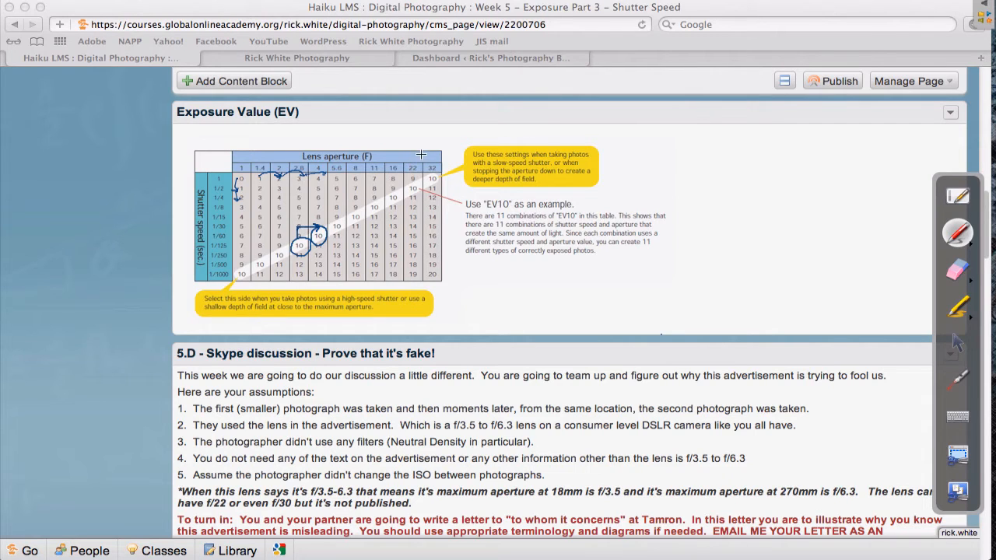
{"action": "mouse_move", "coordinate": [283, 227]}
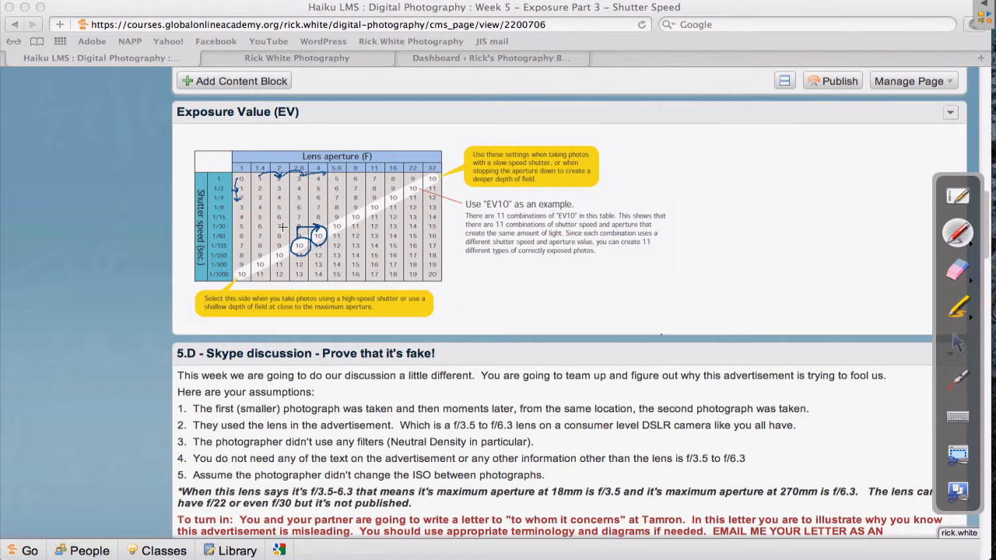
{"action": "mouse_move", "coordinate": [909, 256]}
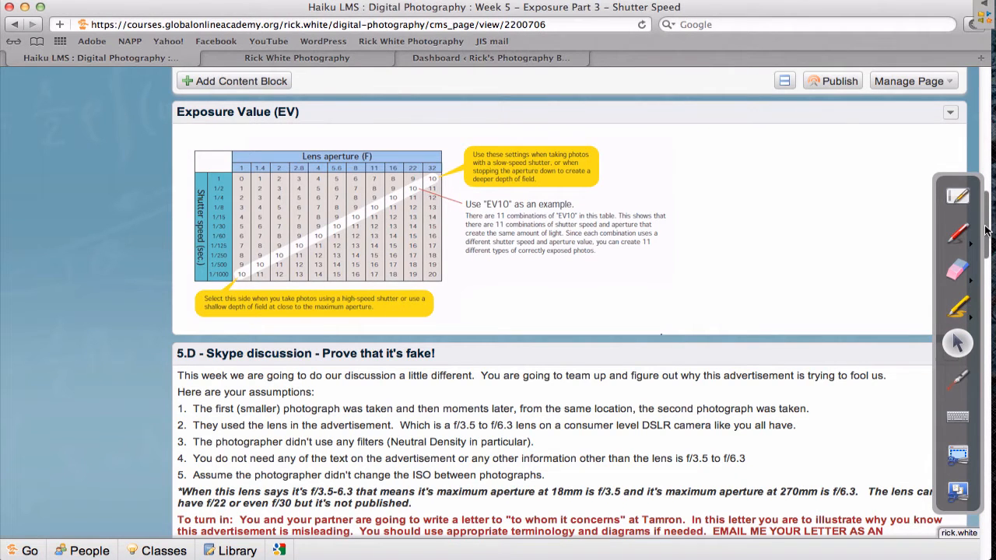
Scroll down to the 5.D turn-in instructions and the top of the Tamron lens ad.
{"action": "scroll", "scroll_direction": "down", "scroll_amount": 3}
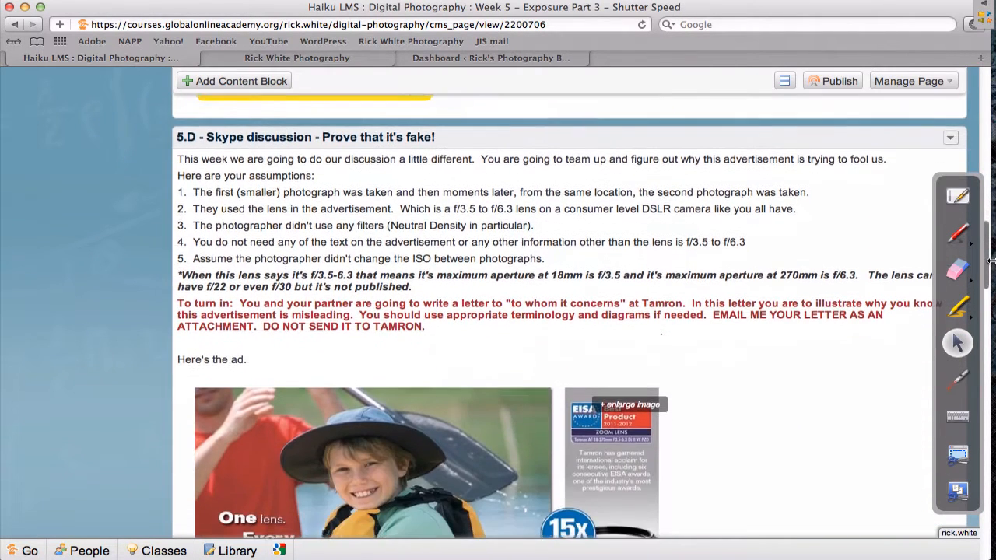
Scroll the page to position the Tamron ad for the handwritten f/3.5 and f/6.3 notes.
{"action": "scroll", "scroll_direction": "up", "scroll_amount": 3}
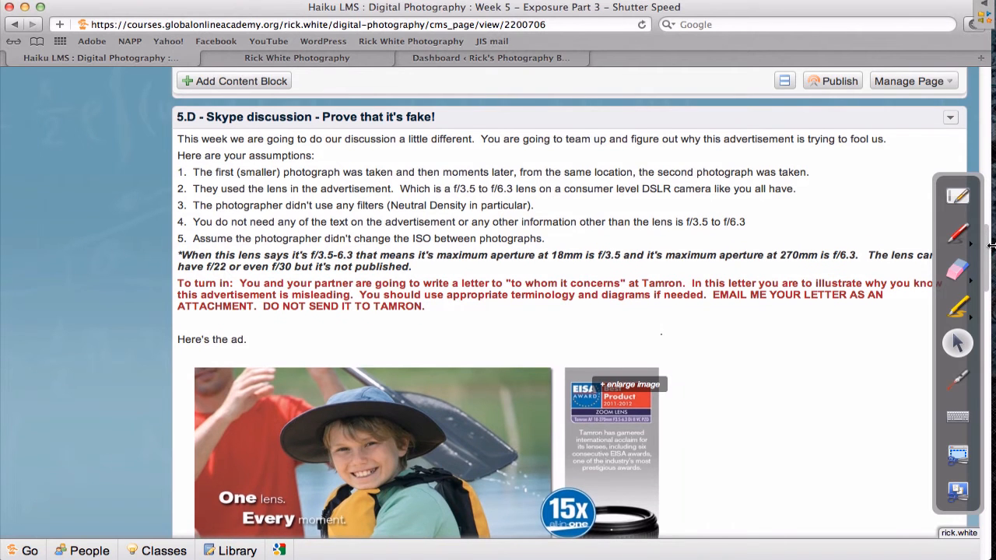
{"action": "scroll", "scroll_direction": "down", "scroll_amount": 3}
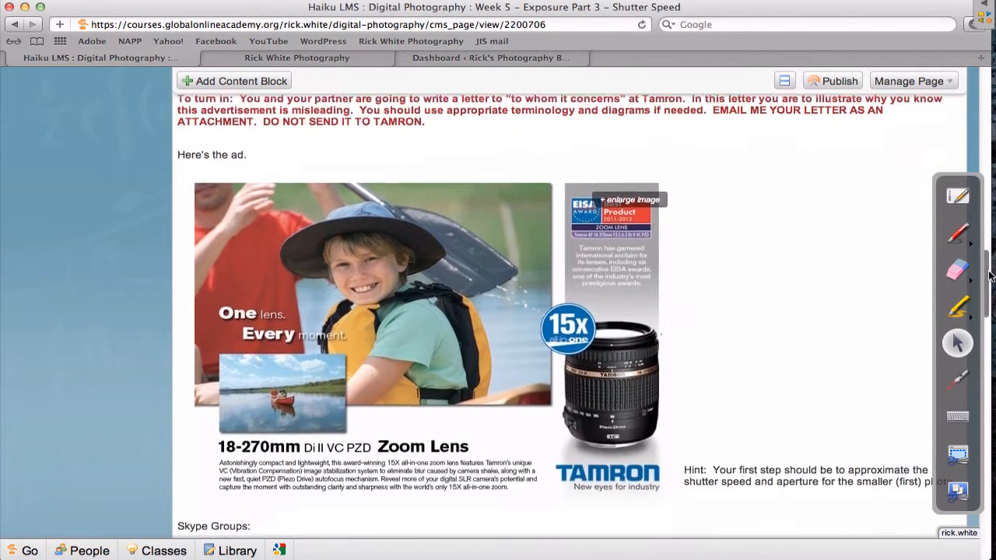
{"action": "scroll", "scroll_direction": "down", "scroll_amount": 3}
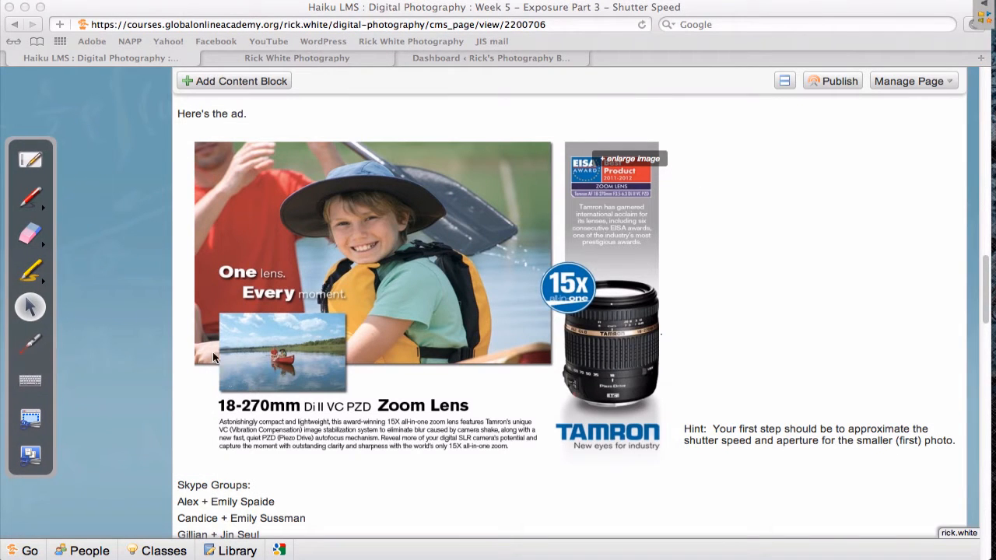
{"action": "mouse_move", "coordinate": [635, 226]}
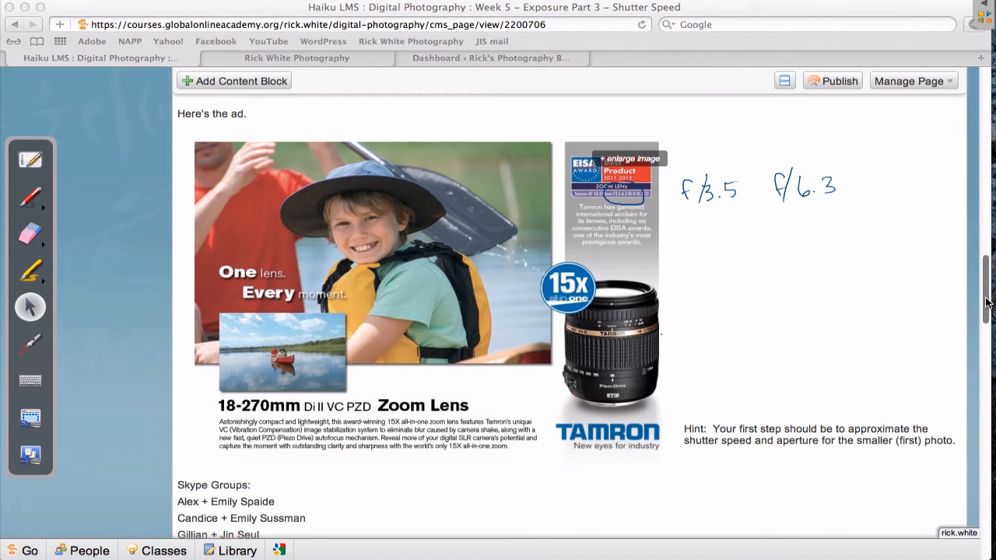
{"action": "mouse_move", "coordinate": [305, 282]}
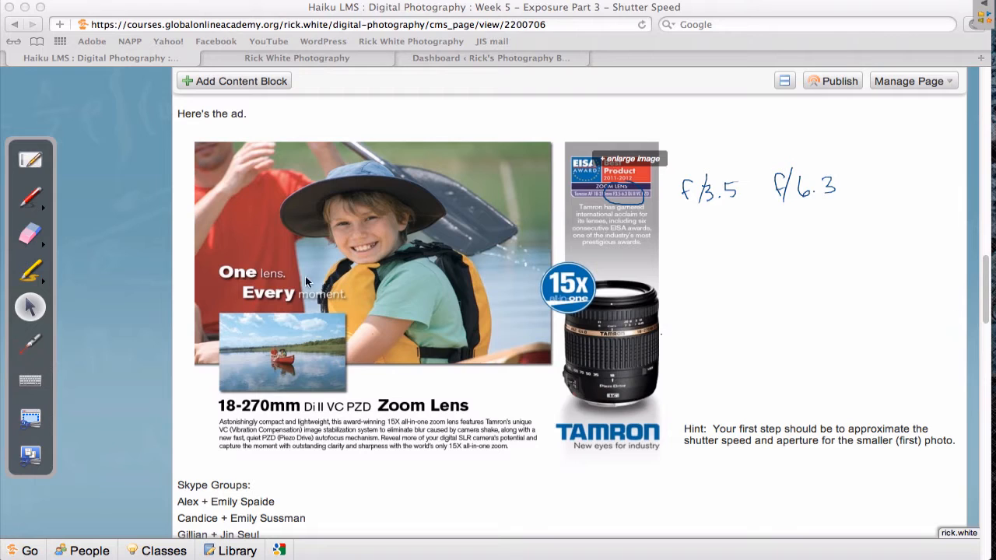
{"action": "mouse_move", "coordinate": [459, 413]}
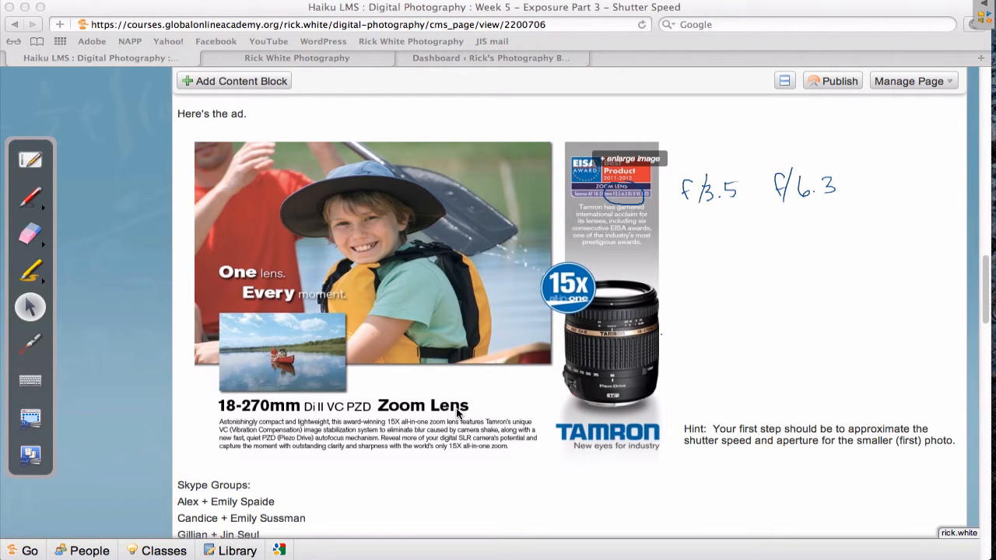
{"action": "mouse_move", "coordinate": [614, 355]}
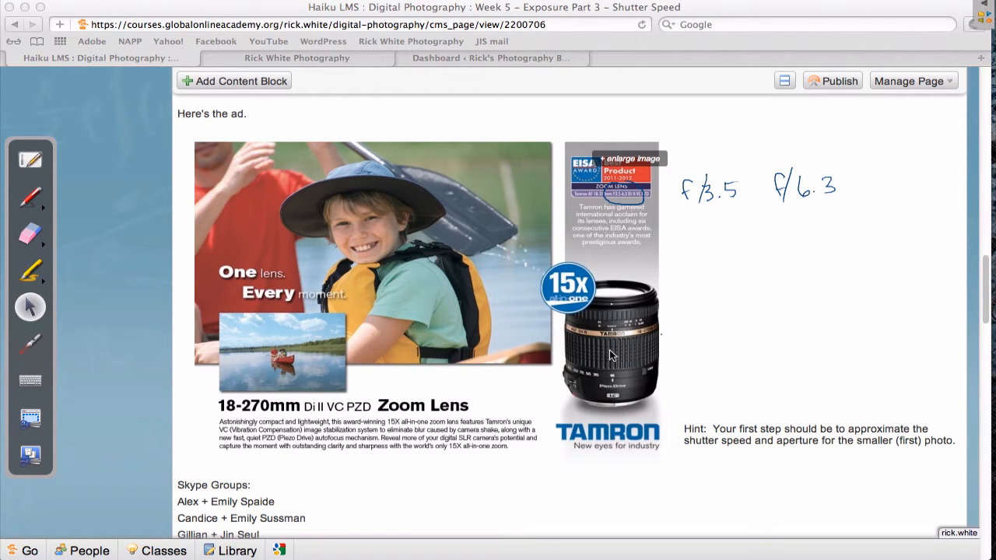
{"action": "mouse_move", "coordinate": [290, 376]}
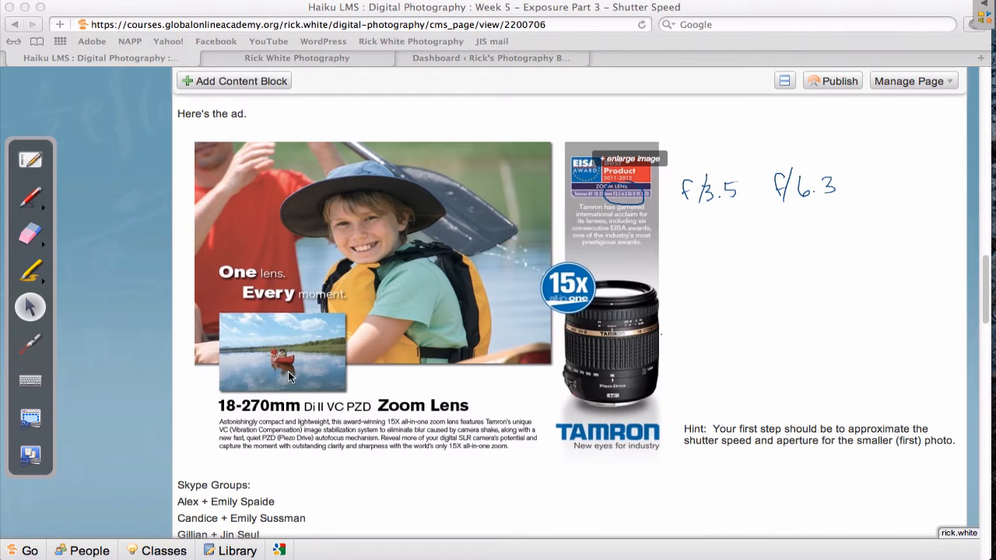
{"action": "mouse_move", "coordinate": [411, 248]}
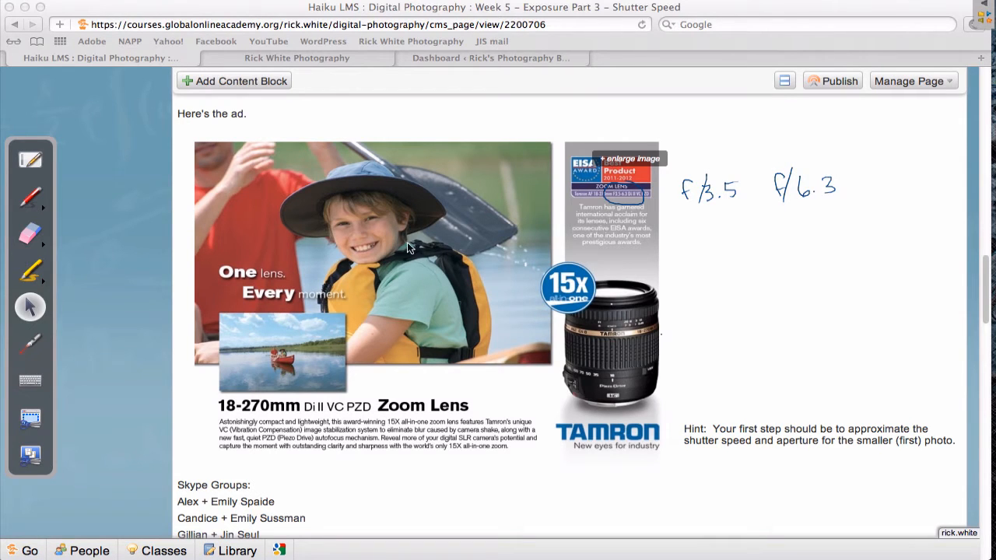
{"action": "mouse_move", "coordinate": [398, 201]}
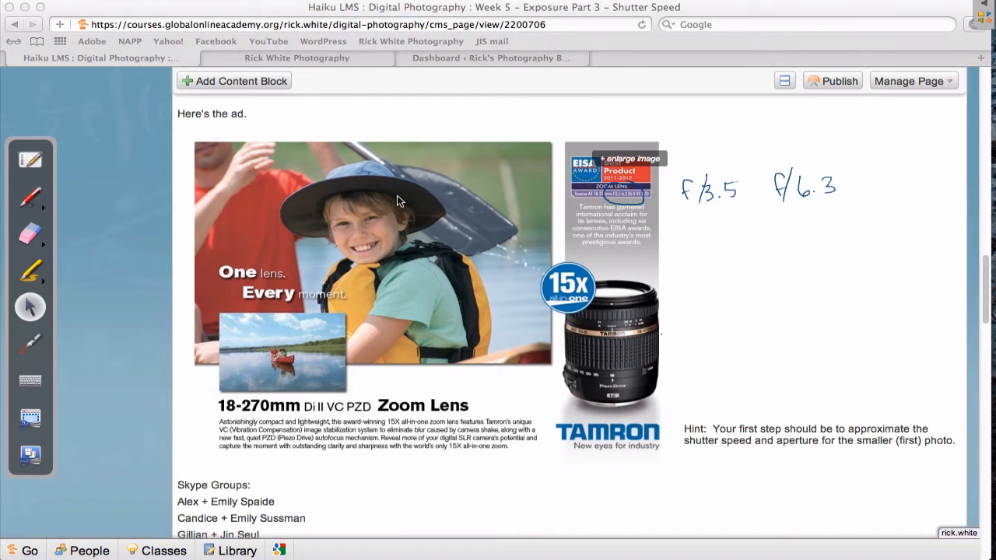
{"action": "mouse_move", "coordinate": [418, 299]}
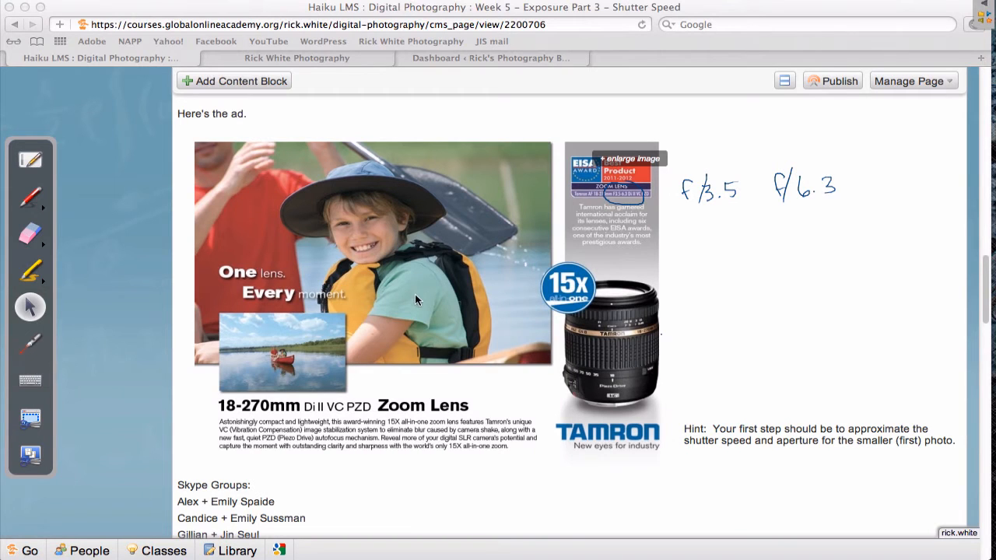
{"action": "mouse_move", "coordinate": [989, 295]}
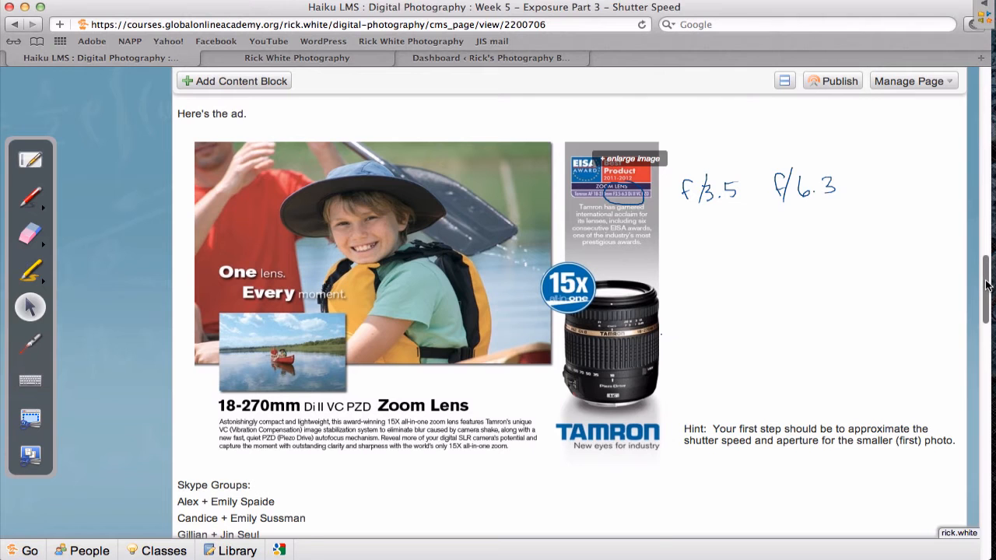
{"action": "scroll", "scroll_direction": "up", "scroll_amount": 3}
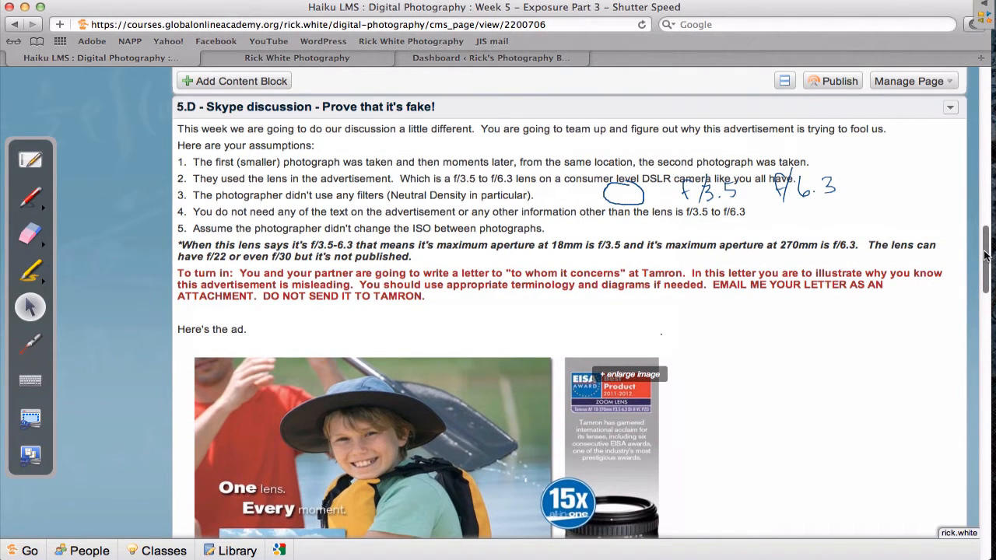
{"action": "mouse_move", "coordinate": [12, 244]}
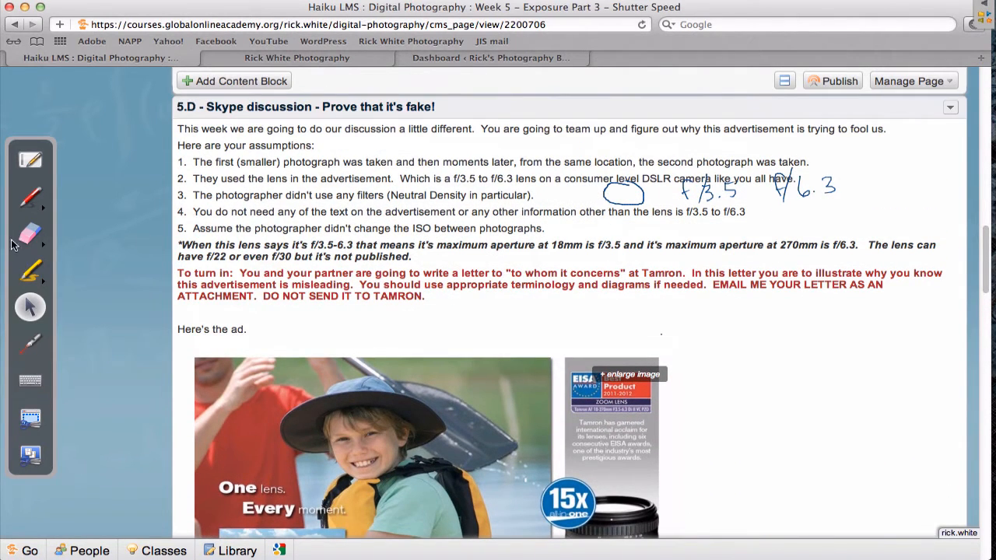
Clear the handwritten aperture notes, then scroll down to the full Tamron 18–270mm ad.
{"action": "left_click", "coordinate": [29, 233]}
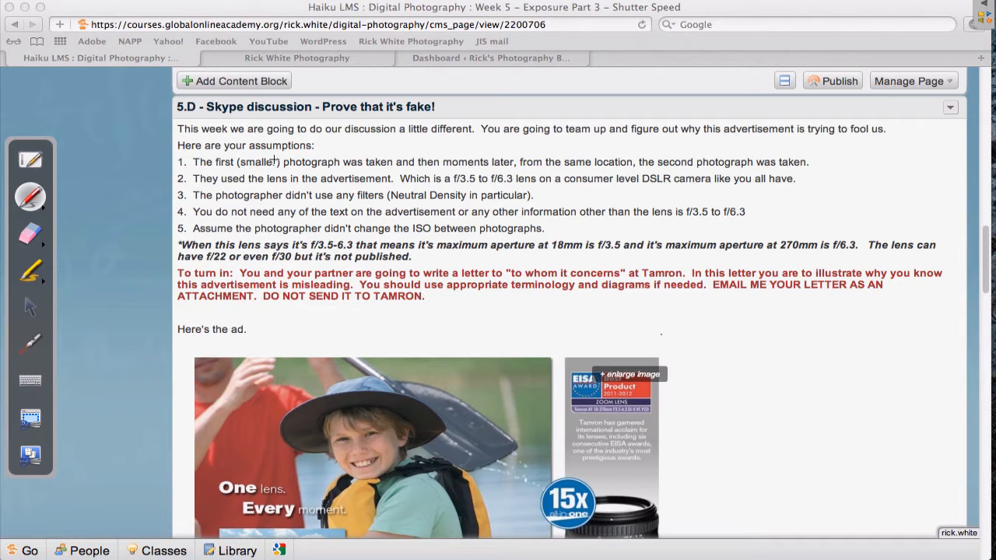
{"action": "mouse_move", "coordinate": [251, 171]}
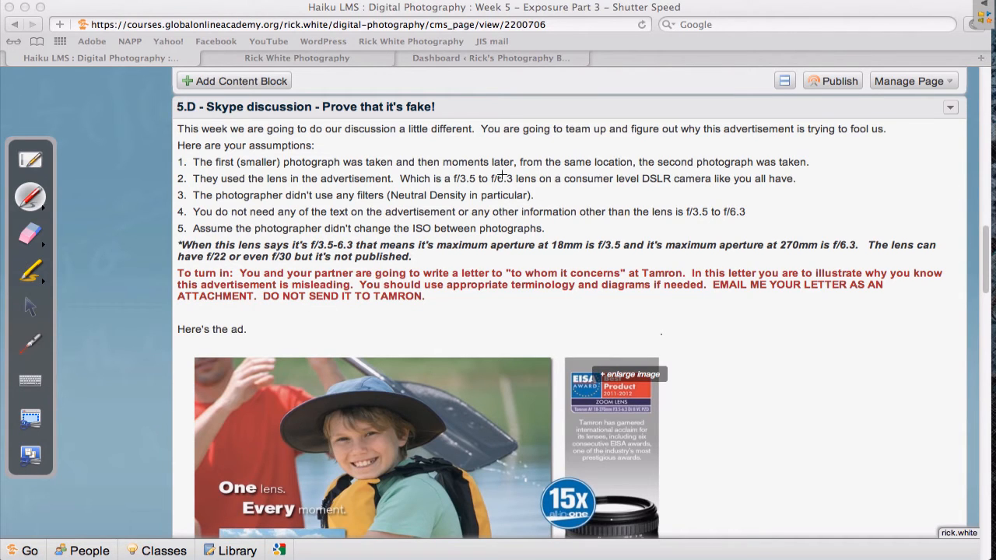
{"action": "mouse_move", "coordinate": [584, 170]}
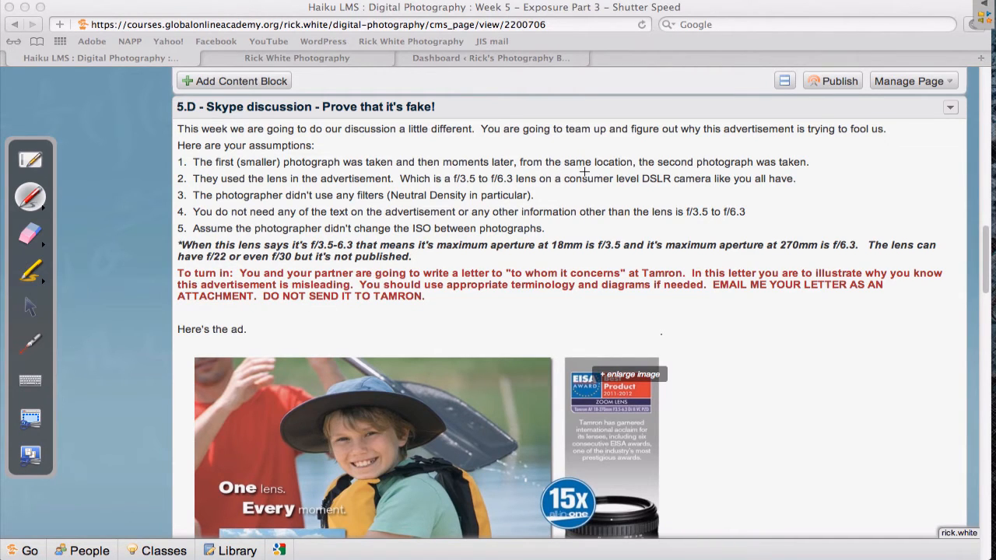
{"action": "mouse_move", "coordinate": [465, 379]}
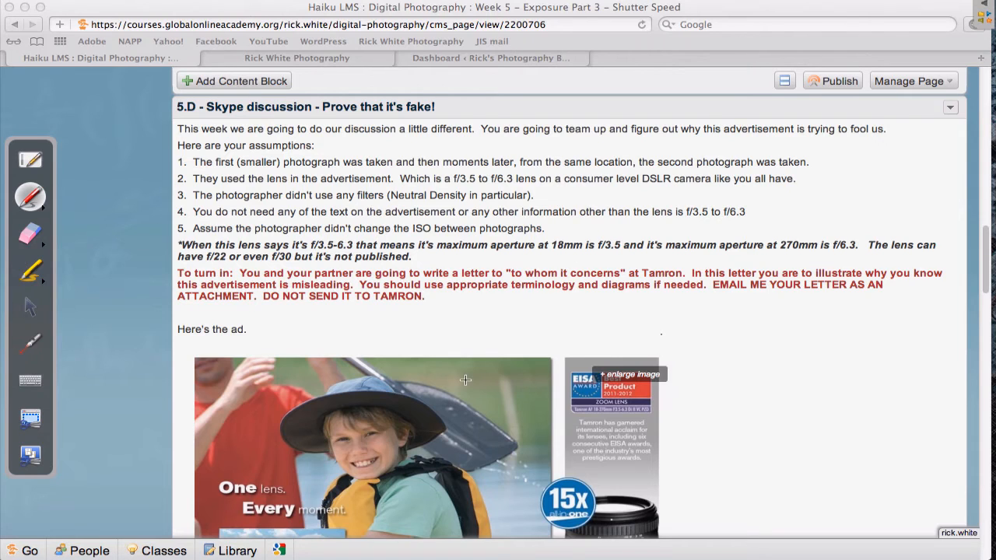
{"action": "mouse_move", "coordinate": [645, 170]}
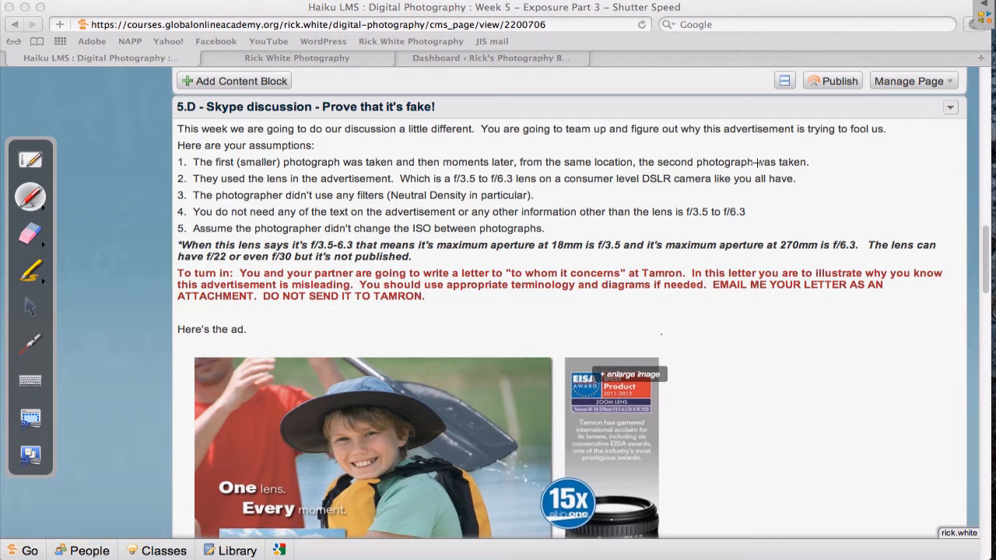
{"action": "mouse_move", "coordinate": [915, 272]}
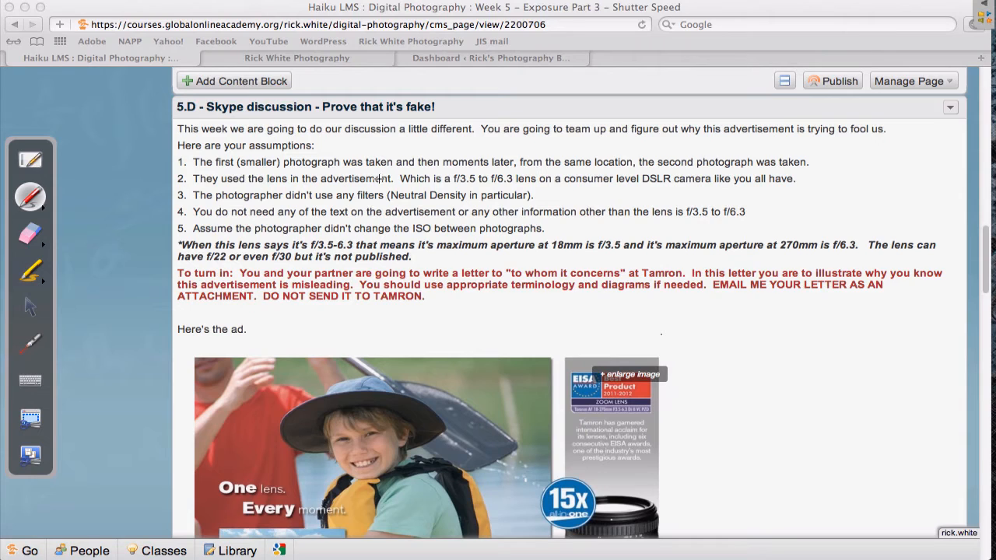
{"action": "mouse_move", "coordinate": [365, 187]}
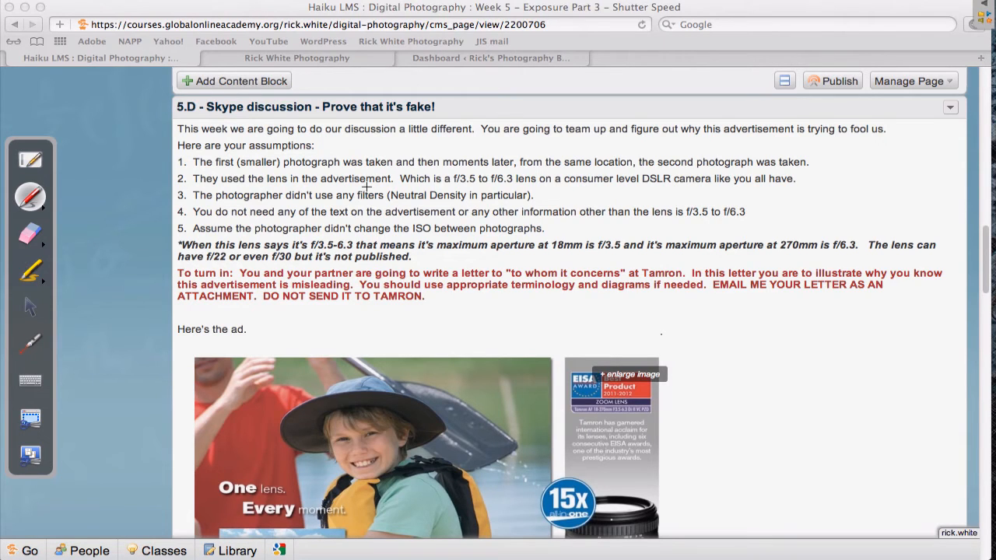
{"action": "mouse_move", "coordinate": [473, 184]}
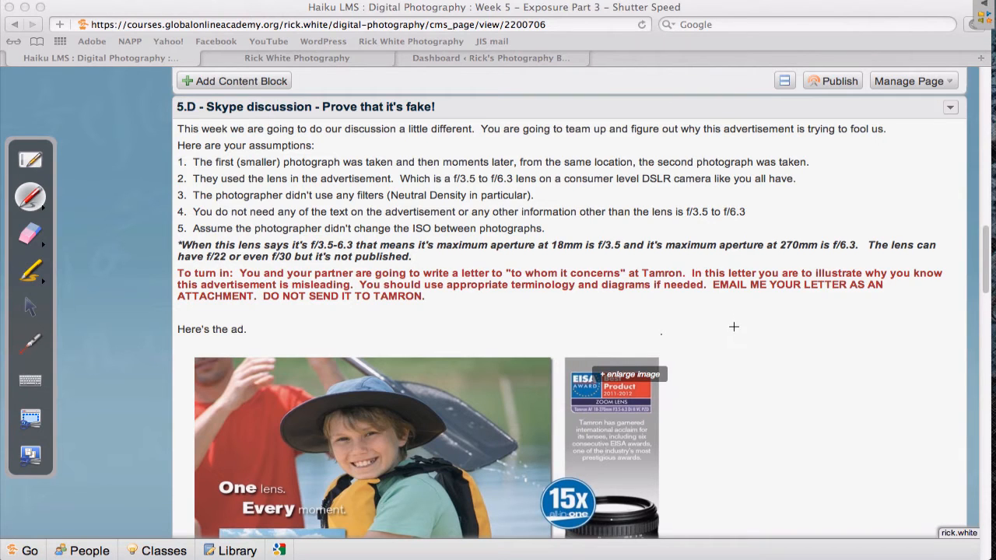
{"action": "mouse_move", "coordinate": [100, 318]}
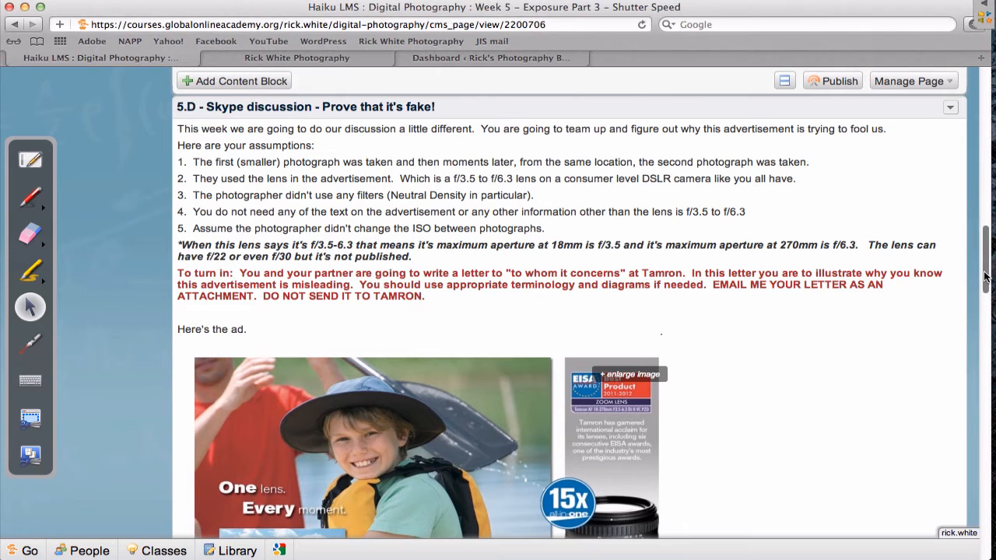
{"action": "scroll", "scroll_direction": "down", "scroll_amount": 3}
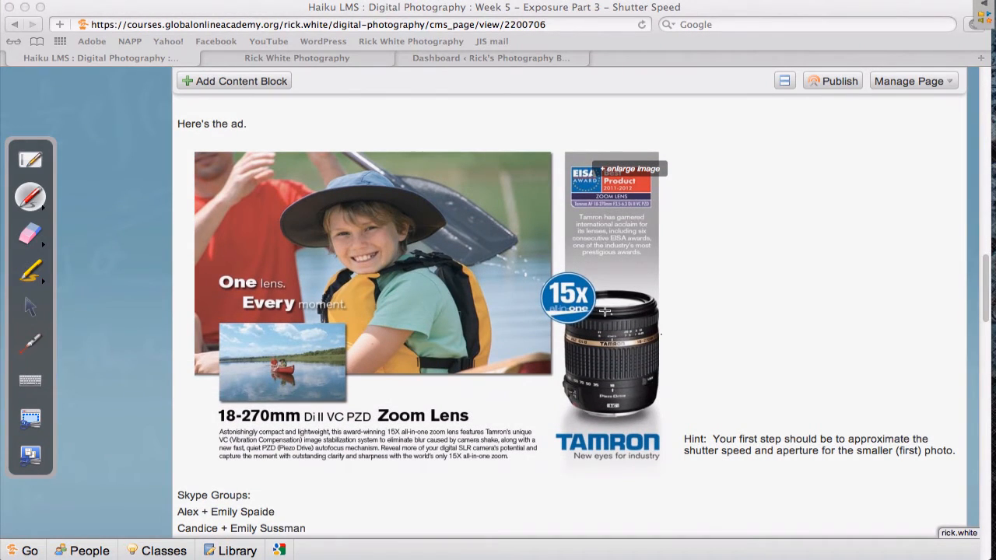
{"action": "mouse_move", "coordinate": [650, 321]}
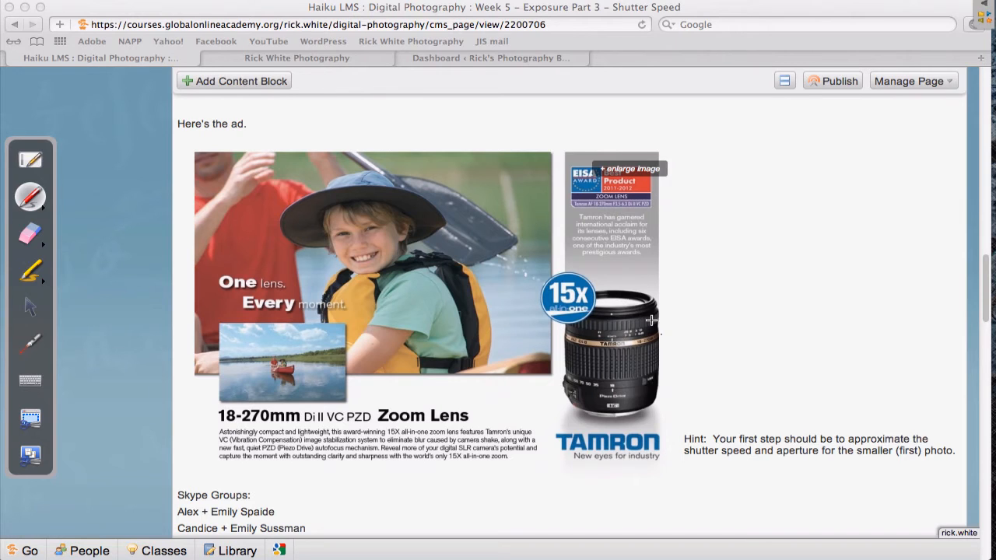
{"action": "mouse_move", "coordinate": [646, 417]}
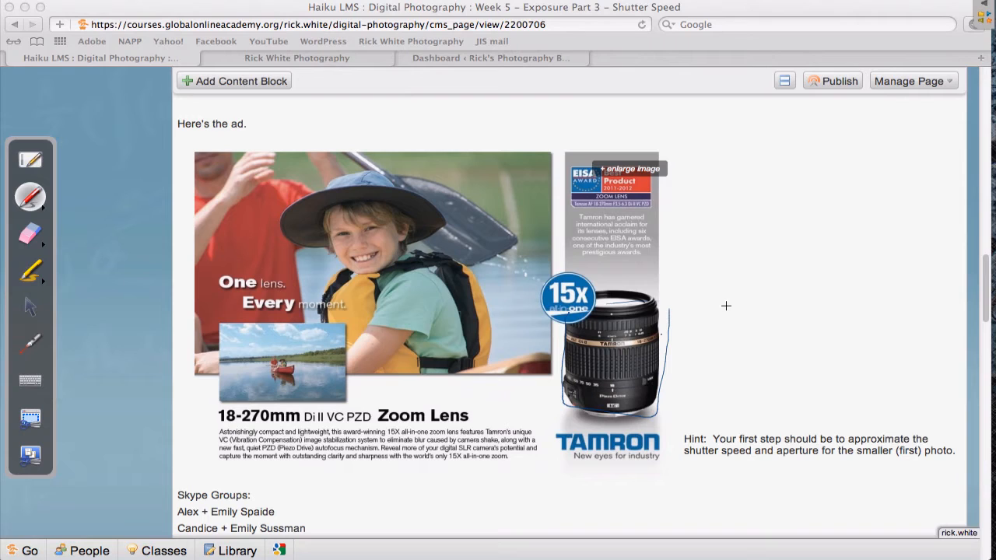
{"action": "mouse_move", "coordinate": [731, 283]}
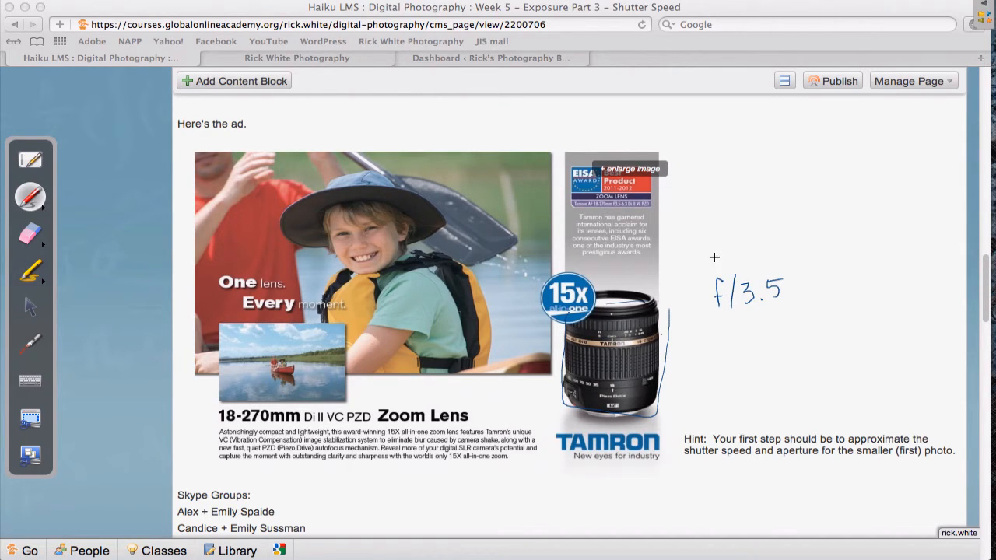
{"action": "mouse_move", "coordinate": [604, 387]}
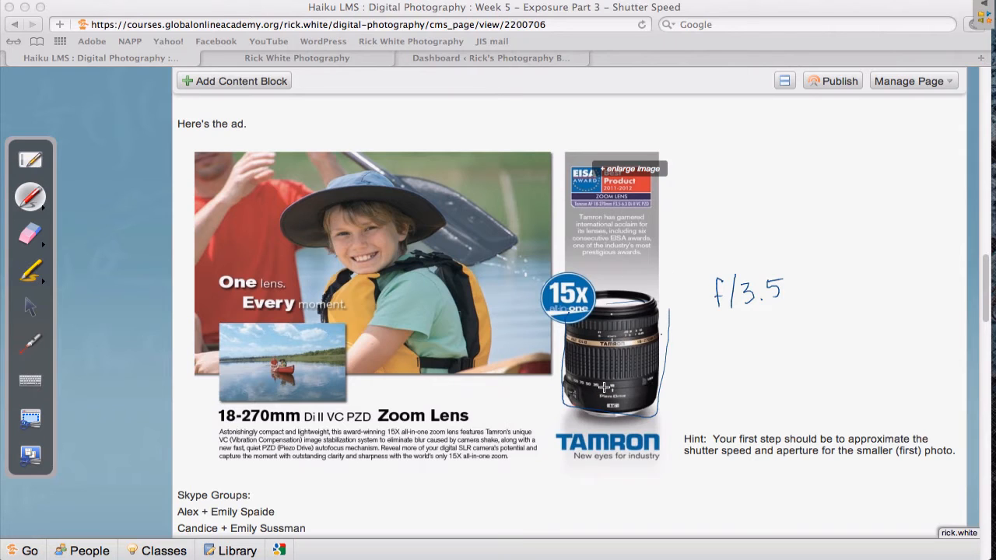
{"action": "mouse_move", "coordinate": [64, 221]}
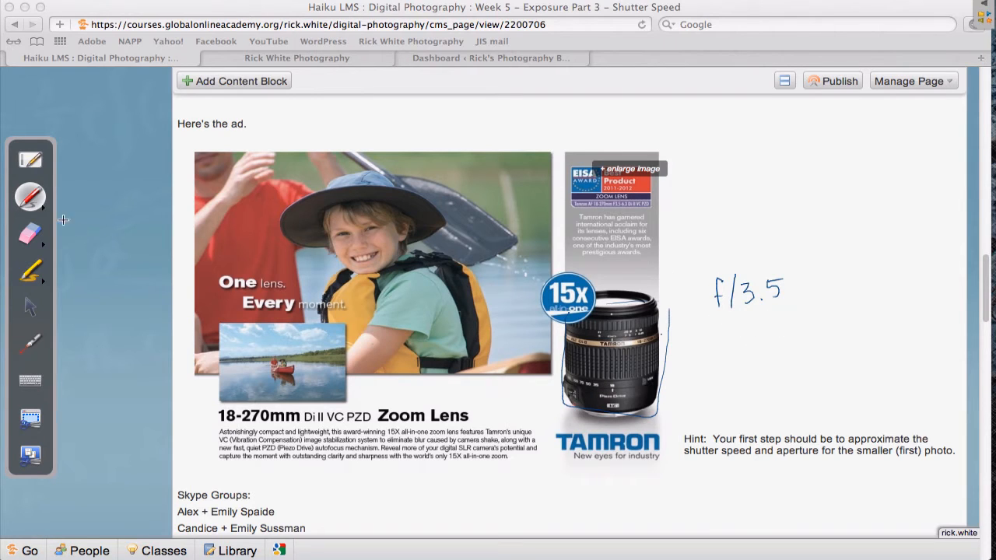
Switch to red ink and draw a red outline around the lens photo in the Tamron ad.
{"action": "left_click", "coordinate": [30, 196]}
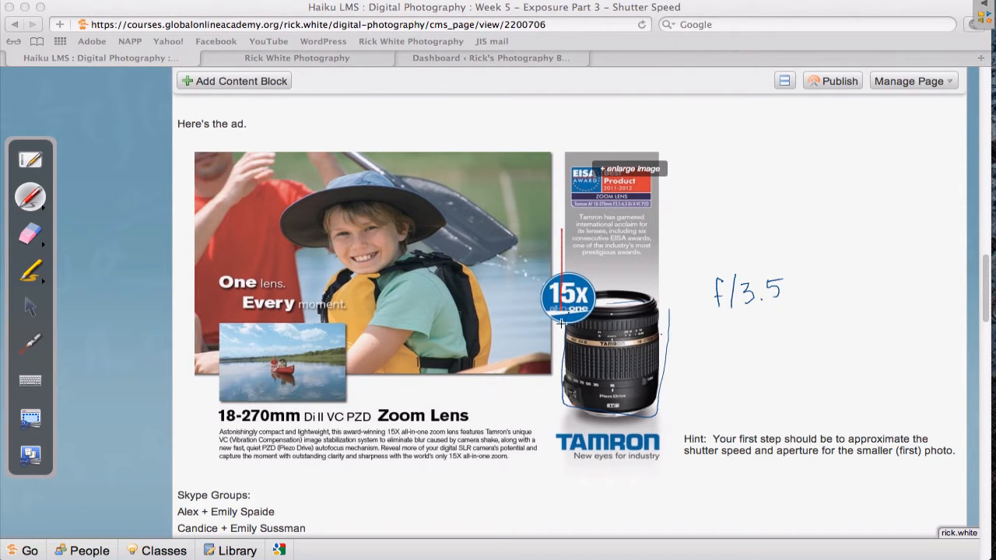
{"action": "left_click_drag", "start_coordinate": [561, 323], "coordinate": [666, 412]}
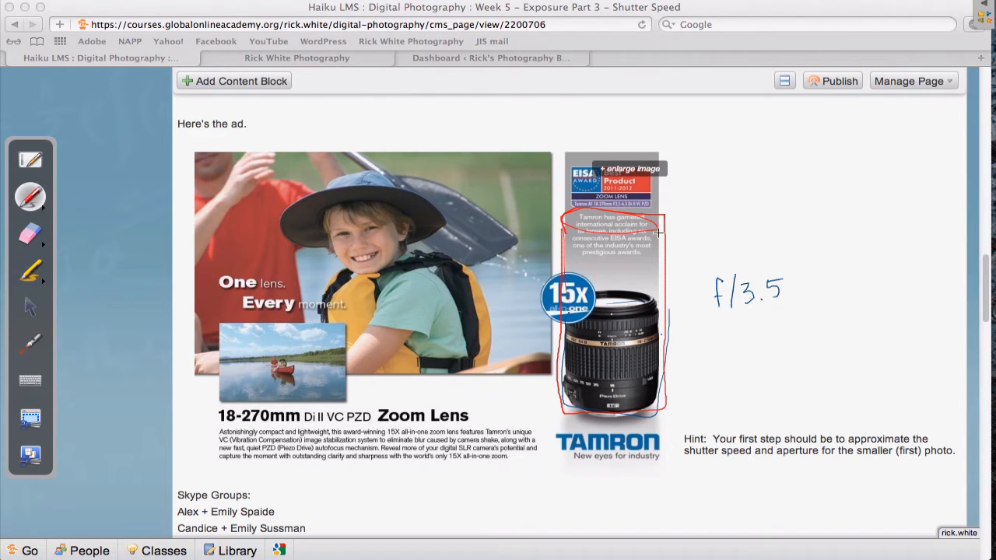
{"action": "mouse_move", "coordinate": [722, 337]}
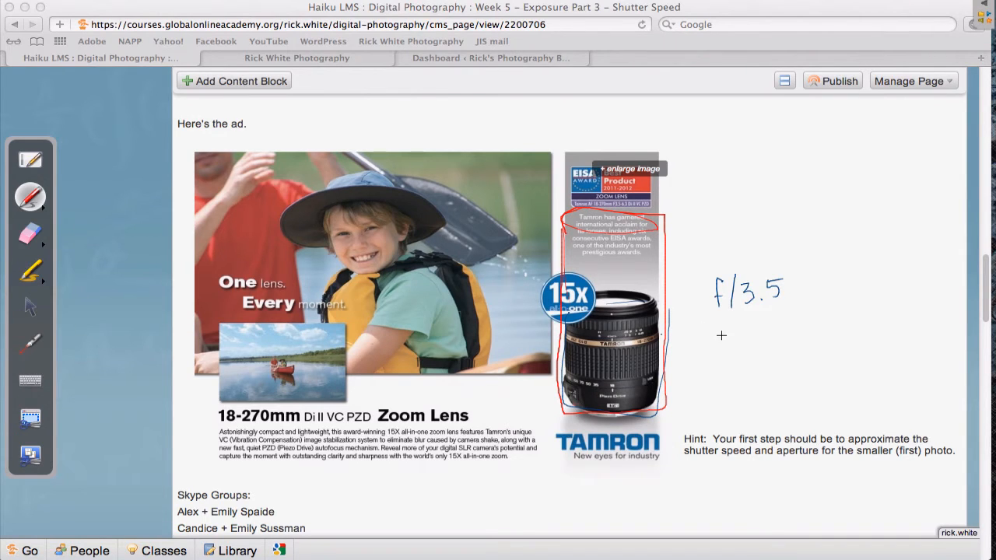
Write a red f/6.3 note beneath the f/3.5 note beside the lens.
{"action": "left_click_drag", "start_coordinate": [713, 330], "coordinate": [728, 358]}
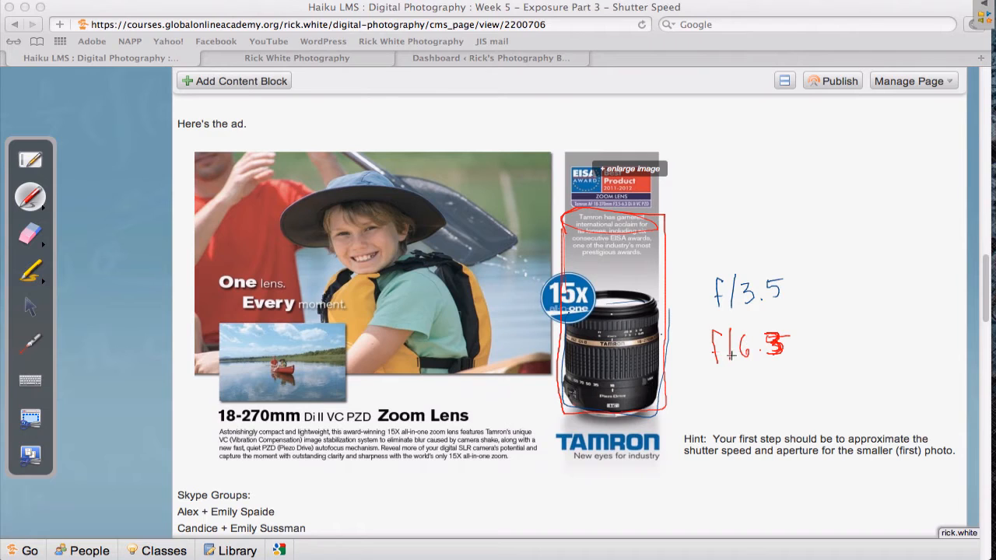
{"action": "mouse_move", "coordinate": [671, 299]}
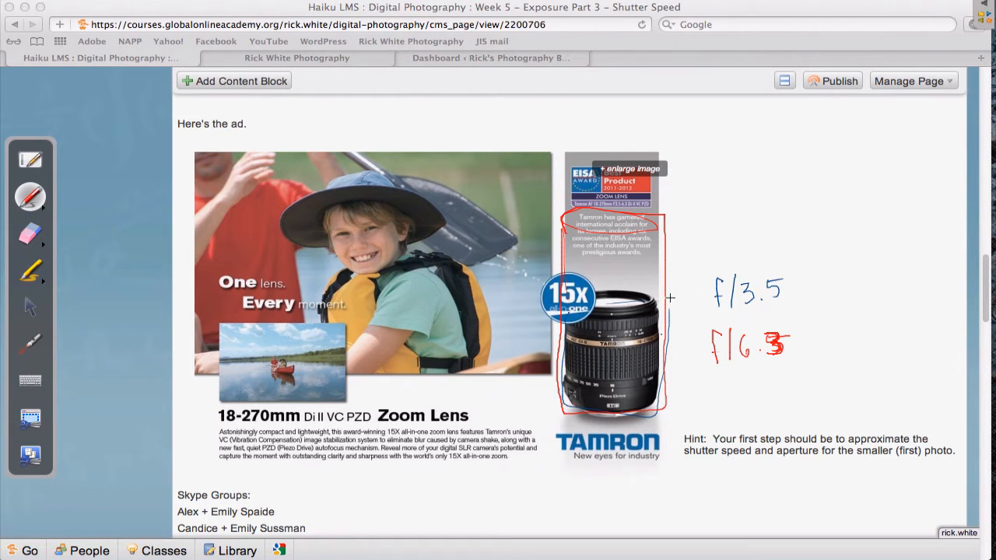
{"action": "mouse_move", "coordinate": [349, 228]}
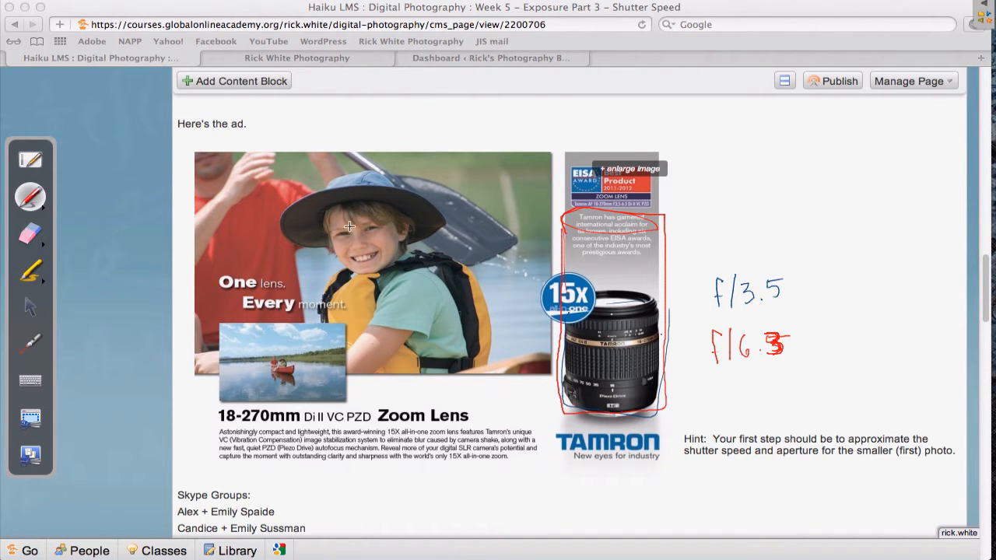
{"action": "mouse_move", "coordinate": [730, 316]}
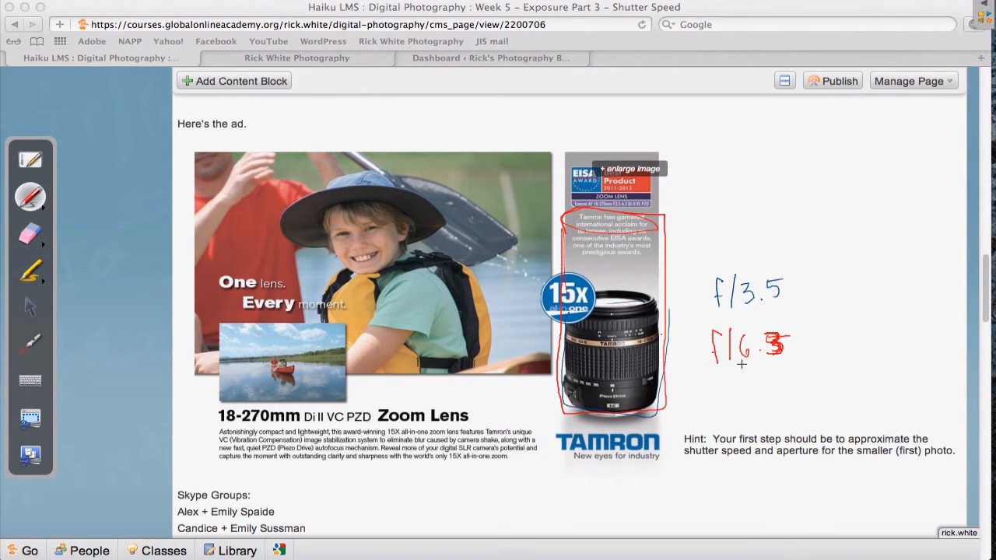
{"action": "mouse_move", "coordinate": [339, 283]}
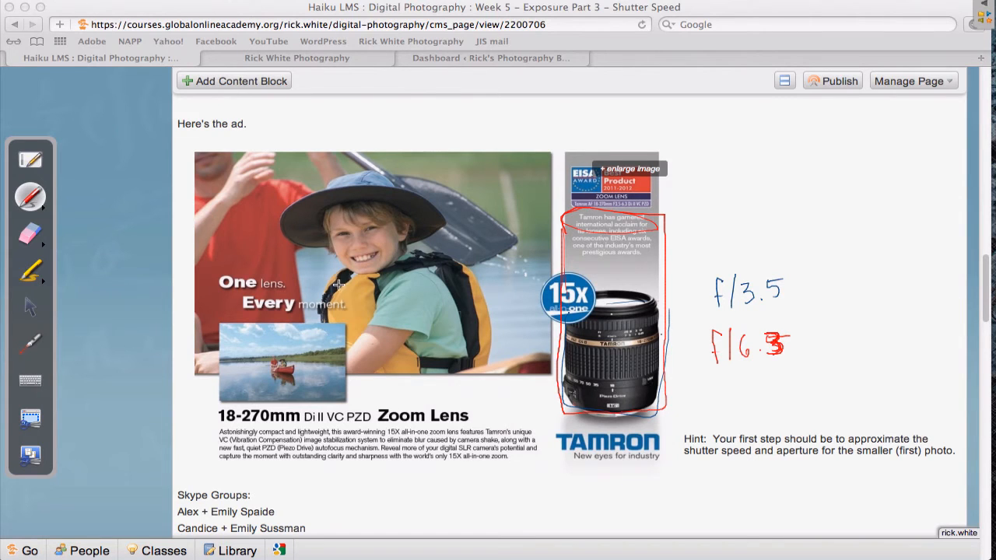
{"action": "mouse_move", "coordinate": [747, 293]}
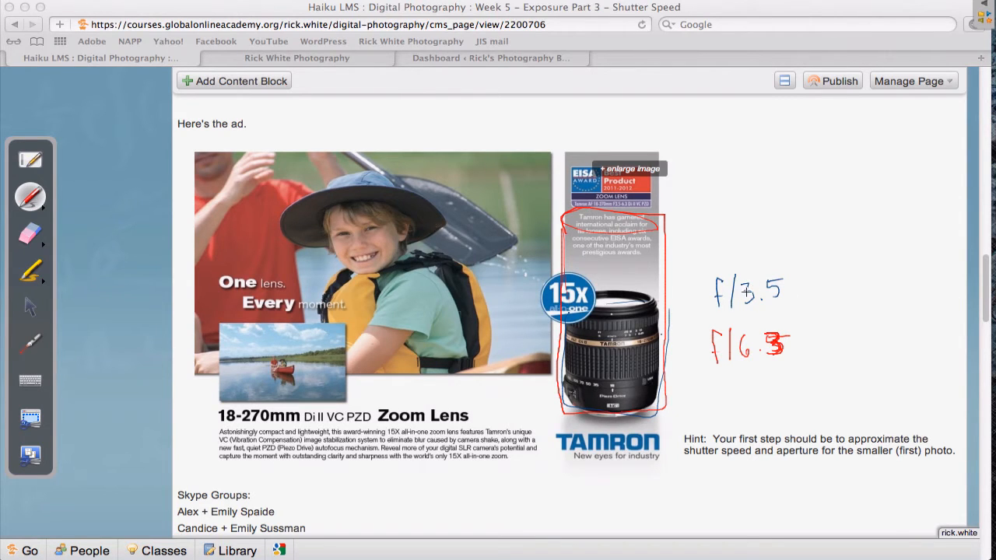
{"action": "mouse_move", "coordinate": [366, 381]}
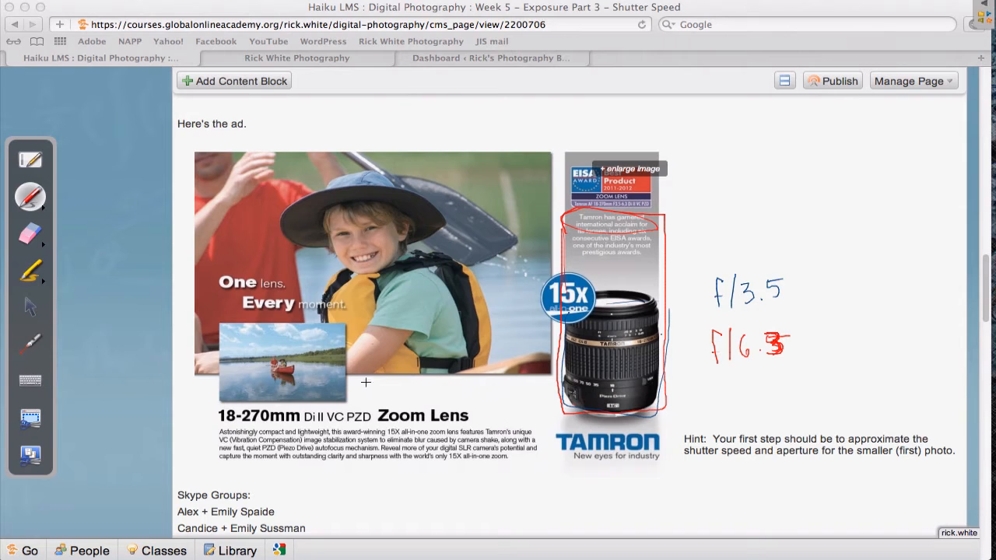
{"action": "mouse_move", "coordinate": [128, 253]}
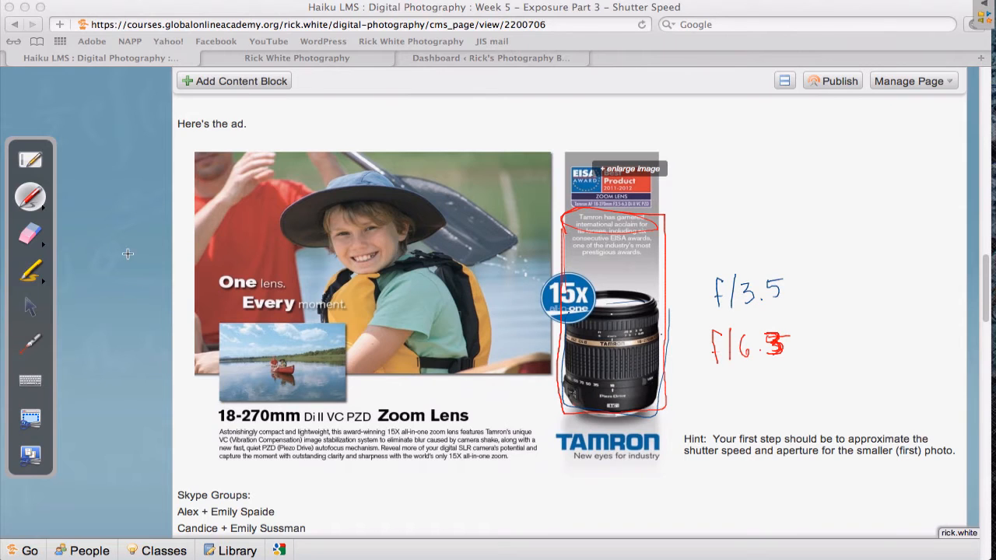
{"action": "mouse_move", "coordinate": [42, 310]}
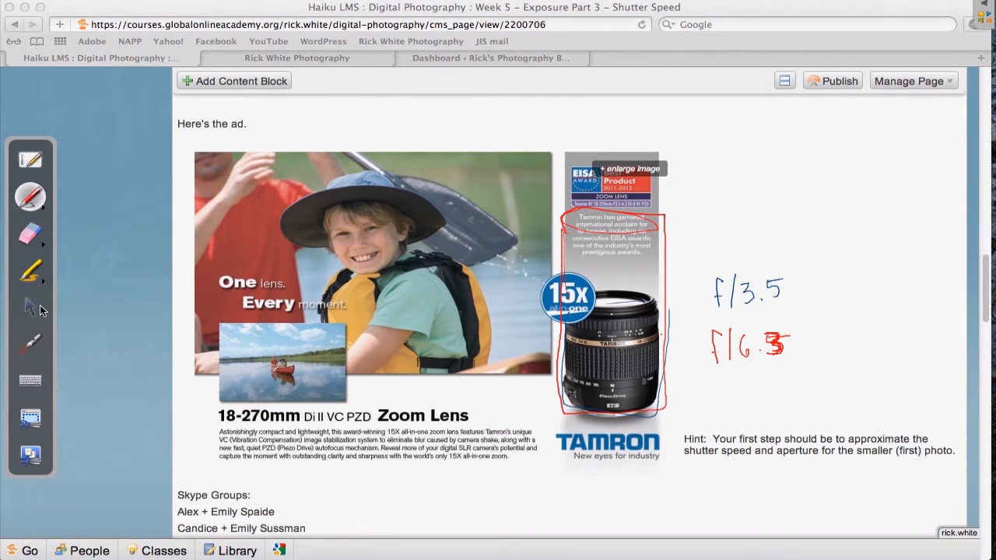
Erase all handwritten marks, return to the arrow tool and scroll up to the 5.D assumptions list.
{"action": "left_click", "coordinate": [29, 233]}
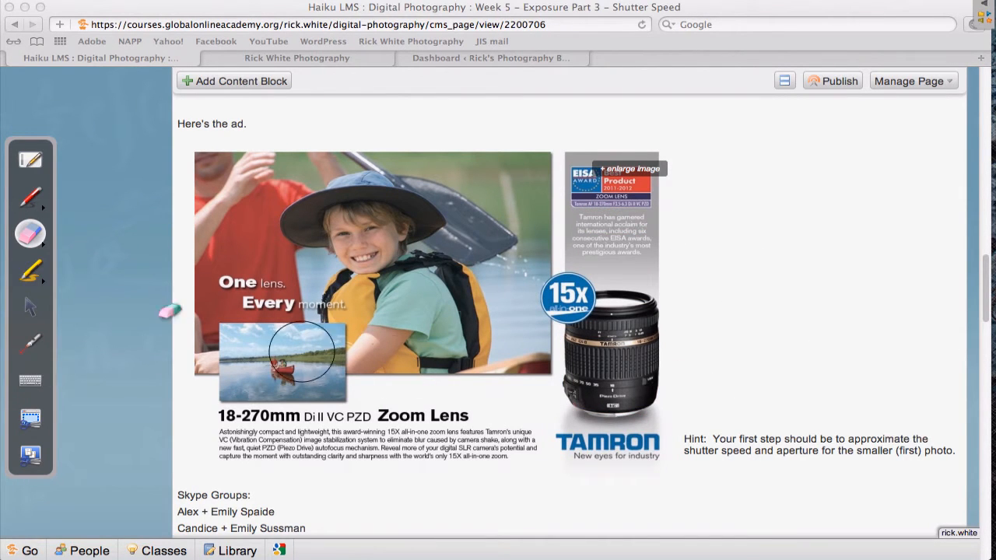
{"action": "left_click", "coordinate": [30, 305]}
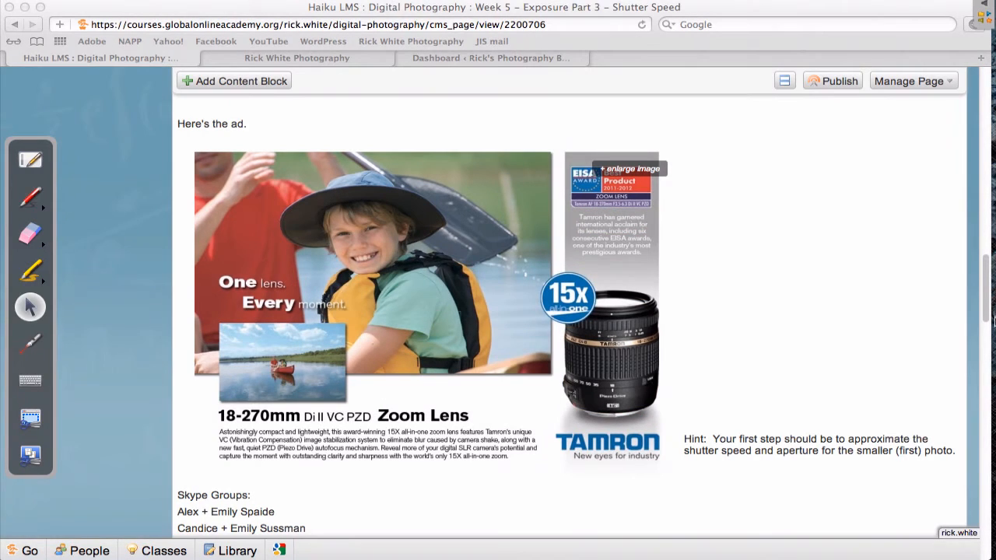
{"action": "scroll", "scroll_direction": "up", "scroll_amount": 3}
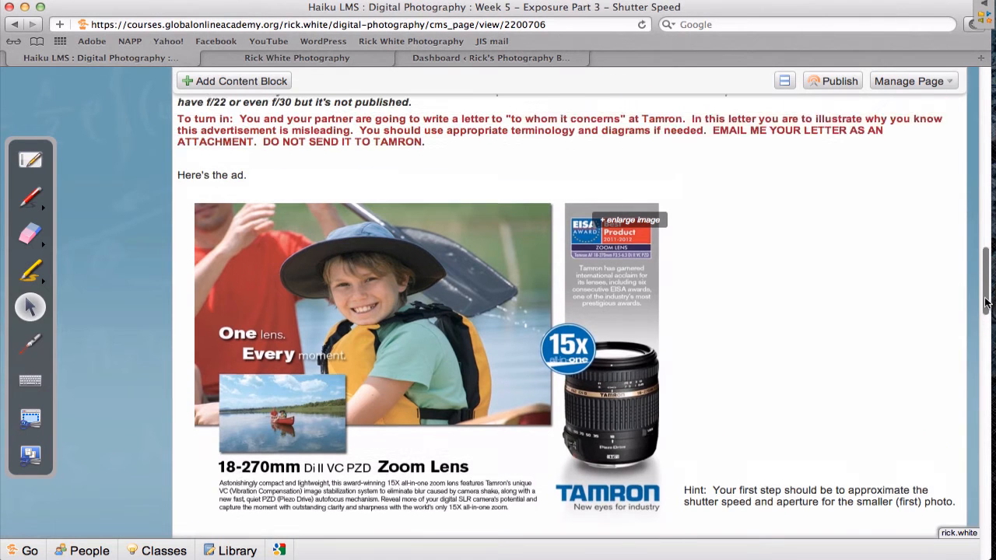
{"action": "scroll", "scroll_direction": "up", "scroll_amount": 3}
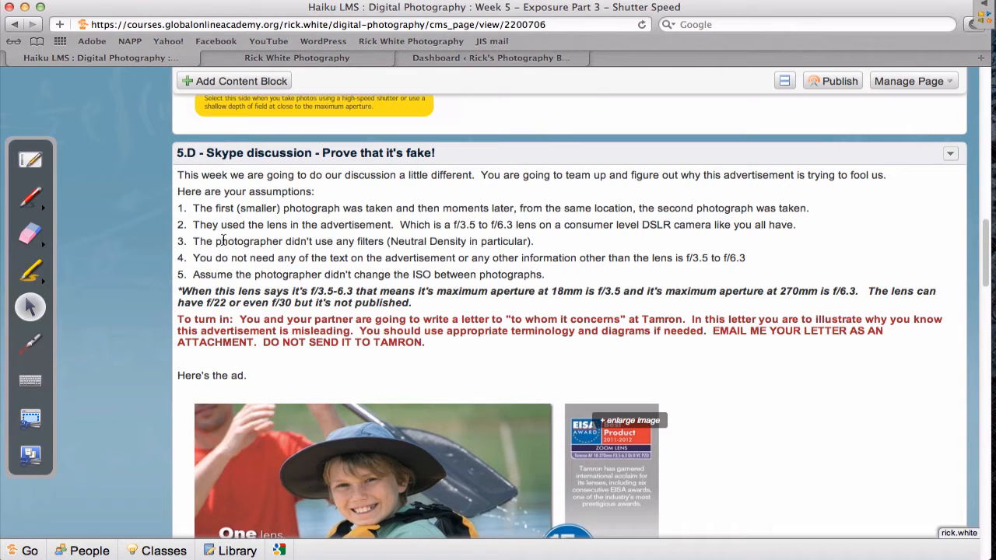
Select text in the Exposure Value table area above the 5.D section.
{"action": "left_click_drag", "start_coordinate": [218, 241], "coordinate": [362, 241]}
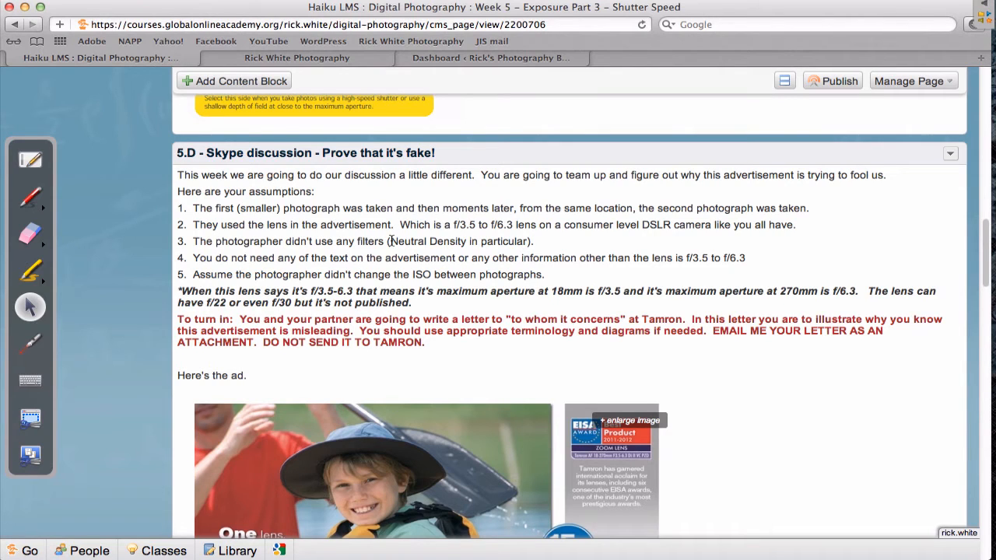
{"action": "double_click", "coordinate": [408, 241]}
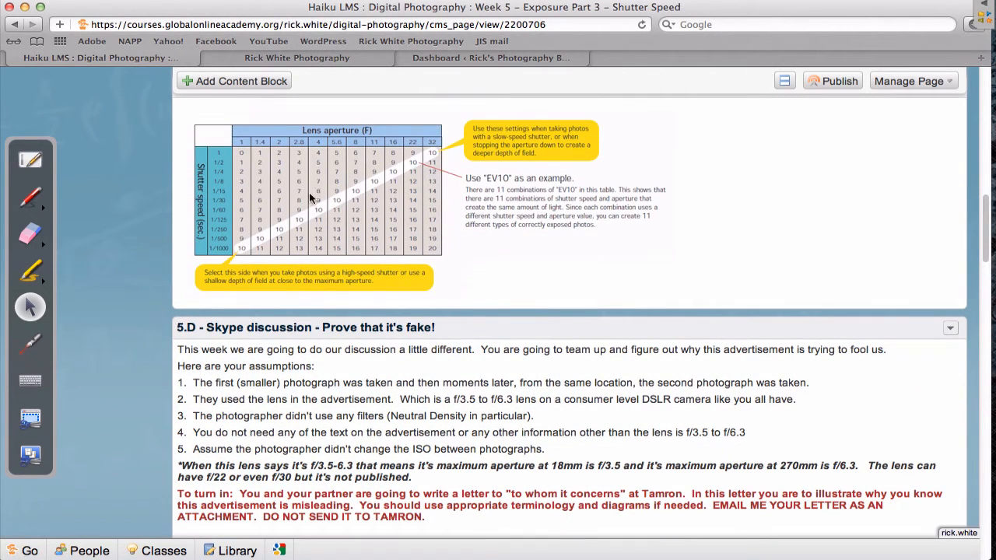
{"action": "mouse_move", "coordinate": [373, 199]}
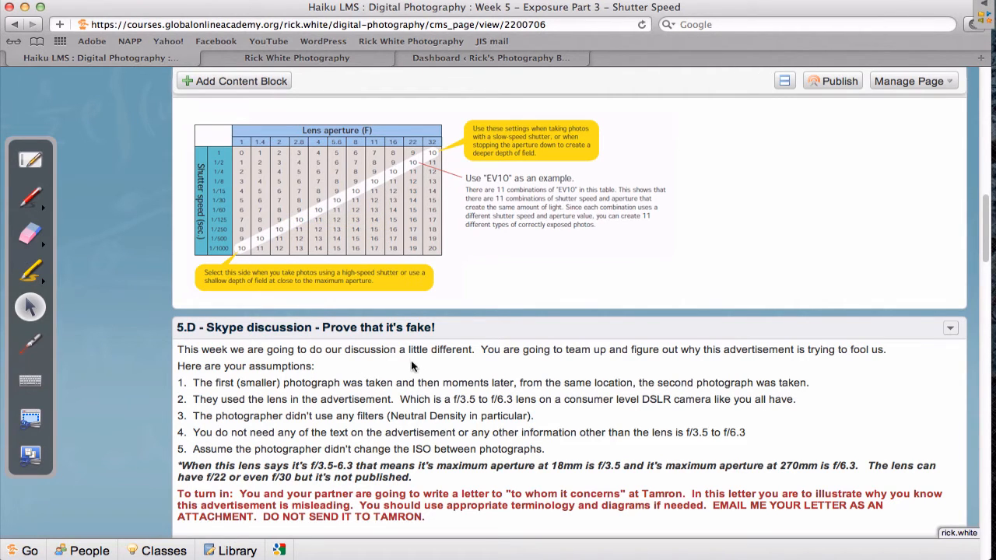
{"action": "mouse_move", "coordinate": [405, 376]}
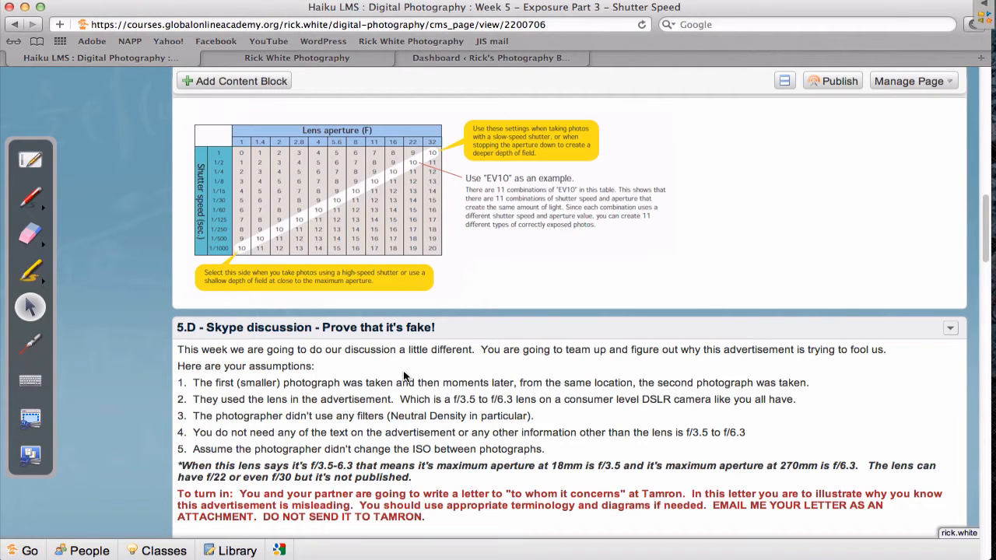
{"action": "mouse_move", "coordinate": [222, 159]}
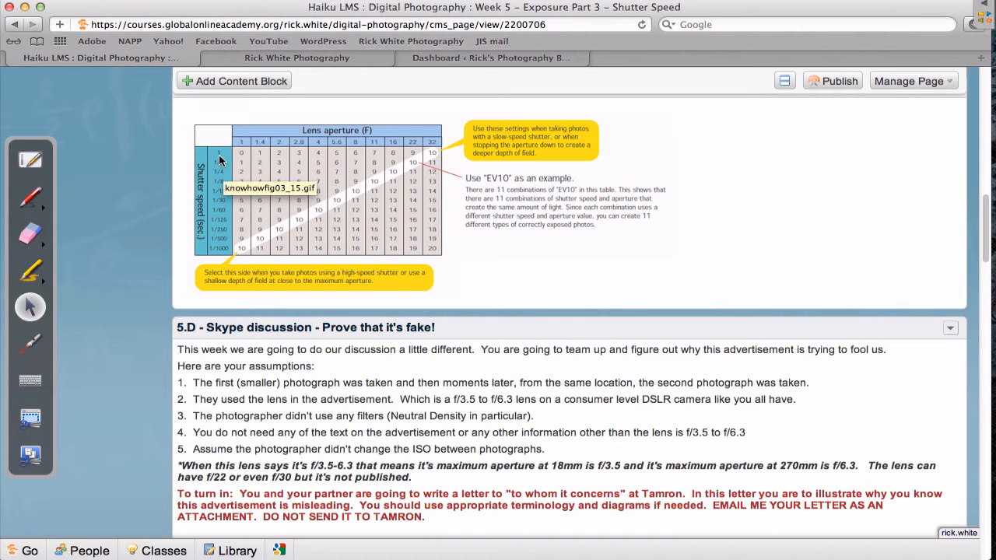
{"action": "mouse_move", "coordinate": [491, 424]}
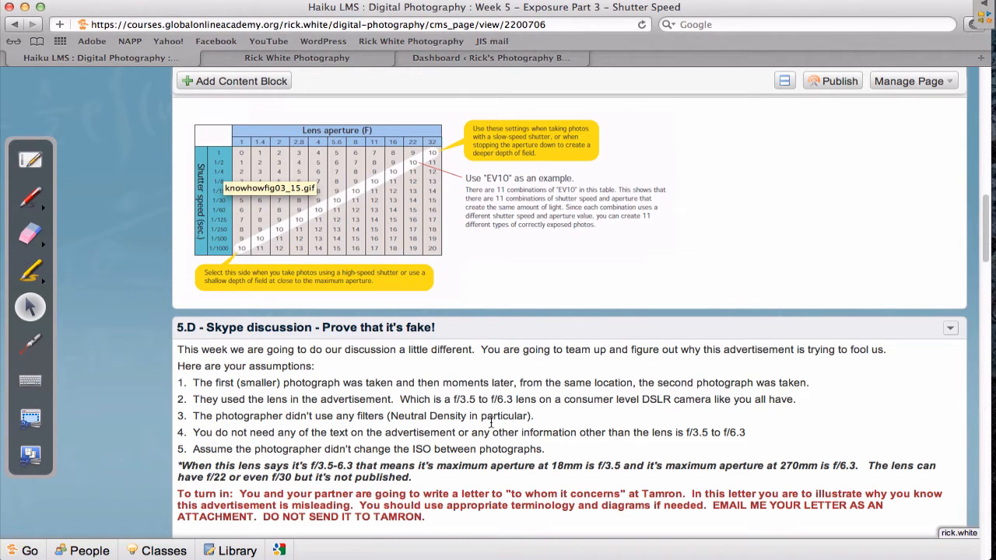
{"action": "mouse_move", "coordinate": [233, 175]}
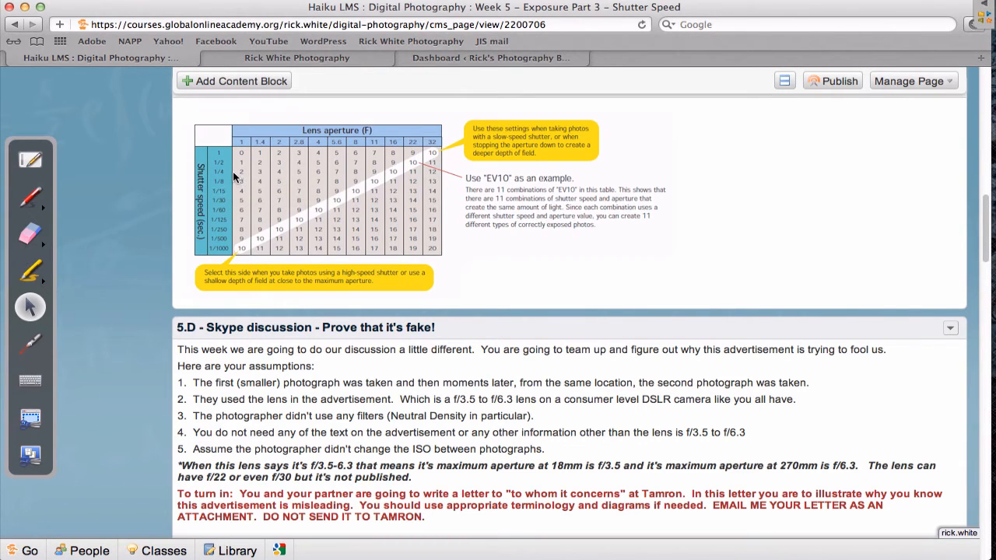
{"action": "mouse_move", "coordinate": [234, 177]}
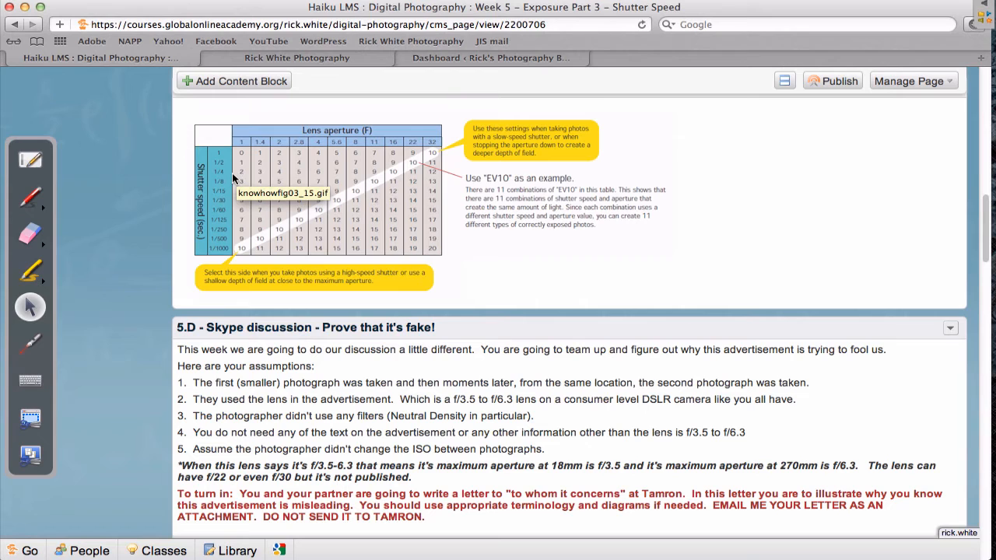
{"action": "mouse_move", "coordinate": [224, 271]}
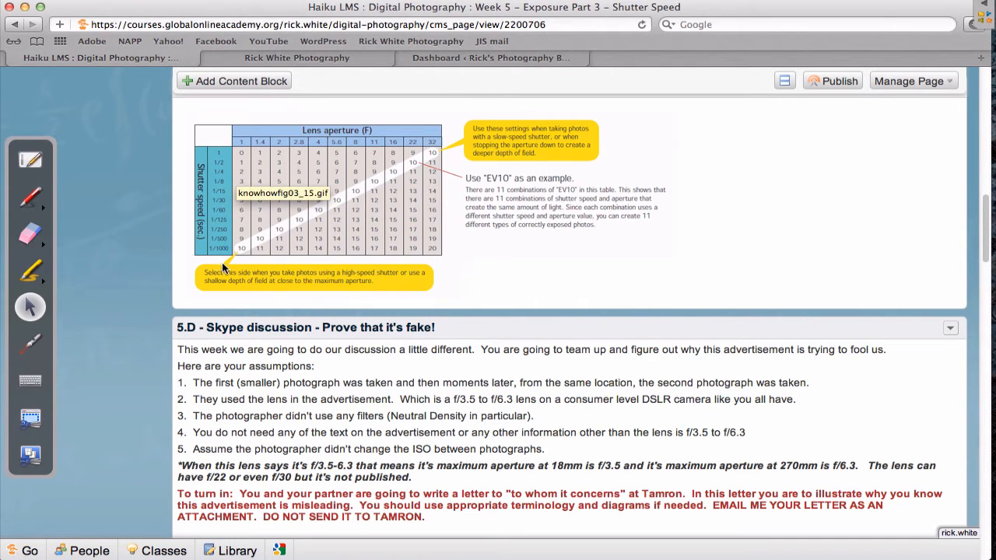
{"action": "mouse_move", "coordinate": [950, 265]}
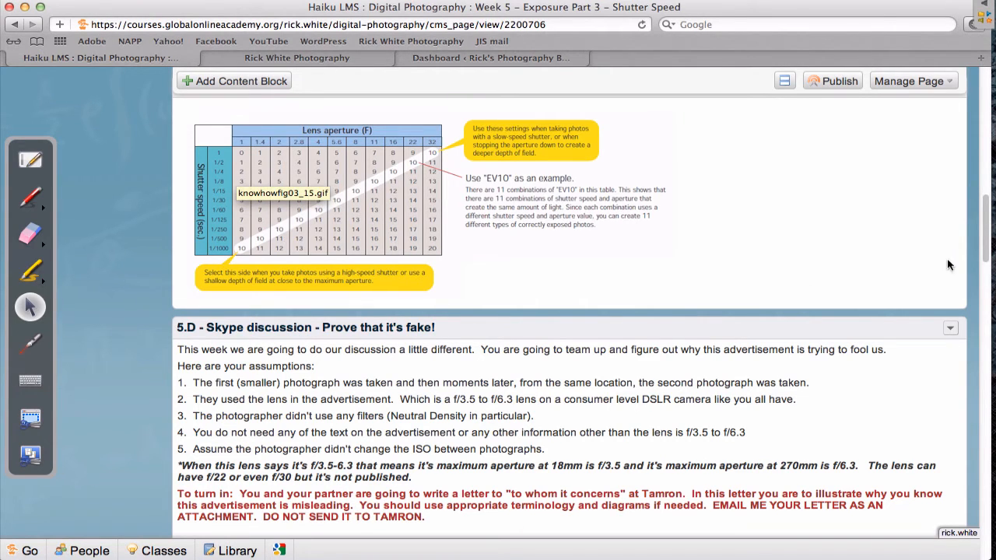
Scroll down past the 5.D instructions to the Tamron ad and the Skype Groups pairing list.
{"action": "scroll", "scroll_direction": "down", "scroll_amount": 3}
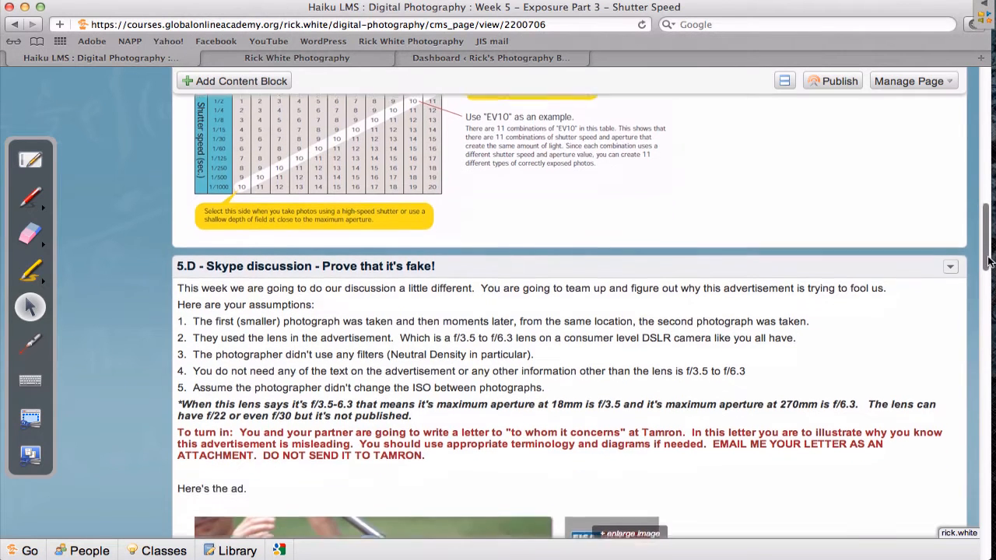
{"action": "scroll", "scroll_direction": "down", "scroll_amount": 3}
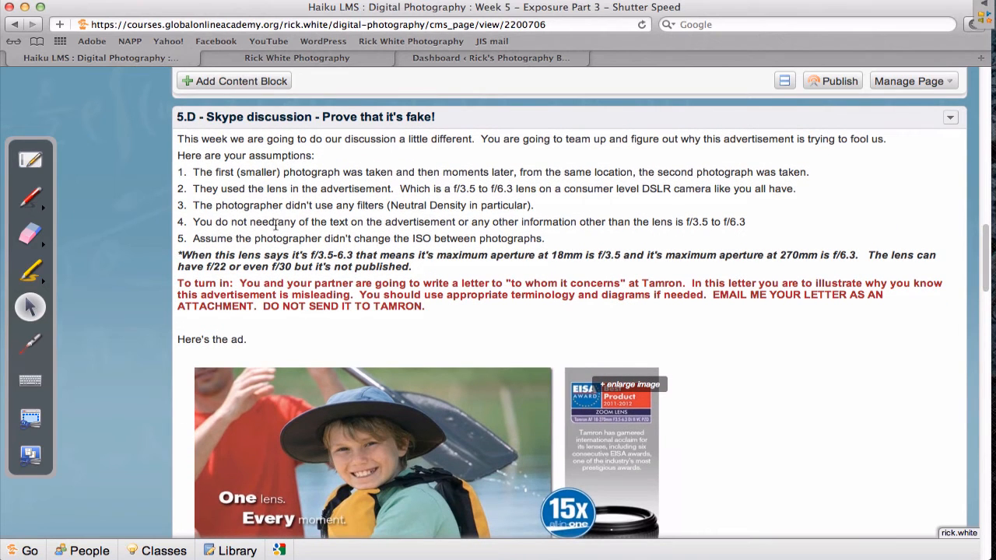
{"action": "mouse_move", "coordinate": [514, 366]}
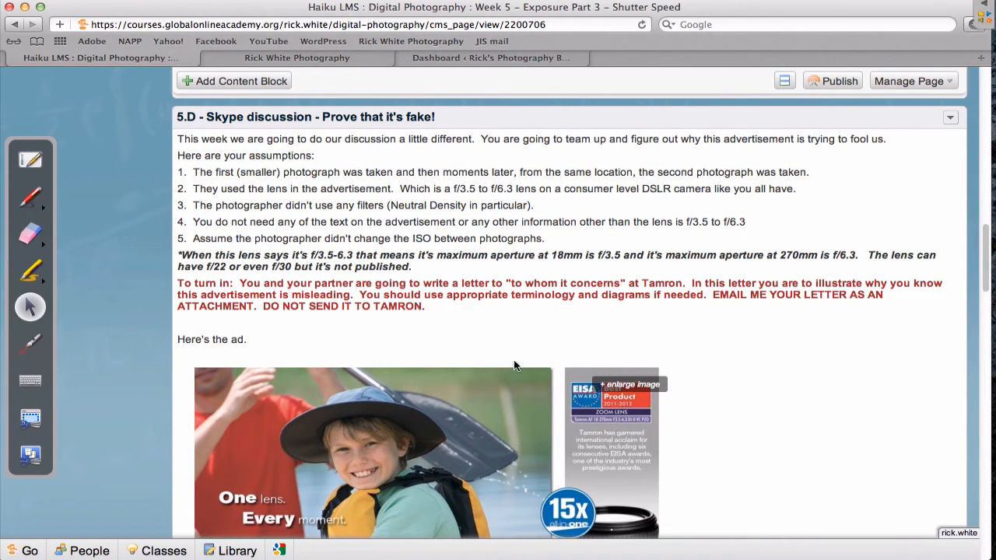
{"action": "mouse_move", "coordinate": [635, 329]}
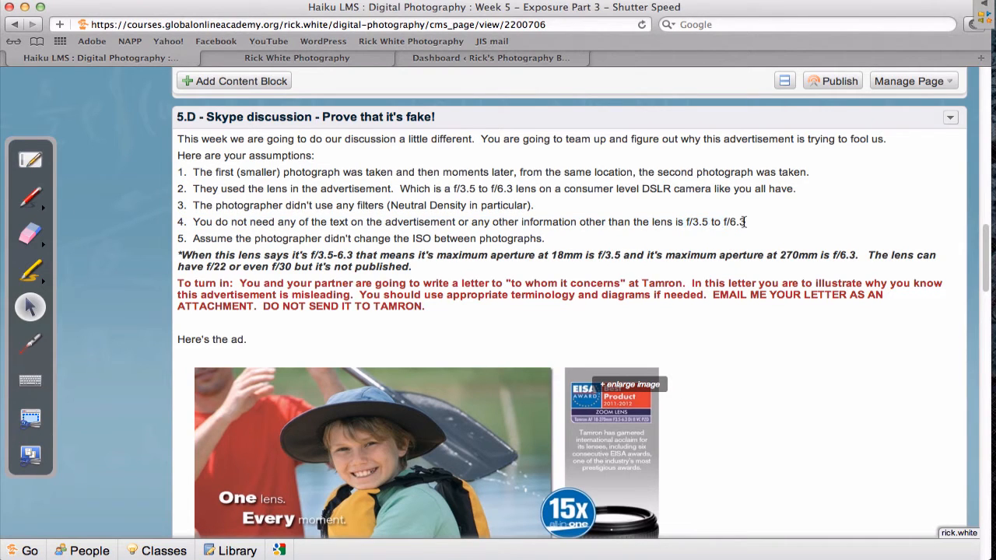
{"action": "mouse_move", "coordinate": [252, 242]}
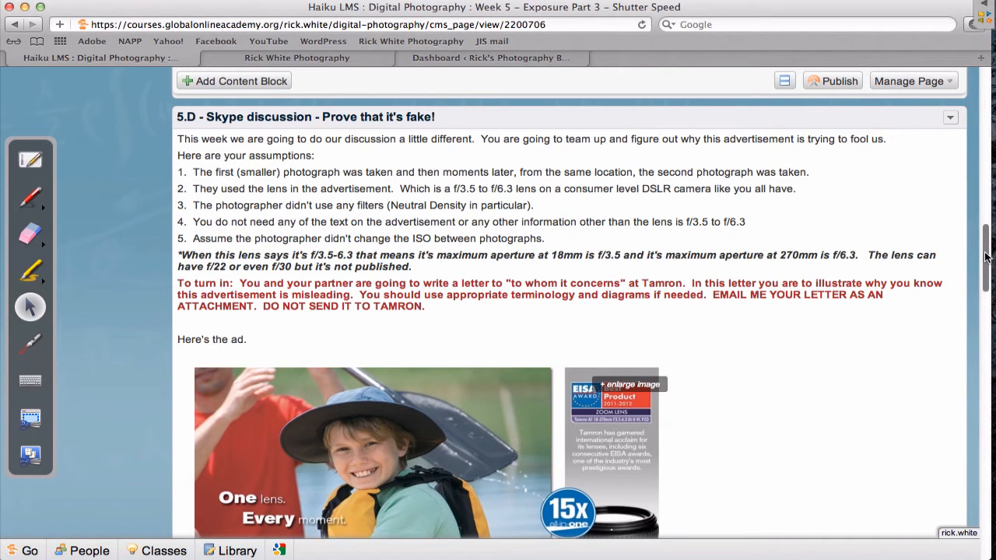
{"action": "scroll", "scroll_direction": "down", "scroll_amount": 3}
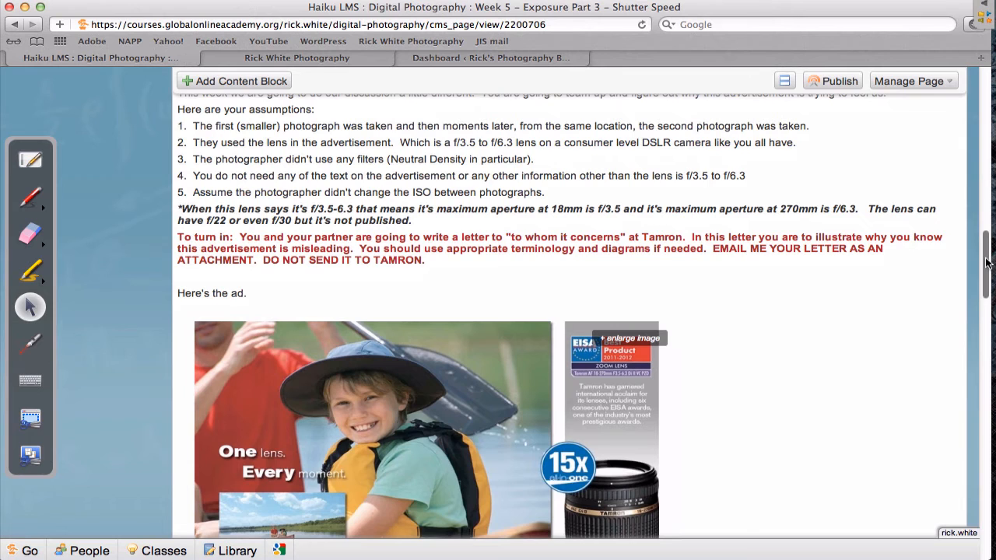
{"action": "scroll", "scroll_direction": "down", "scroll_amount": 3}
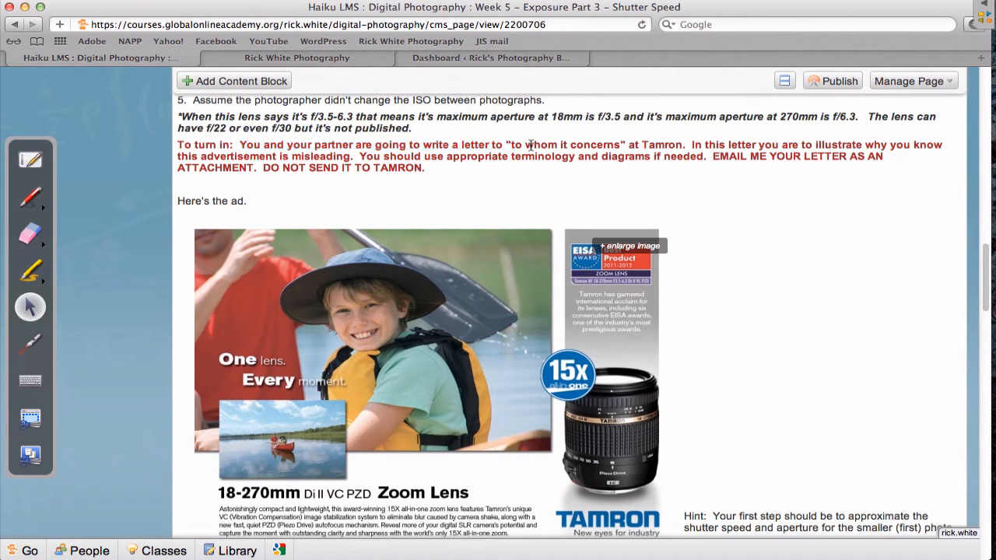
{"action": "mouse_move", "coordinate": [682, 140]}
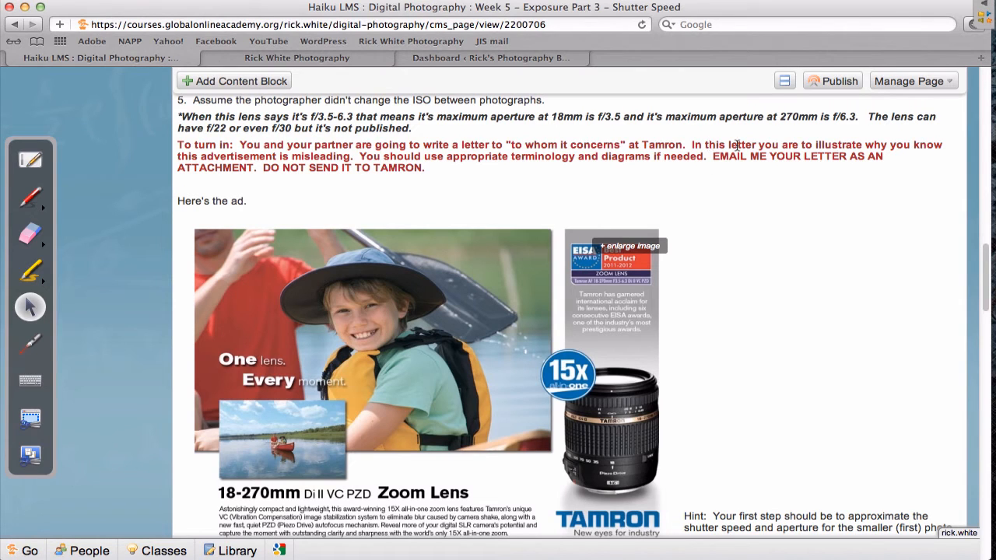
{"action": "mouse_move", "coordinate": [302, 199]}
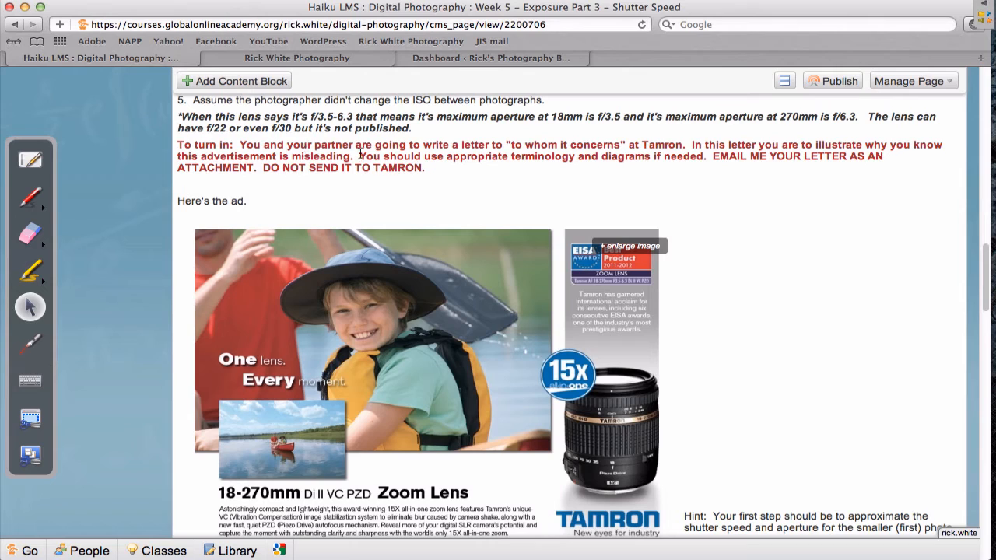
{"action": "mouse_move", "coordinate": [588, 165]}
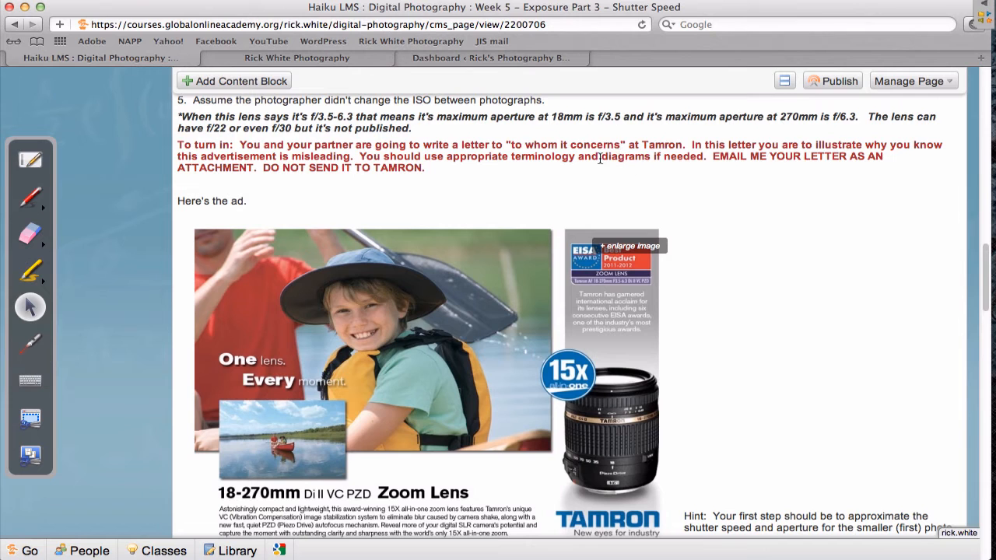
{"action": "mouse_move", "coordinate": [984, 284]}
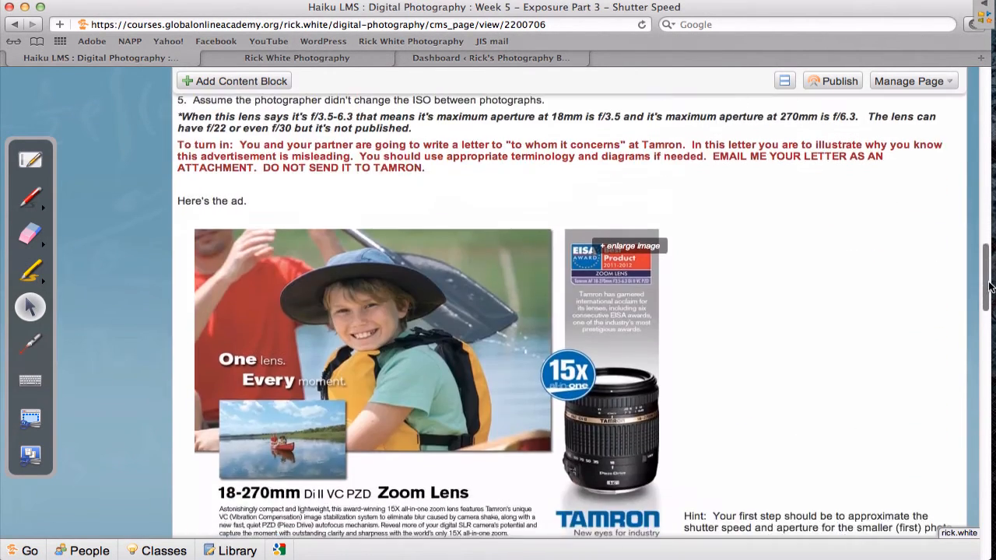
{"action": "scroll", "scroll_direction": "down", "scroll_amount": 3}
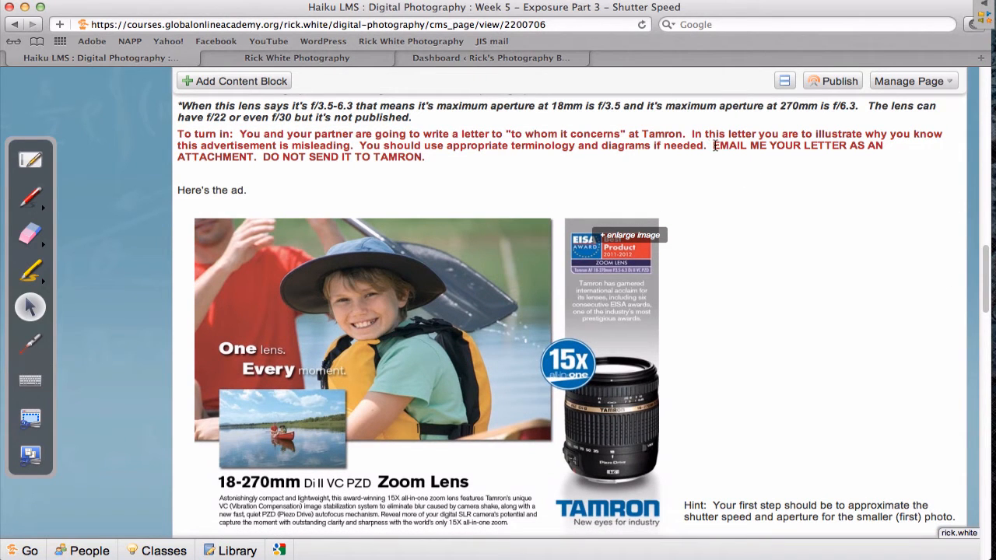
{"action": "mouse_move", "coordinate": [722, 159]}
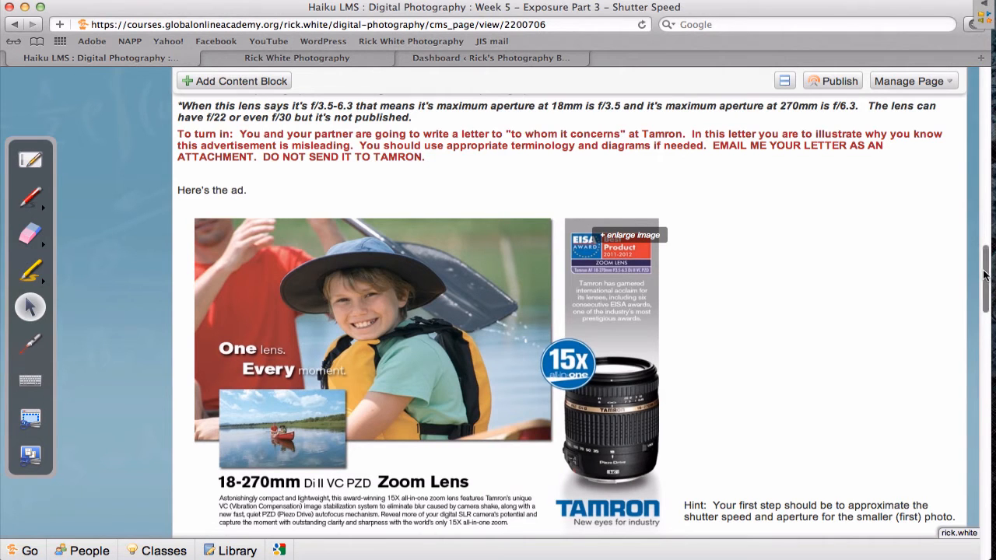
{"action": "scroll", "scroll_direction": "down", "scroll_amount": 3}
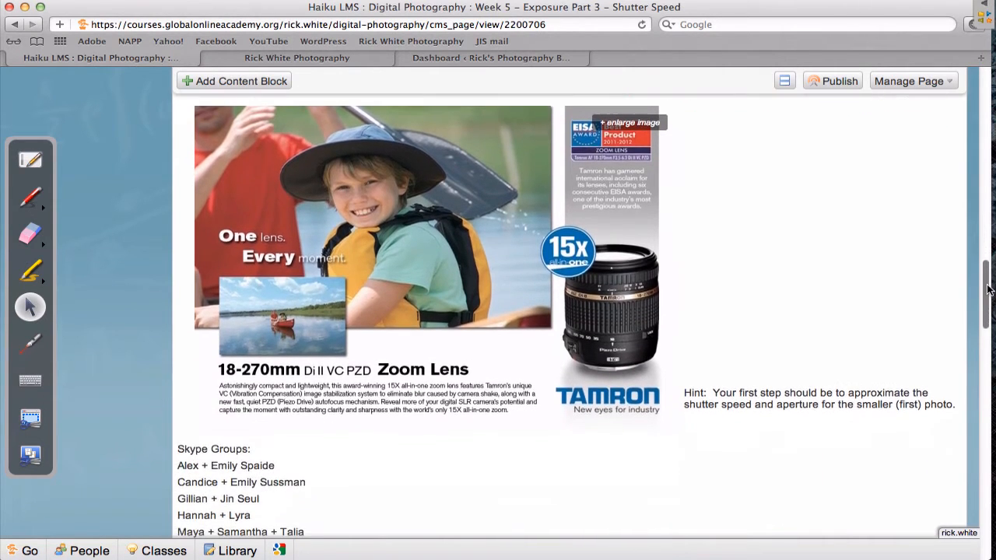
Highlight the icebreaker question about places to photograph, then clear the highlight.
{"action": "scroll", "scroll_direction": "down", "scroll_amount": 3}
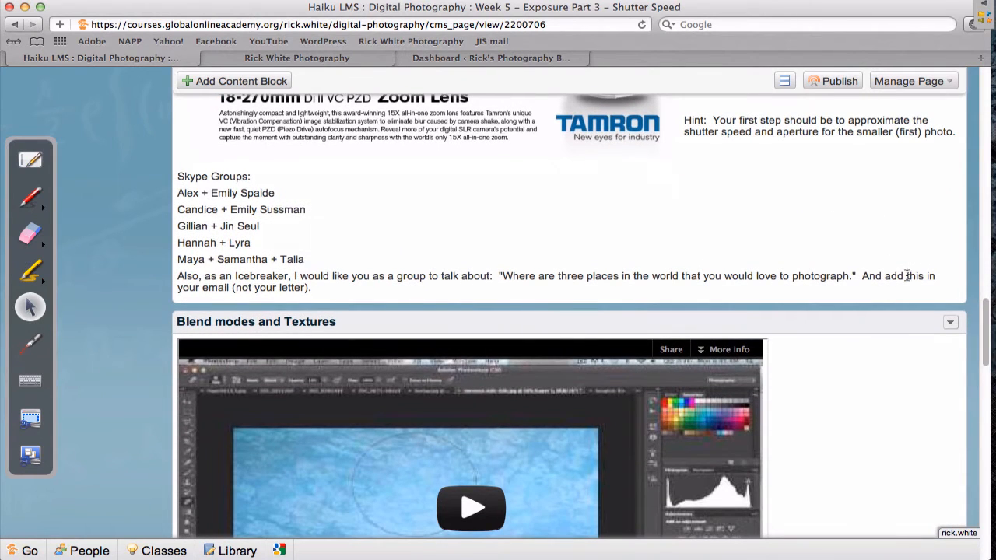
{"action": "mouse_move", "coordinate": [710, 304]}
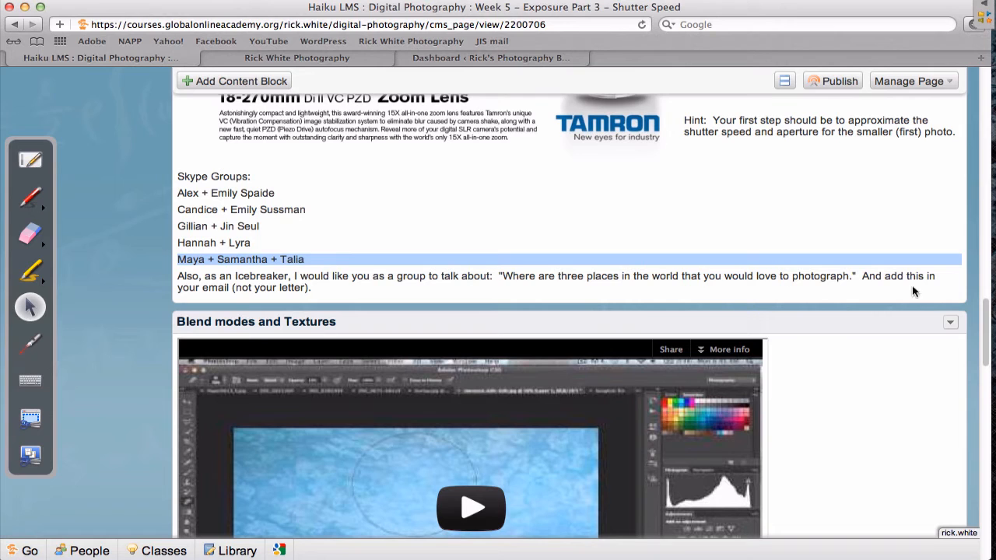
{"action": "scroll", "scroll_direction": "down", "scroll_amount": 3}
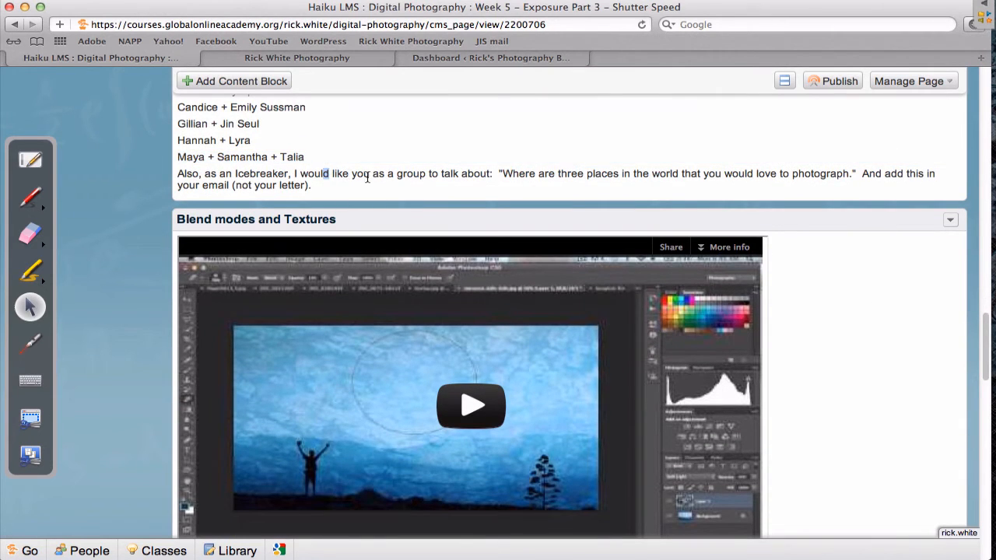
{"action": "double_click", "coordinate": [377, 175]}
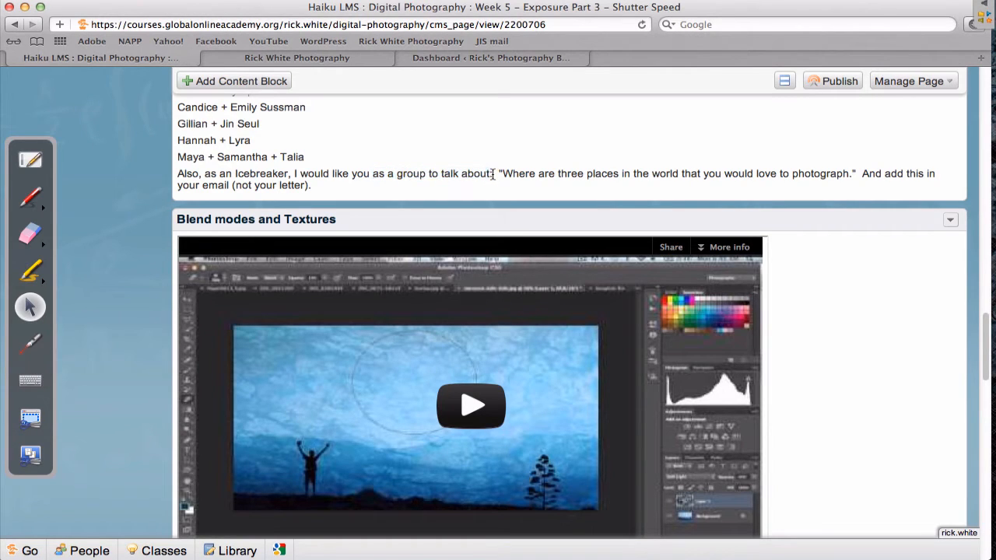
{"action": "left_click_drag", "start_coordinate": [295, 175], "coordinate": [381, 175]}
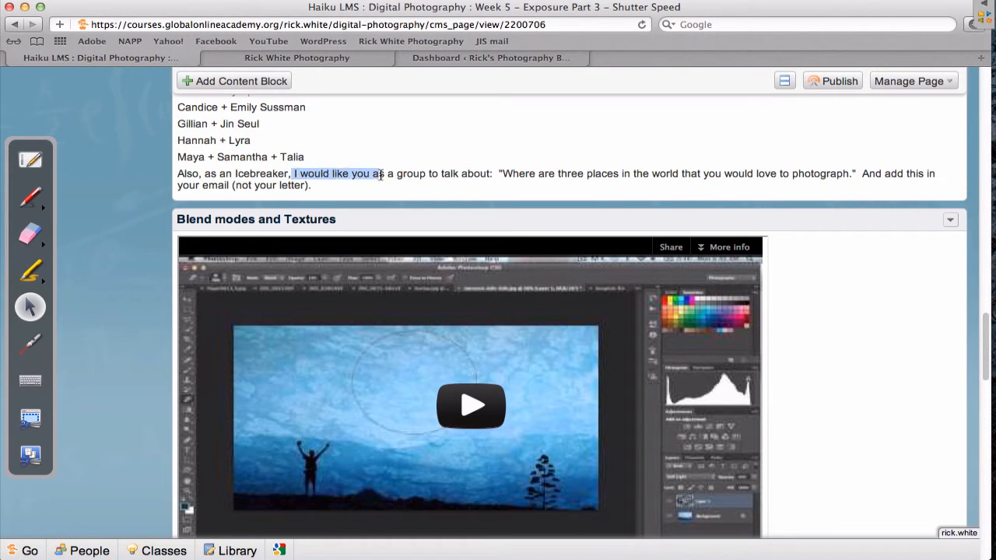
{"action": "left_click_drag", "start_coordinate": [380, 174], "coordinate": [467, 175]}
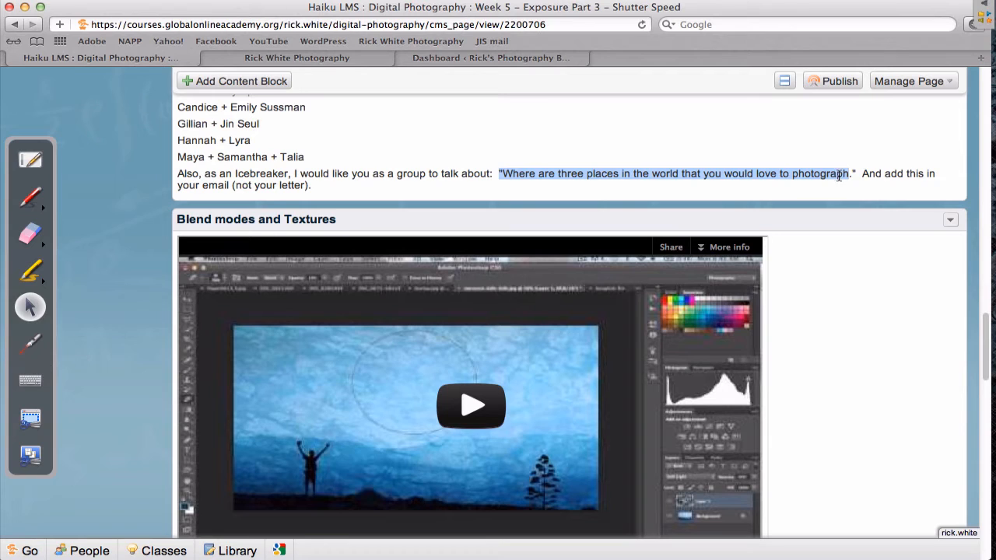
{"action": "left_click", "coordinate": [509, 175]}
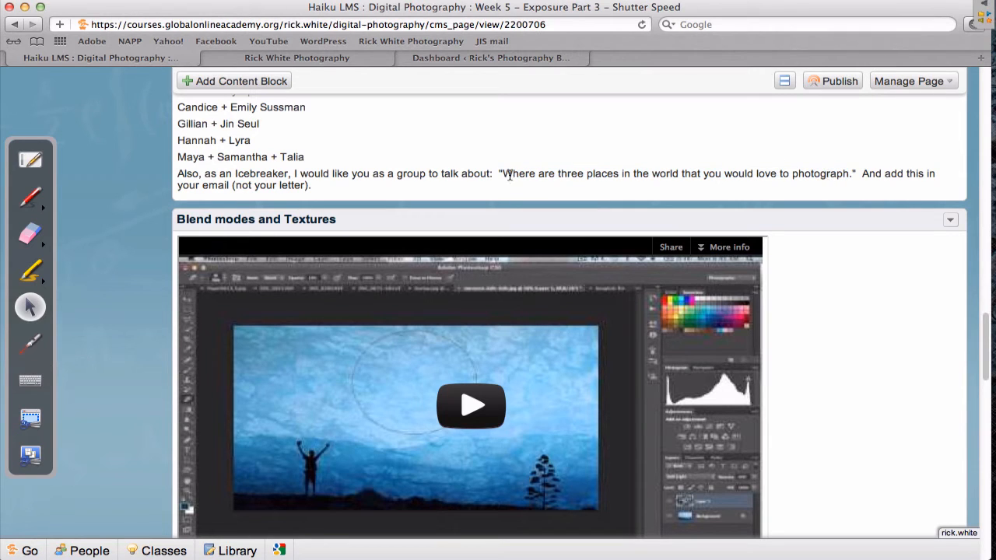
{"action": "mouse_move", "coordinate": [825, 253]}
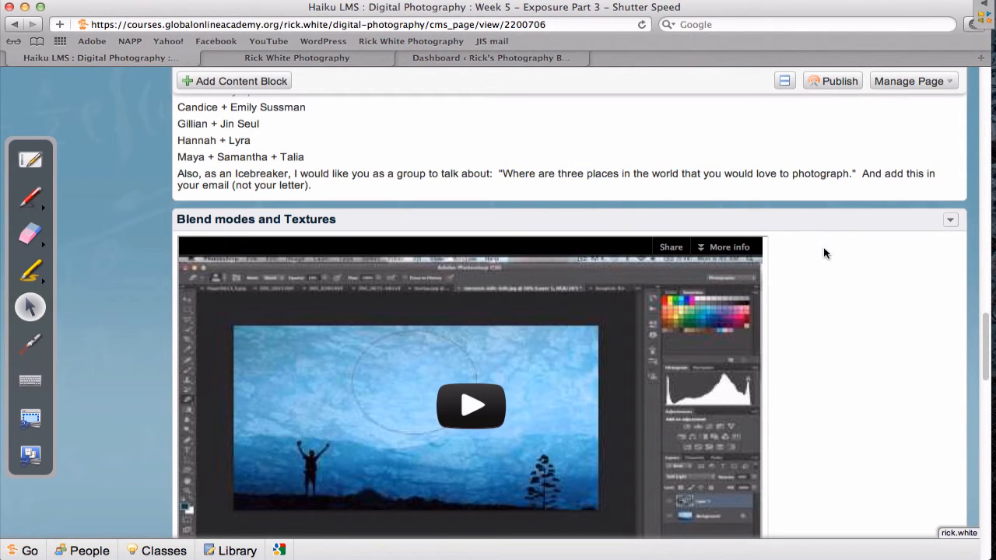
{"action": "mouse_move", "coordinate": [526, 177]}
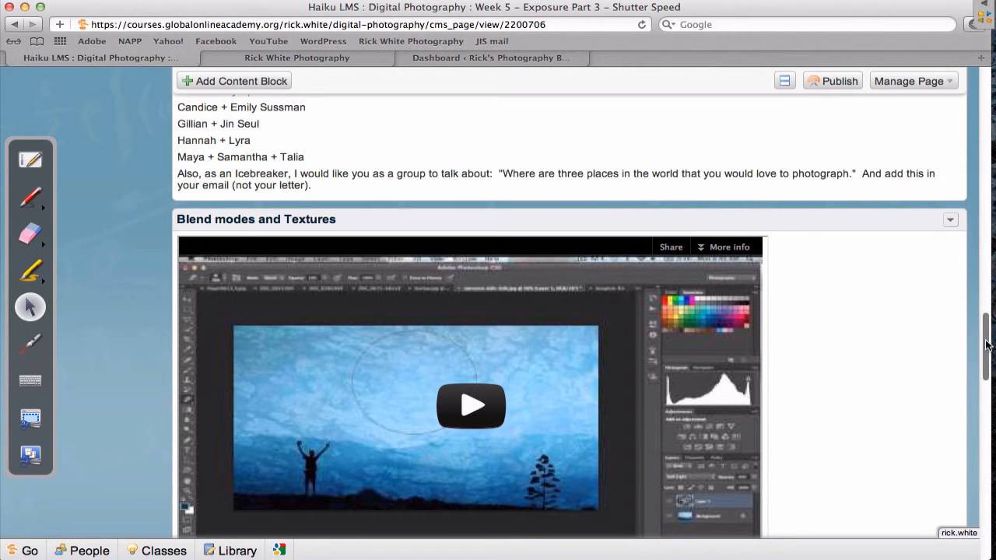
Scroll down until the Blend modes and Textures video and the Before and After heading show.
{"action": "scroll", "scroll_direction": "down", "scroll_amount": 3}
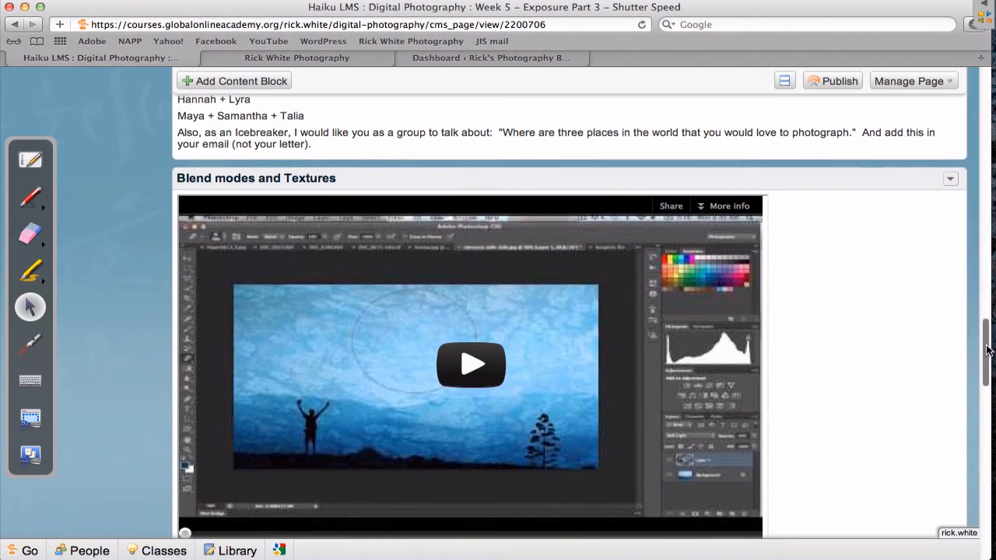
{"action": "scroll", "scroll_direction": "down", "scroll_amount": 3}
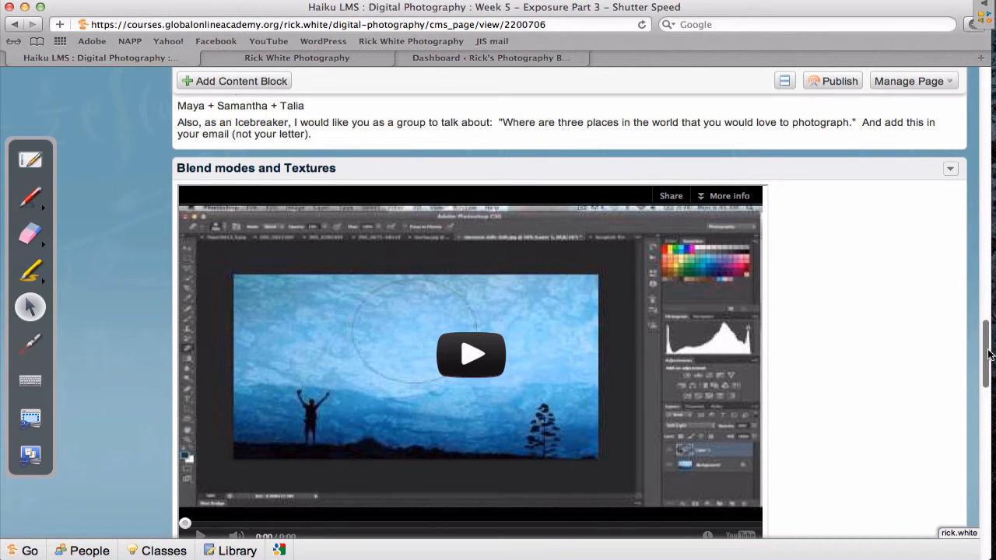
{"action": "scroll", "scroll_direction": "down", "scroll_amount": 3}
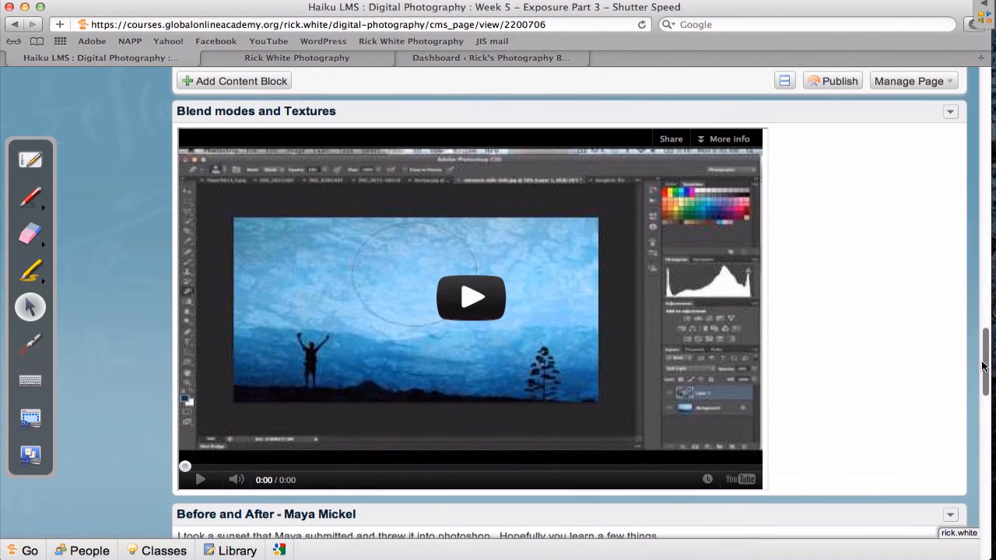
{"action": "mouse_move", "coordinate": [271, 131]}
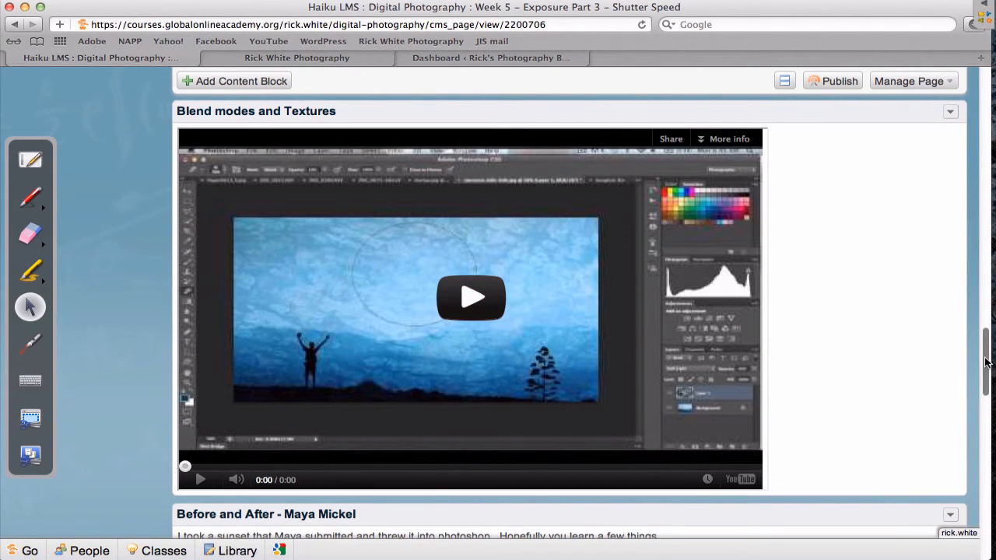
{"action": "scroll", "scroll_direction": "down", "scroll_amount": 3}
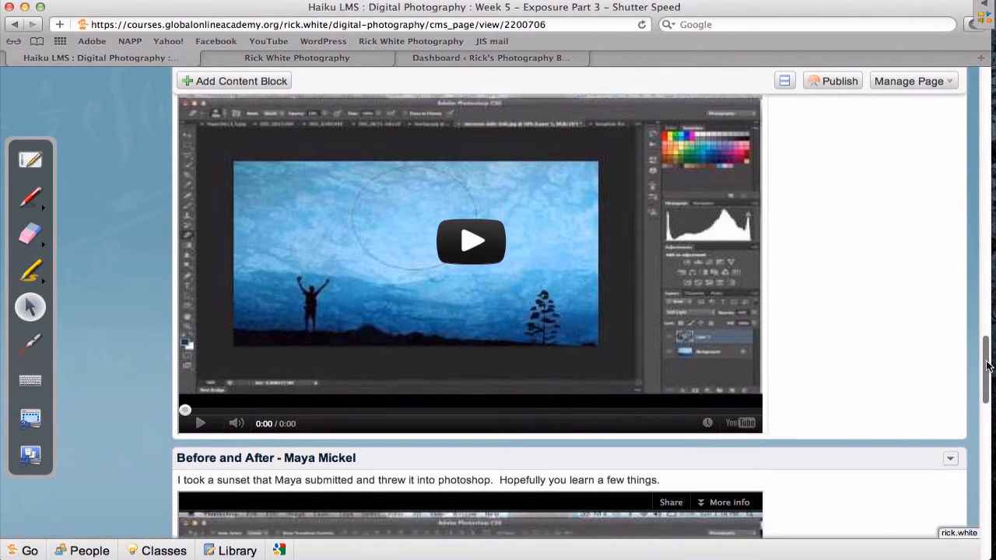
Scroll to the Maya Mickel sunset Before and After video, highlighting a word in its description.
{"action": "scroll", "scroll_direction": "down", "scroll_amount": 3}
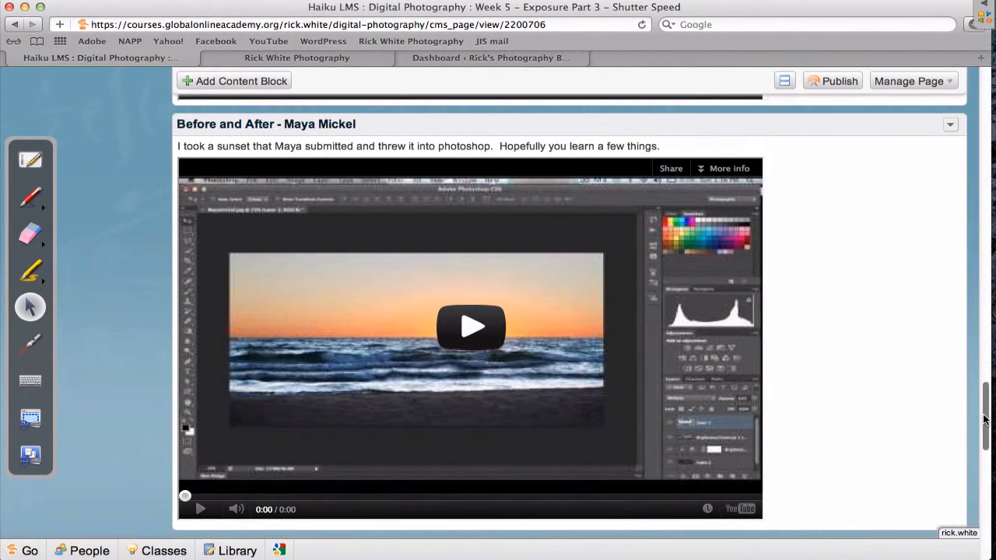
{"action": "mouse_move", "coordinate": [987, 396]}
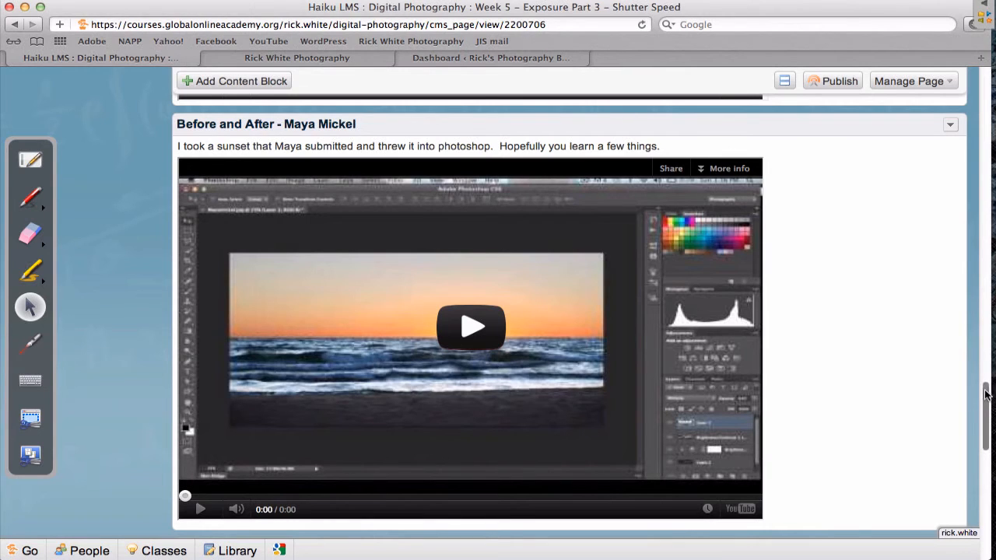
{"action": "mouse_move", "coordinate": [442, 141]}
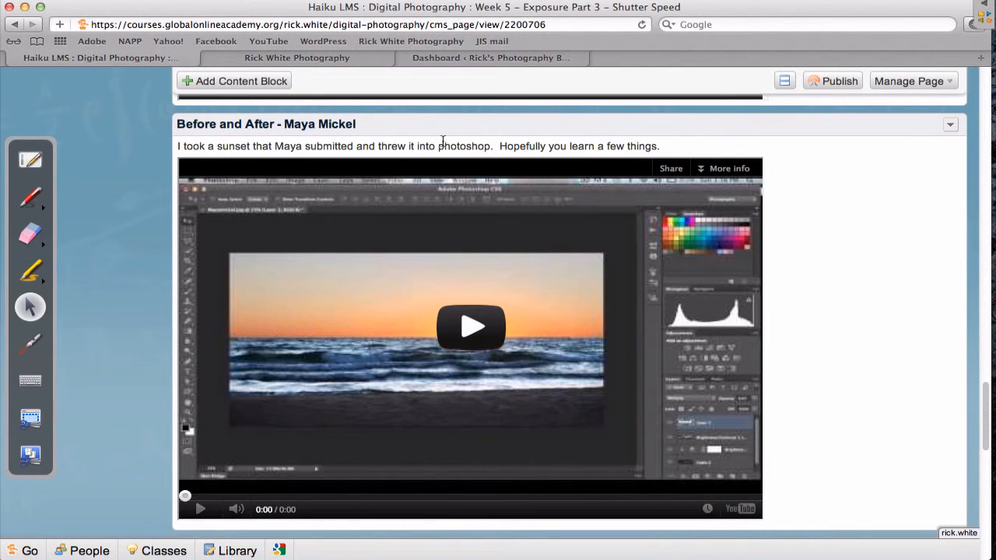
{"action": "mouse_move", "coordinate": [504, 147]}
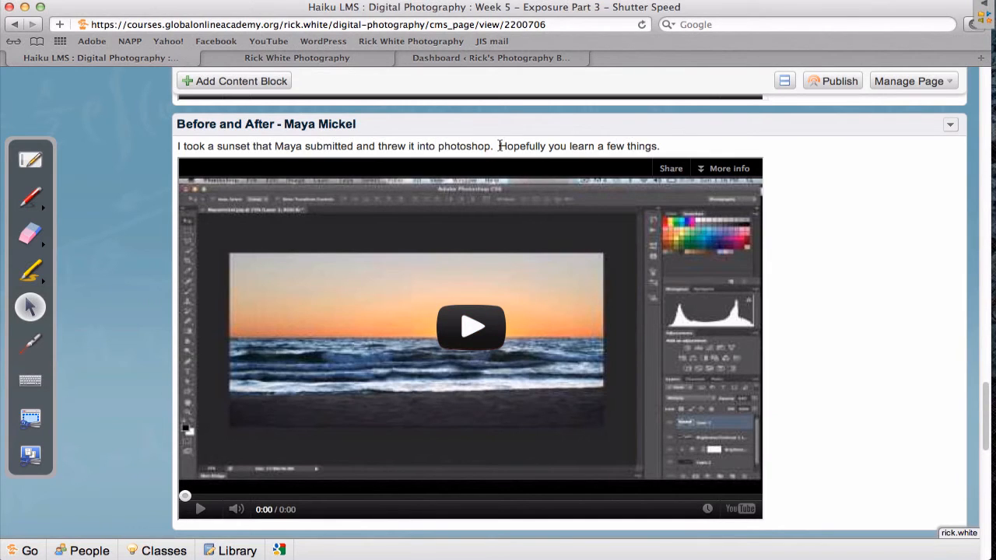
{"action": "double_click", "coordinate": [522, 147]}
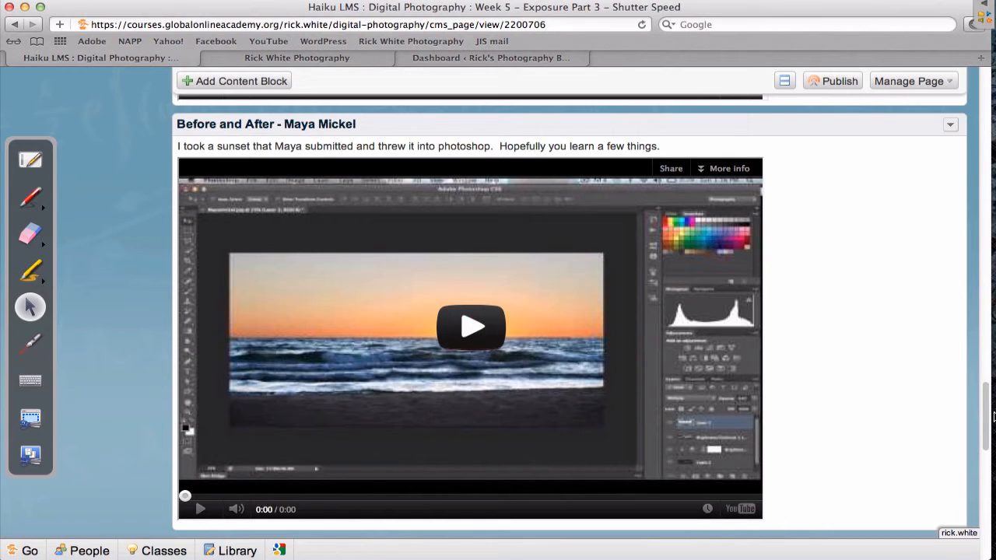
{"action": "scroll", "scroll_direction": "down", "scroll_amount": 3}
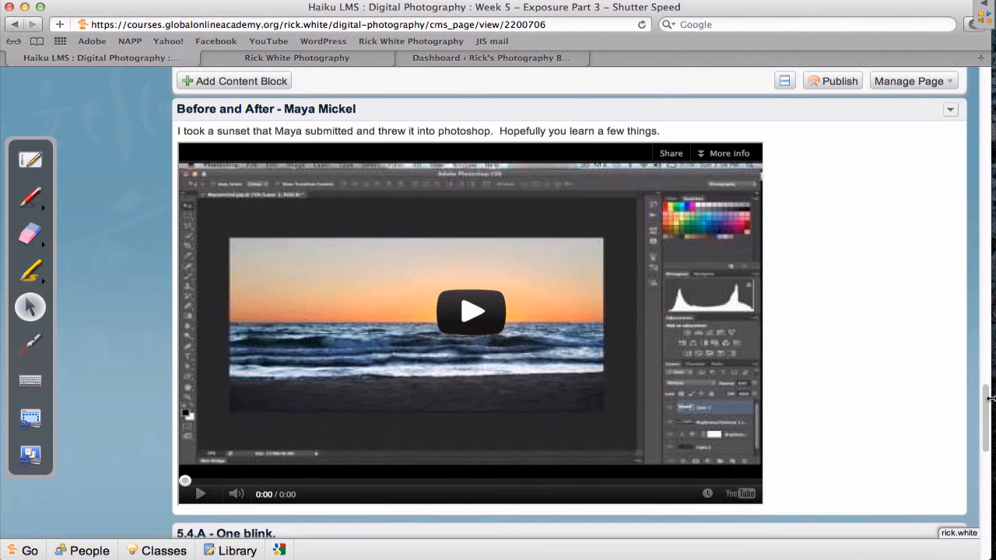
{"action": "mouse_move", "coordinate": [586, 333]}
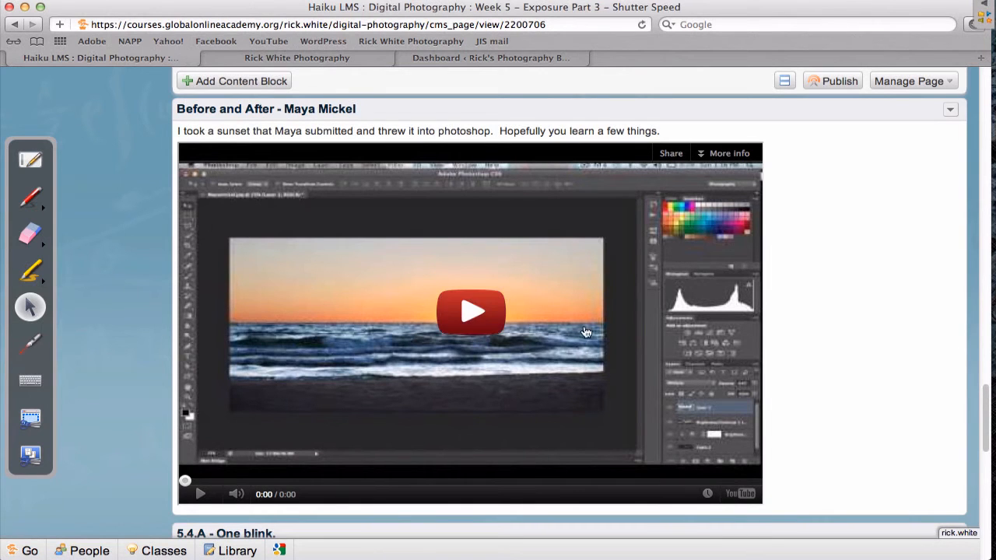
{"action": "mouse_move", "coordinate": [984, 417]}
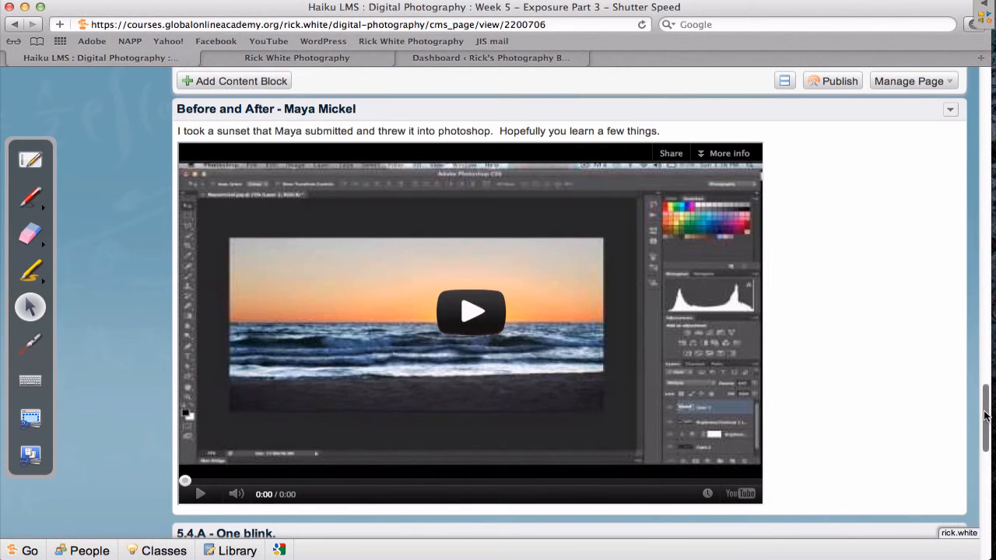
Scroll to the 5.4.A One blink assignment text and its light-painting example photo.
{"action": "scroll", "scroll_direction": "down", "scroll_amount": 3}
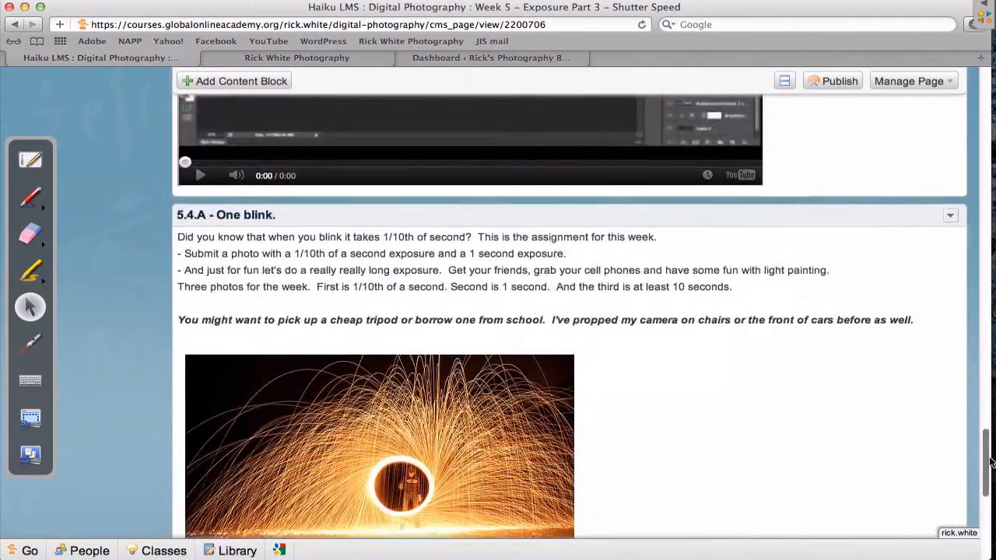
{"action": "scroll", "scroll_direction": "down", "scroll_amount": 3}
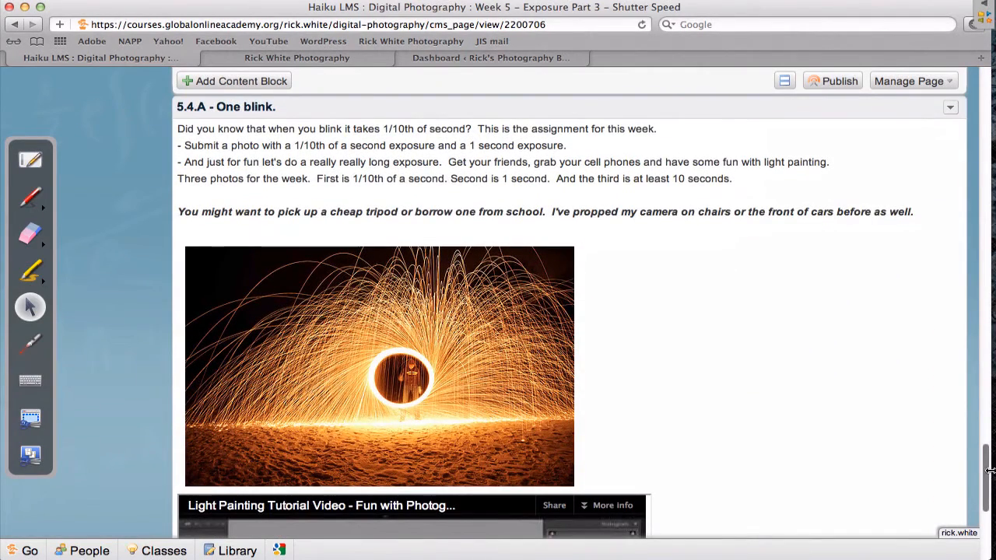
{"action": "mouse_move", "coordinate": [226, 106]}
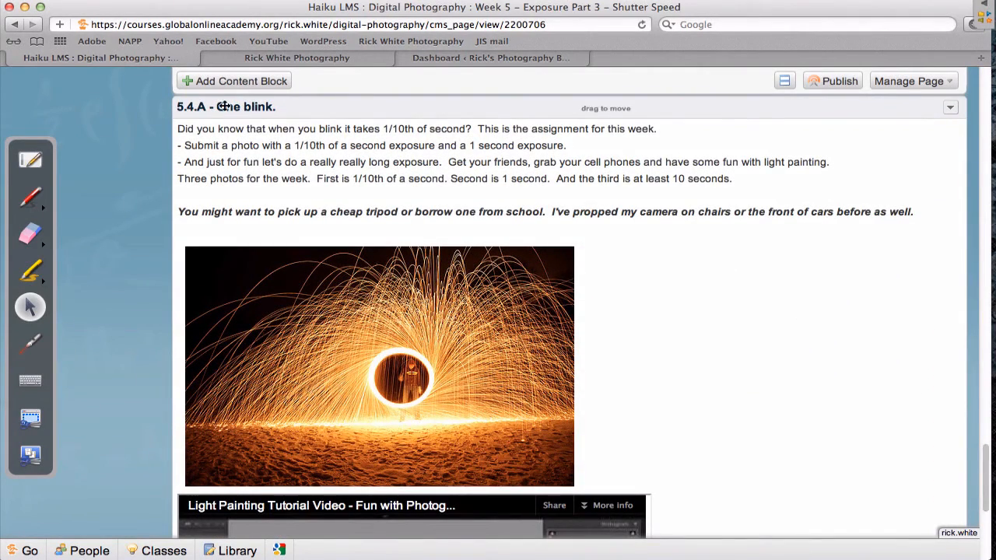
{"action": "mouse_move", "coordinate": [240, 140]}
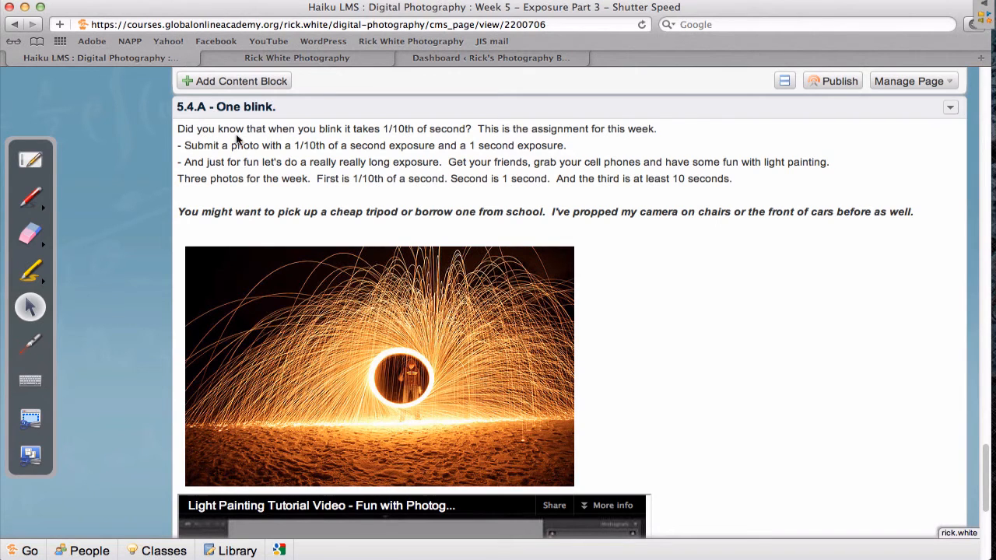
{"action": "double_click", "coordinate": [399, 128]}
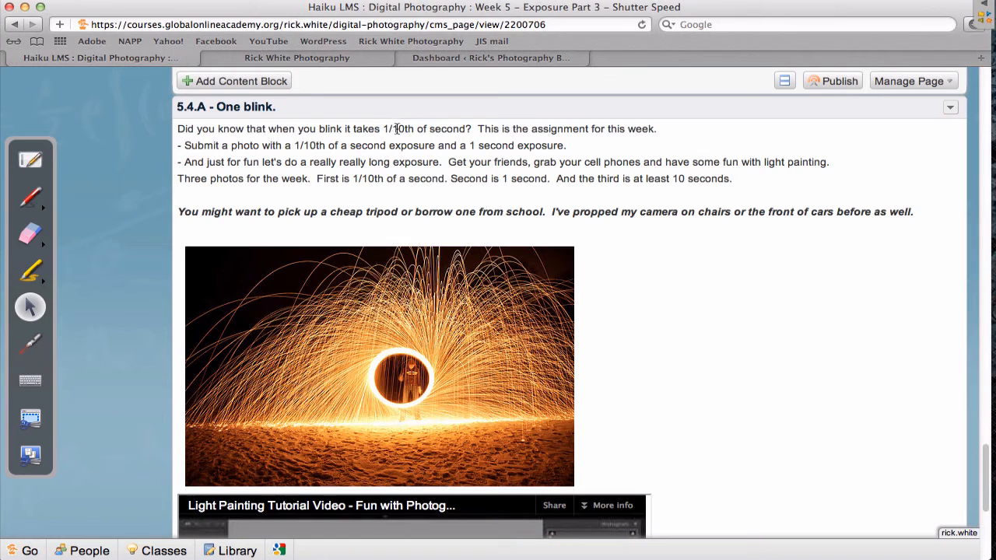
{"action": "double_click", "coordinate": [399, 128]}
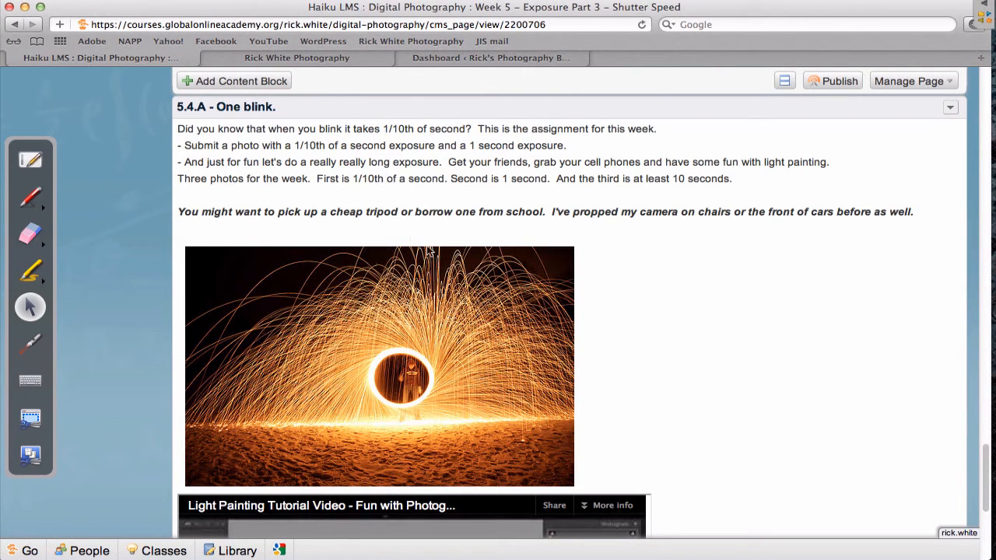
{"action": "mouse_move", "coordinate": [861, 338]}
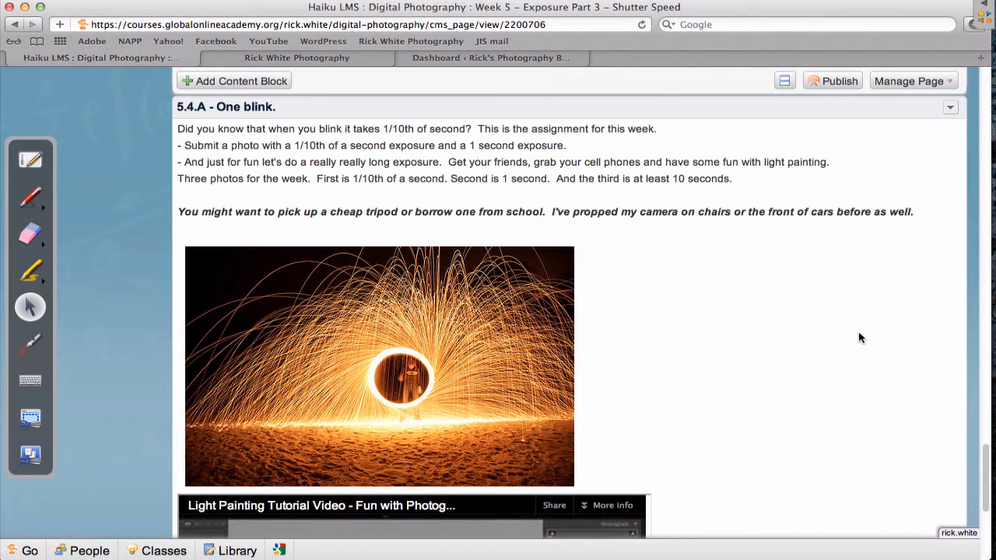
{"action": "mouse_move", "coordinate": [852, 333]}
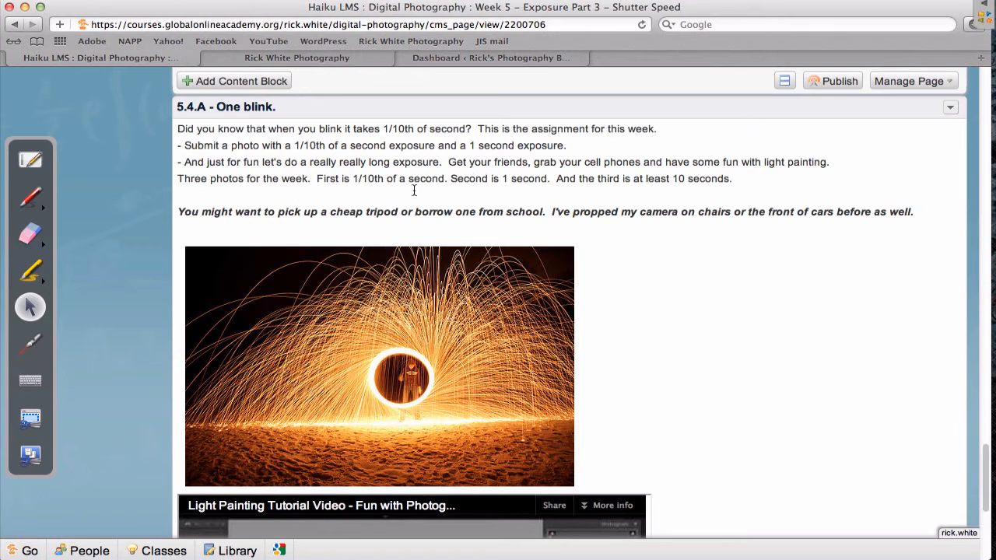
{"action": "mouse_move", "coordinate": [595, 217]}
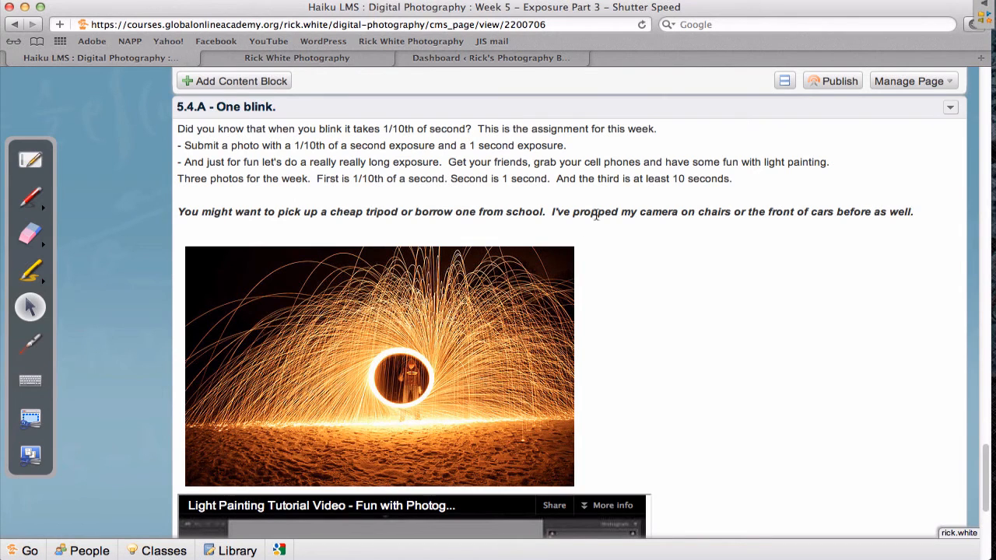
{"action": "mouse_move", "coordinate": [619, 204]}
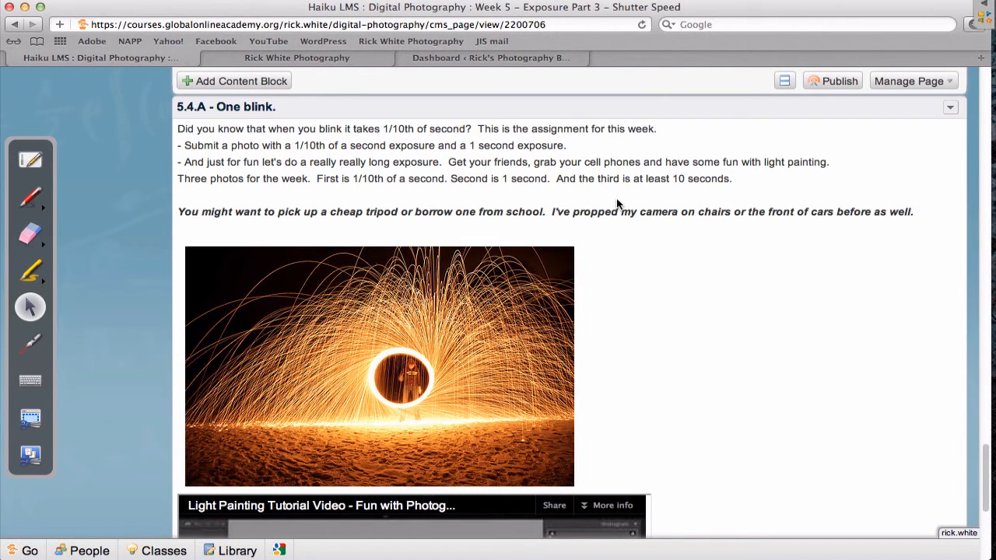
{"action": "mouse_move", "coordinate": [330, 70]}
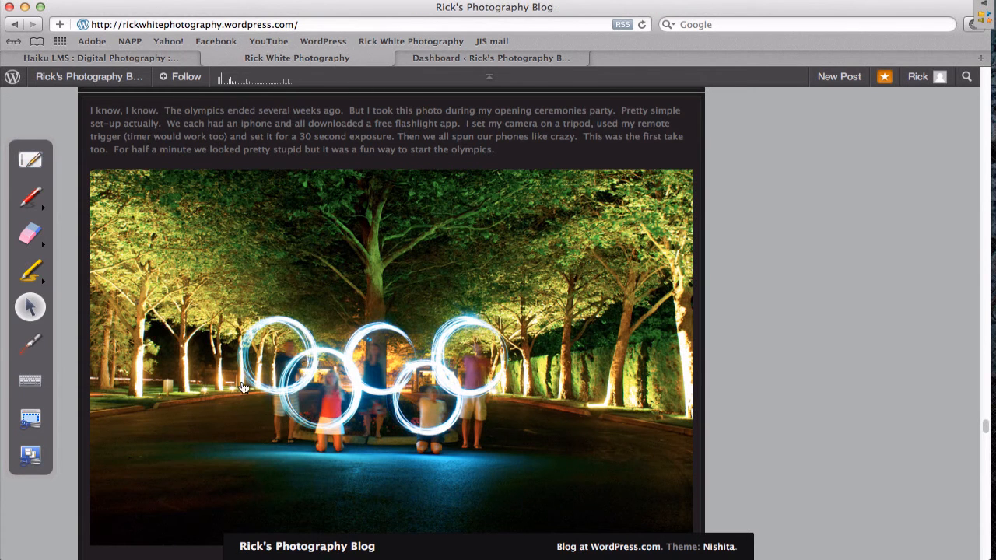
{"action": "mouse_move", "coordinate": [668, 293]}
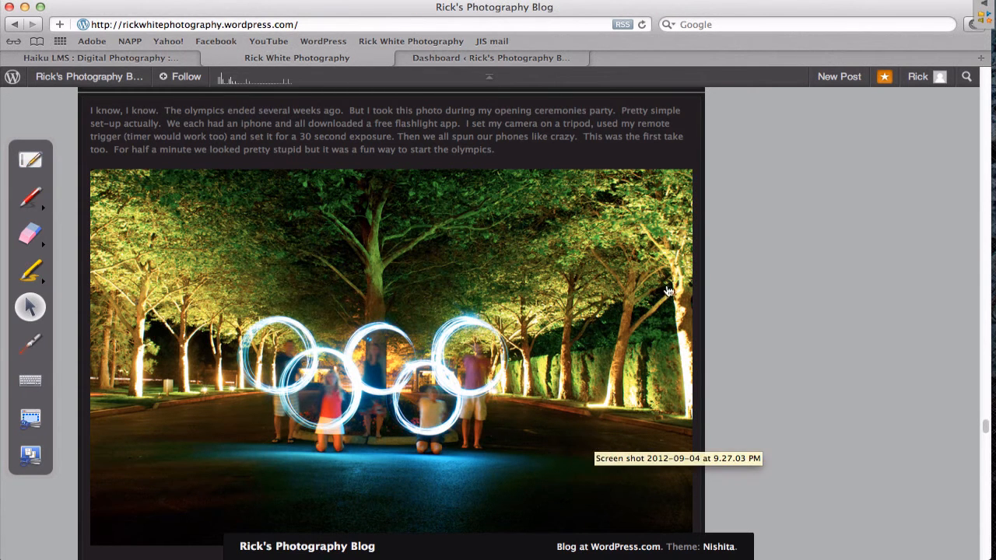
{"action": "mouse_move", "coordinate": [159, 59]}
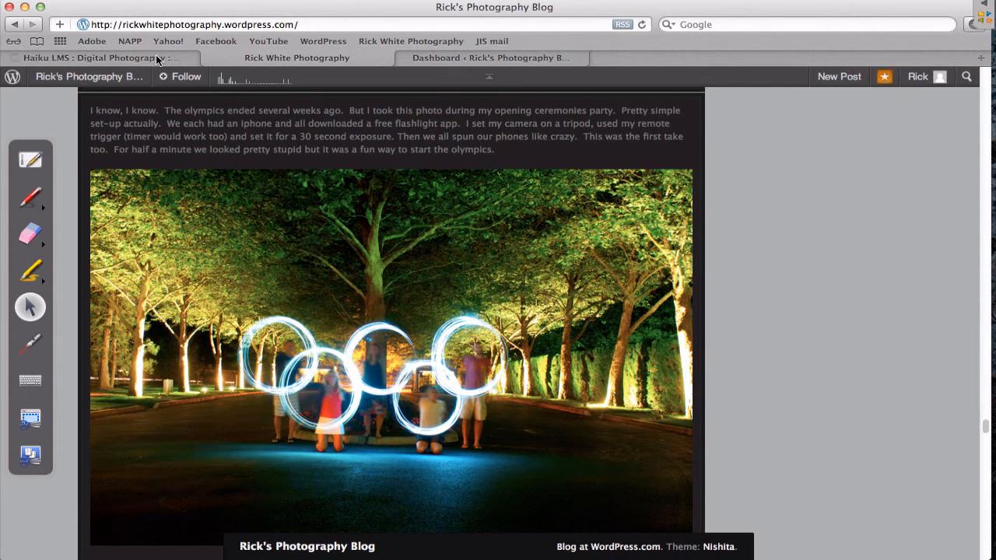
{"action": "mouse_move", "coordinate": [507, 419]}
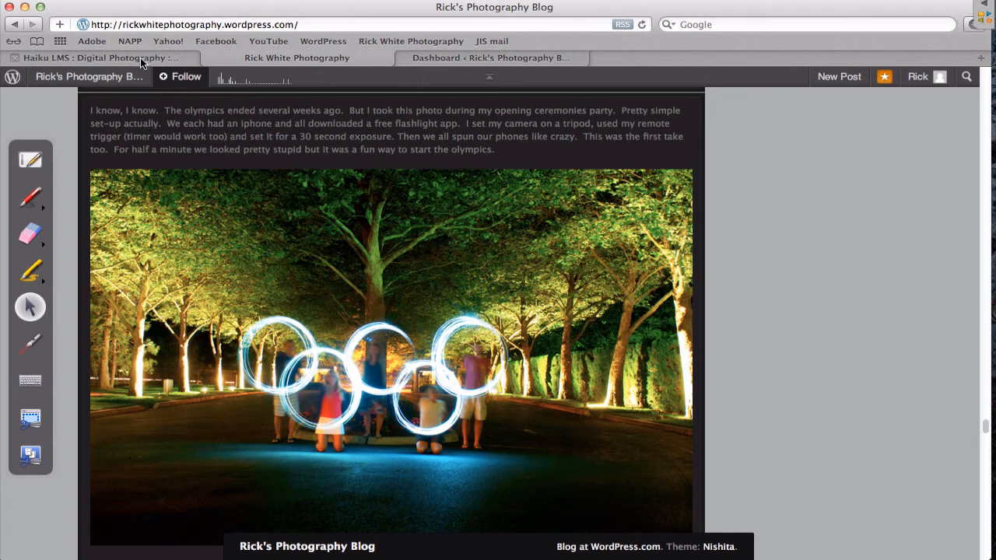
{"action": "left_click", "coordinate": [94, 58]}
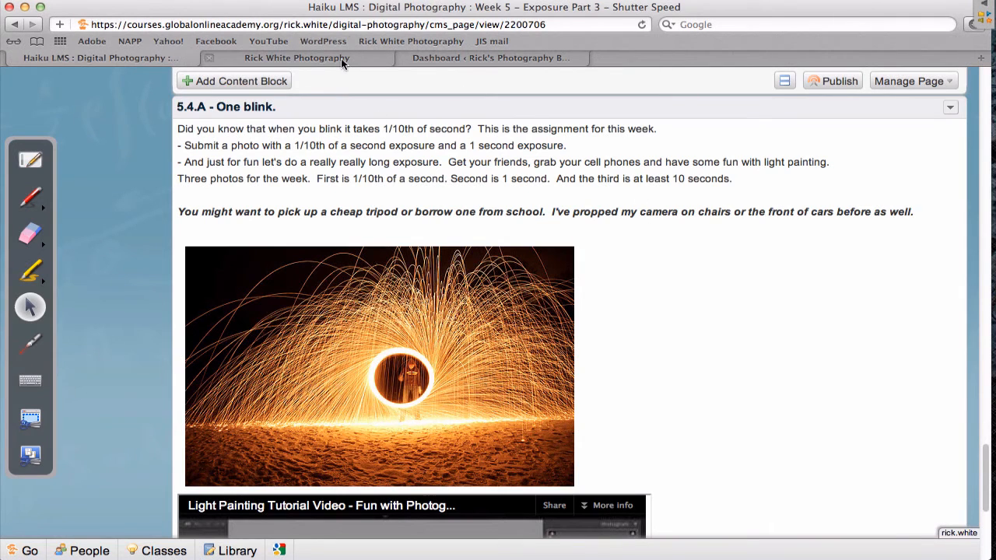
{"action": "left_click", "coordinate": [296, 58]}
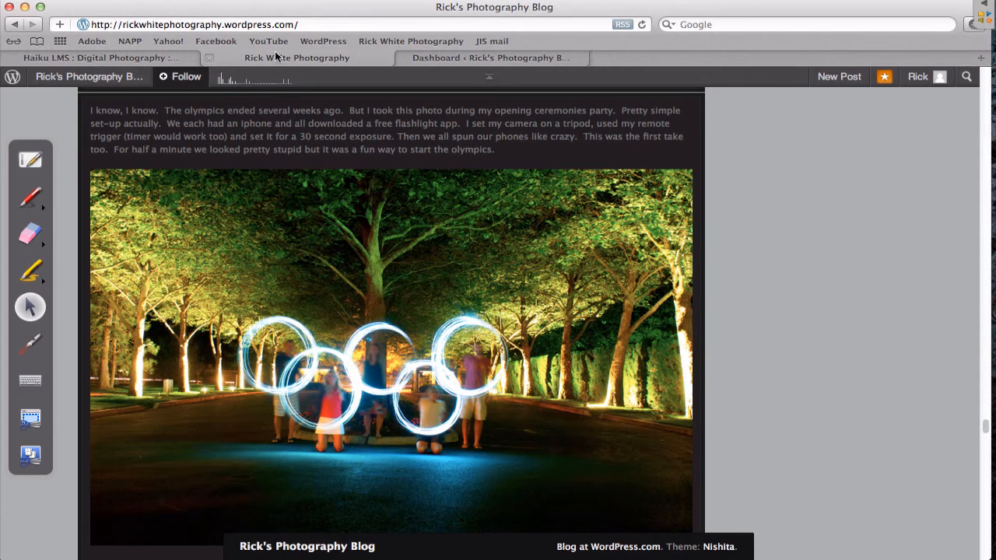
{"action": "left_click", "coordinate": [93, 58]}
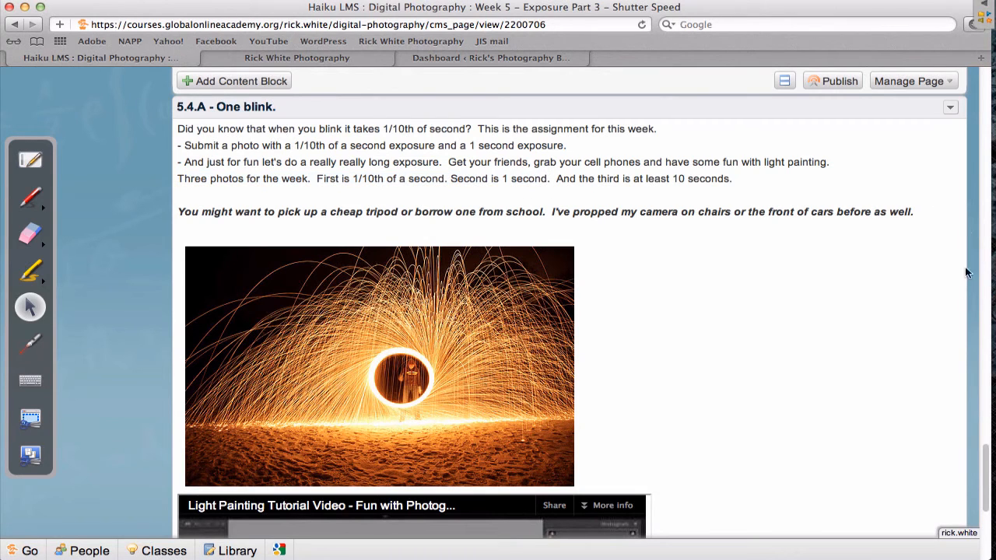
Scroll past the steel-wool photo to the Light Painting Tutorial video, then back up to One blink.
{"action": "scroll", "scroll_direction": "down", "scroll_amount": 3}
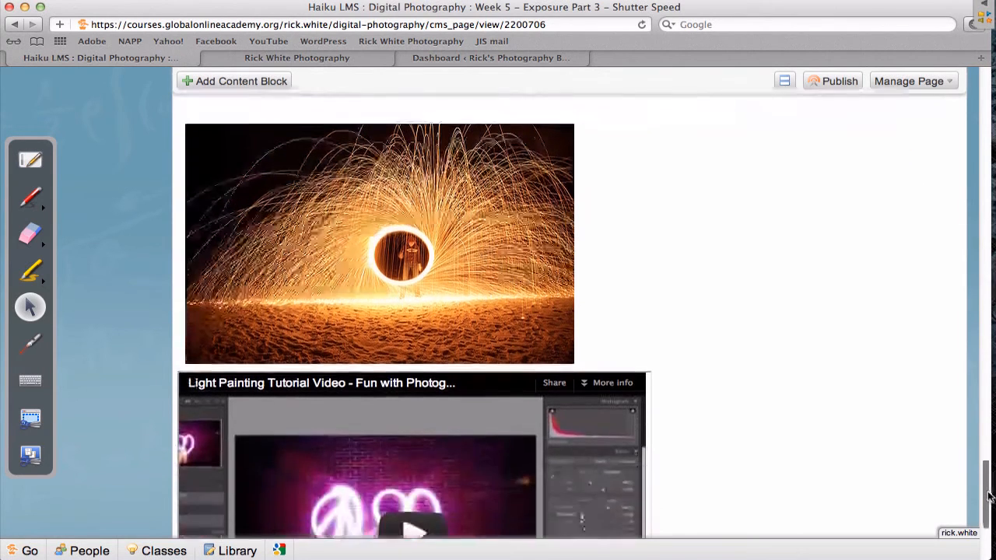
{"action": "scroll", "scroll_direction": "down", "scroll_amount": 3}
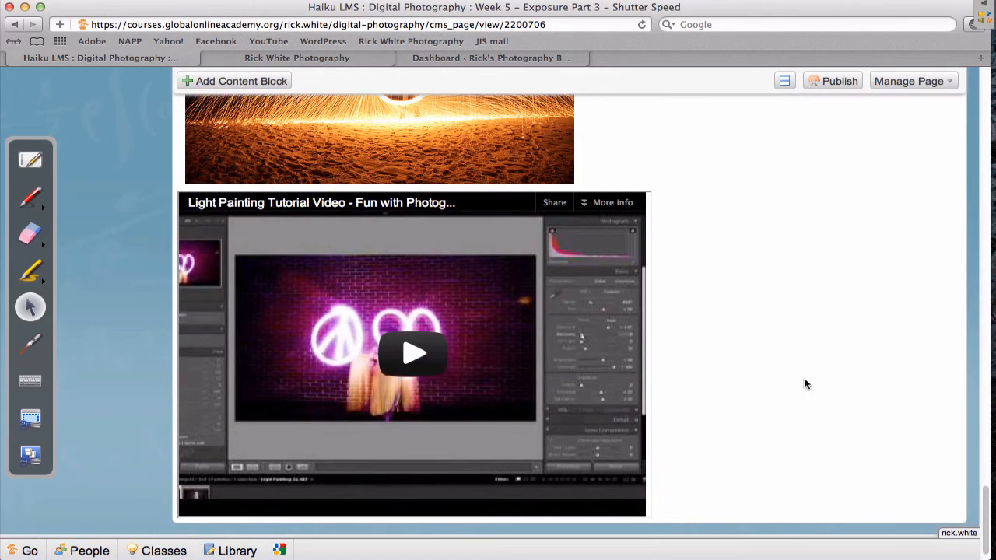
{"action": "mouse_move", "coordinate": [817, 343]}
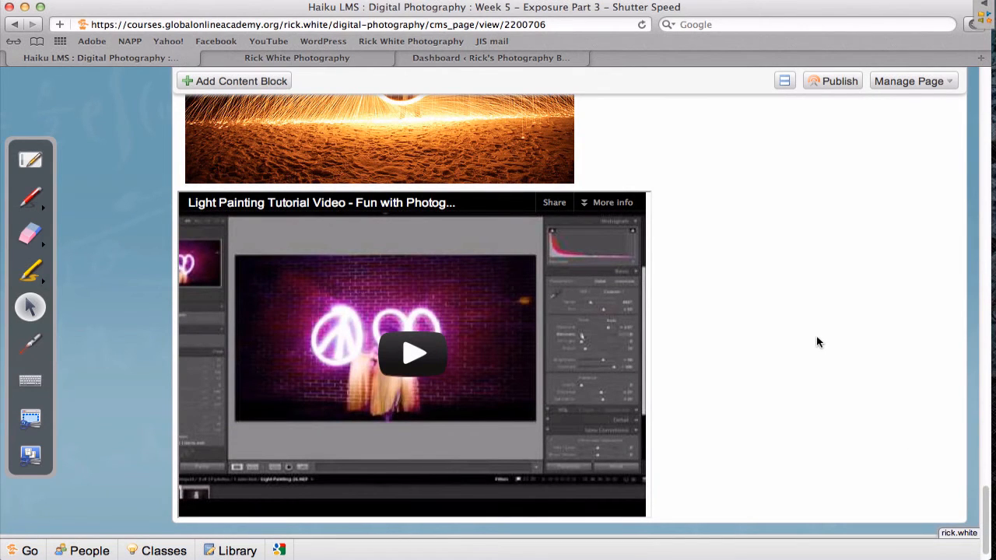
{"action": "mouse_move", "coordinate": [719, 317]}
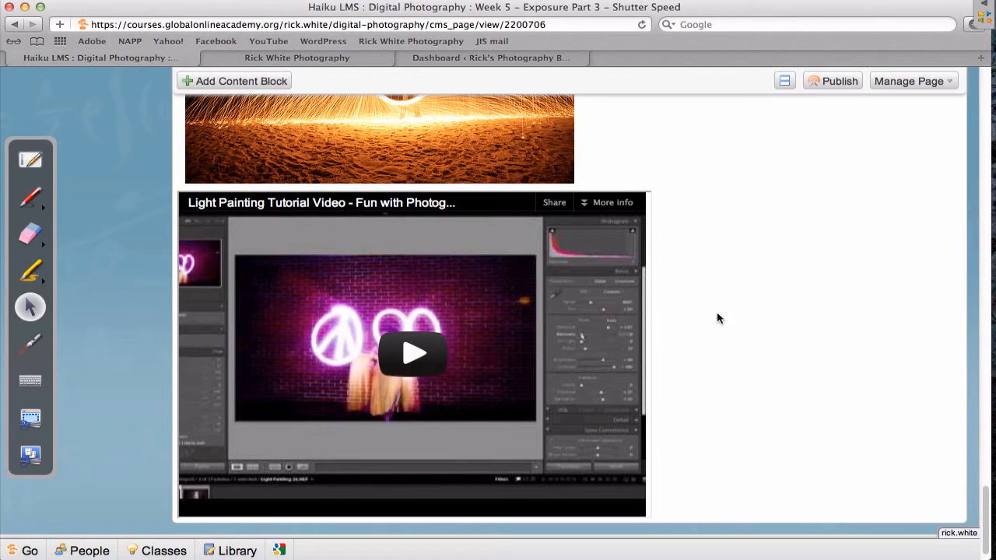
{"action": "mouse_move", "coordinate": [769, 296]}
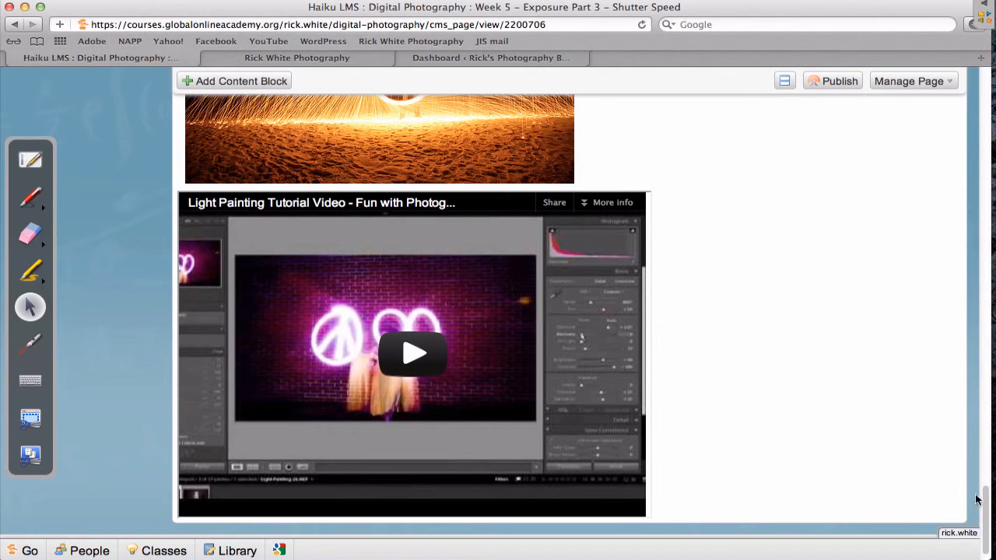
{"action": "scroll", "scroll_direction": "down", "scroll_amount": 3}
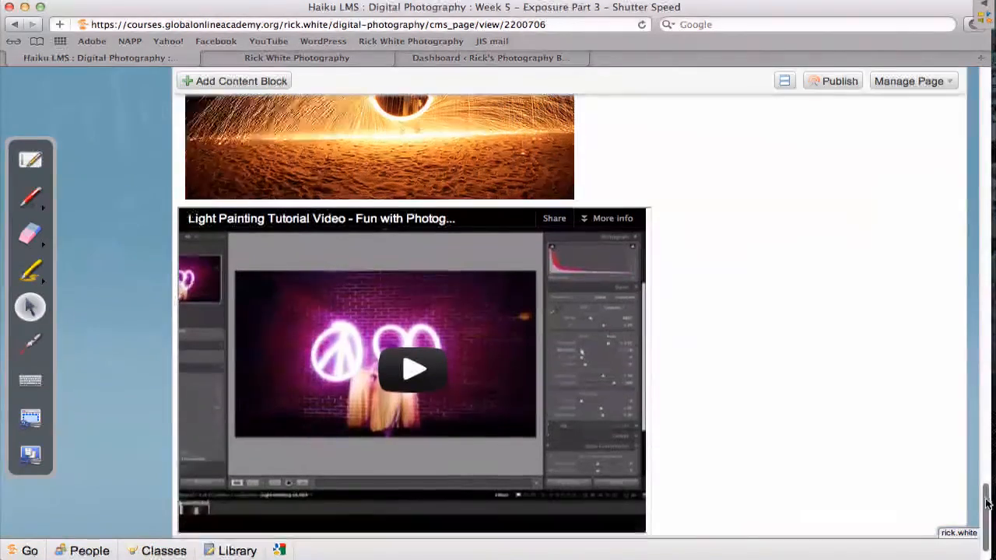
{"action": "scroll", "scroll_direction": "up", "scroll_amount": 3}
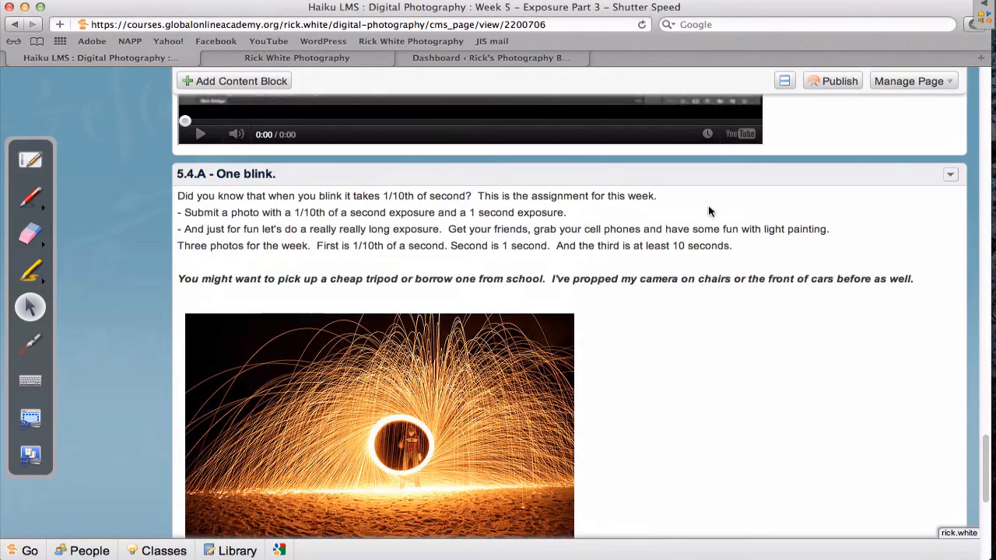
{"action": "mouse_move", "coordinate": [989, 483]}
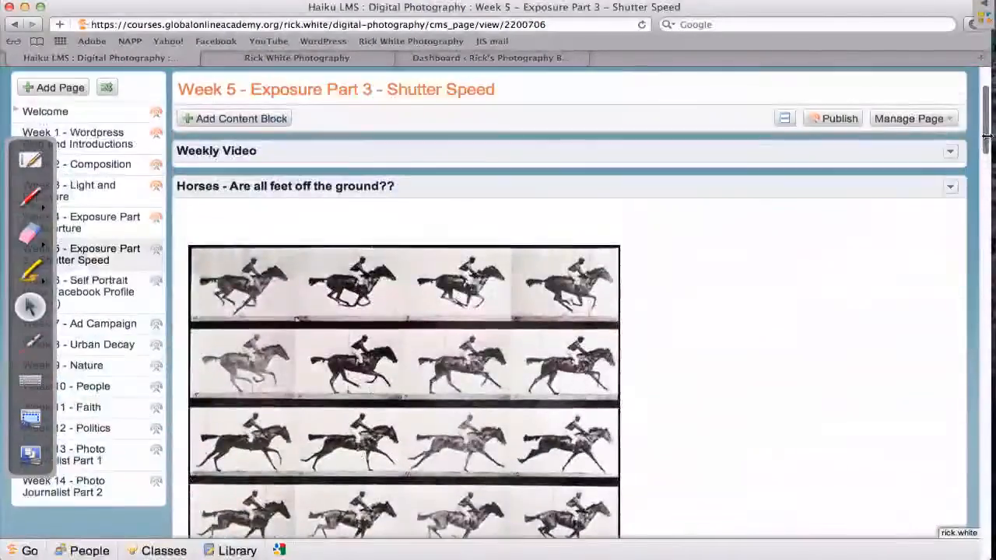
{"action": "scroll", "scroll_direction": "up", "scroll_amount": 3}
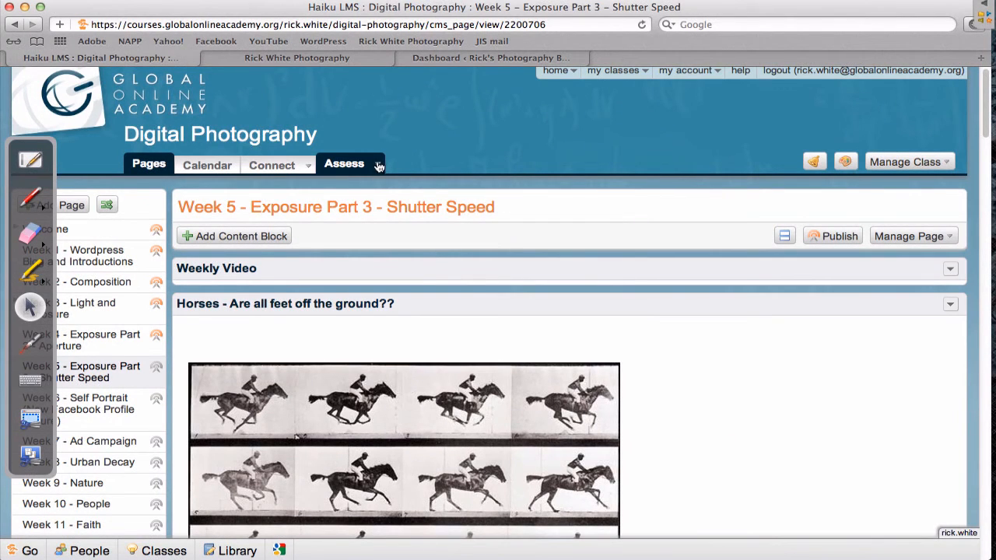
{"action": "left_click", "coordinate": [344, 164]}
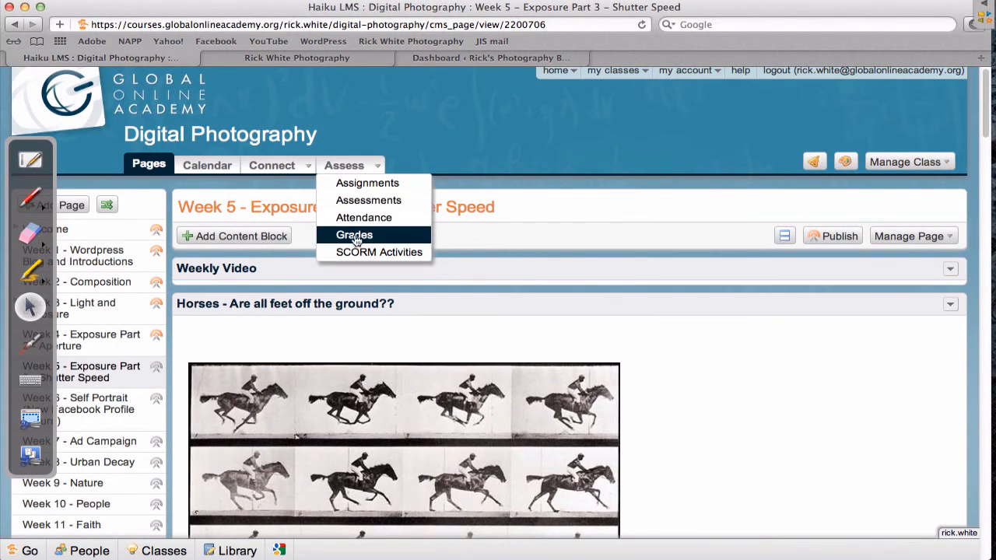
{"action": "mouse_move", "coordinate": [404, 156]}
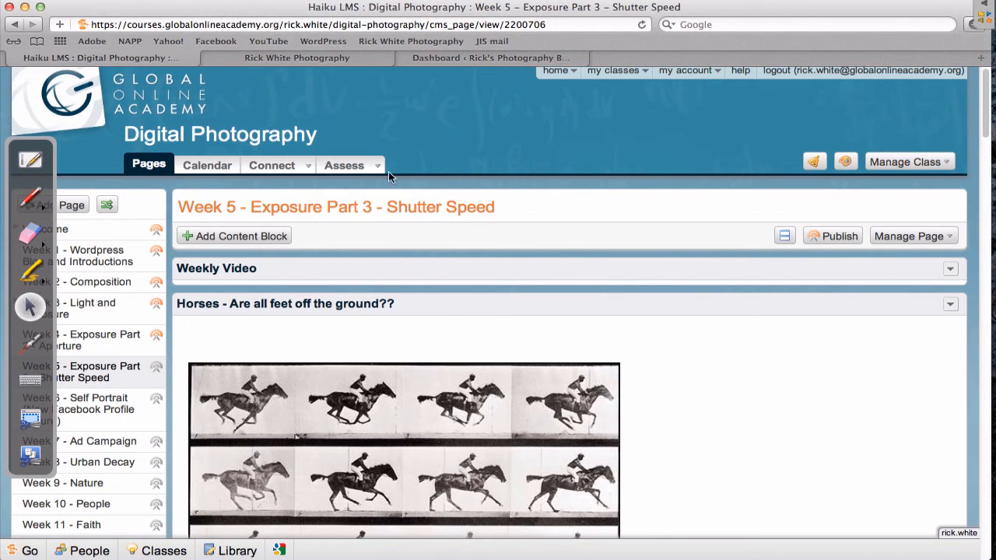
{"action": "mouse_move", "coordinate": [418, 175]}
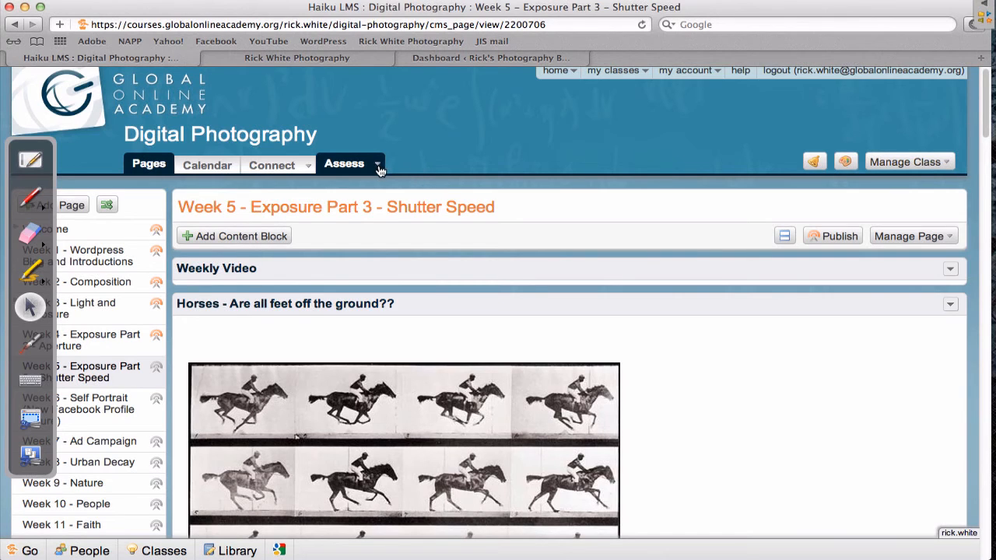
{"action": "left_click", "coordinate": [344, 165]}
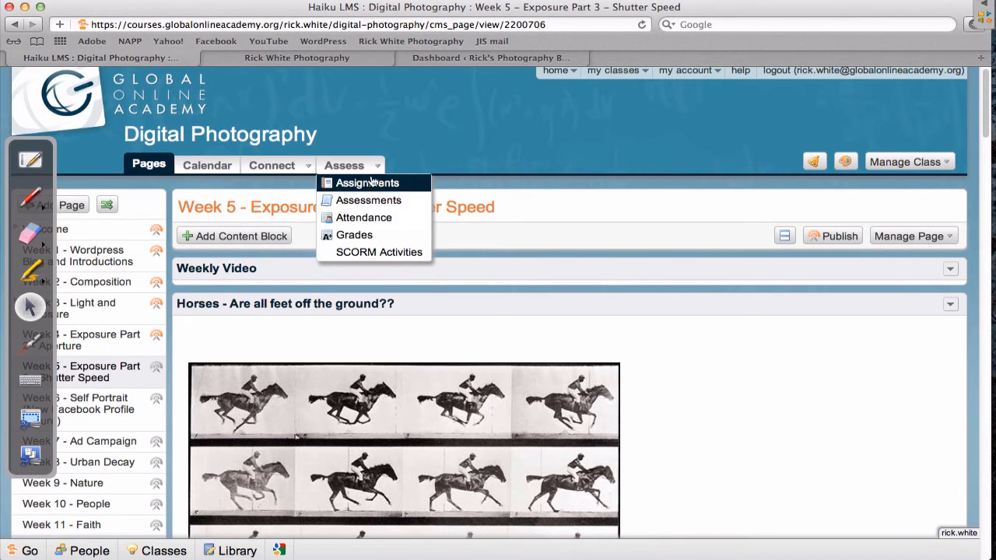
{"action": "left_click", "coordinate": [614, 70]}
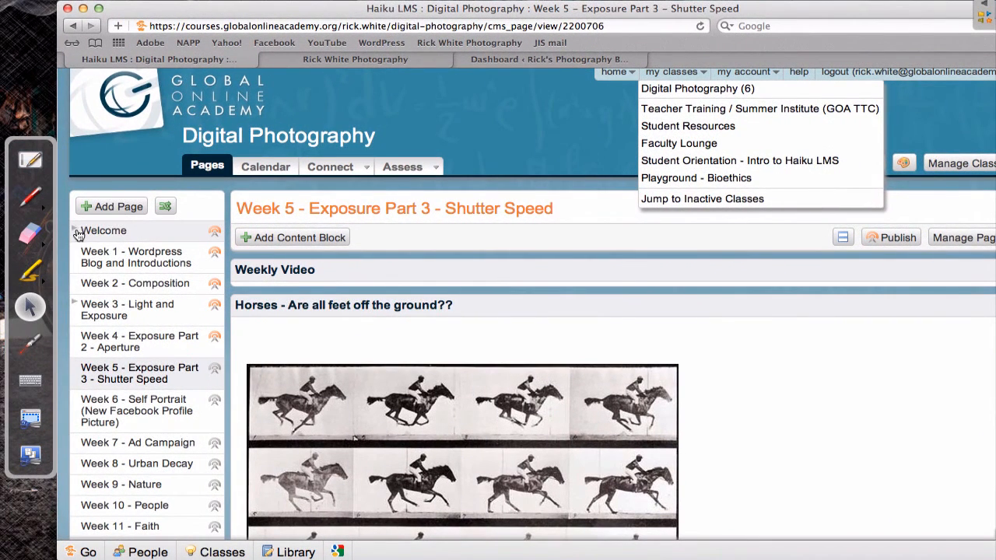
Expand the Welcome sidebar section into its subpages, then switch to Rick's photography blog.
{"action": "left_click", "coordinate": [74, 234]}
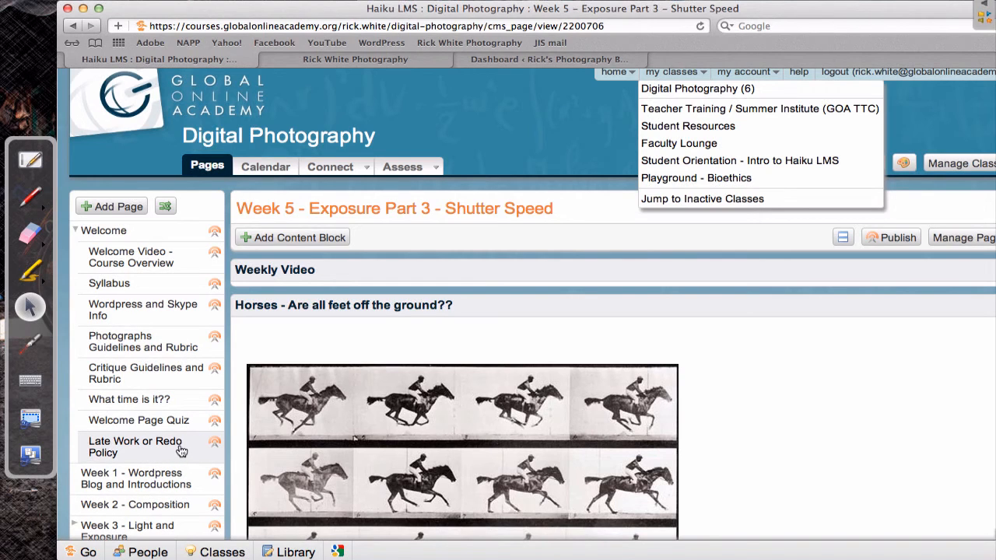
{"action": "mouse_move", "coordinate": [182, 464]}
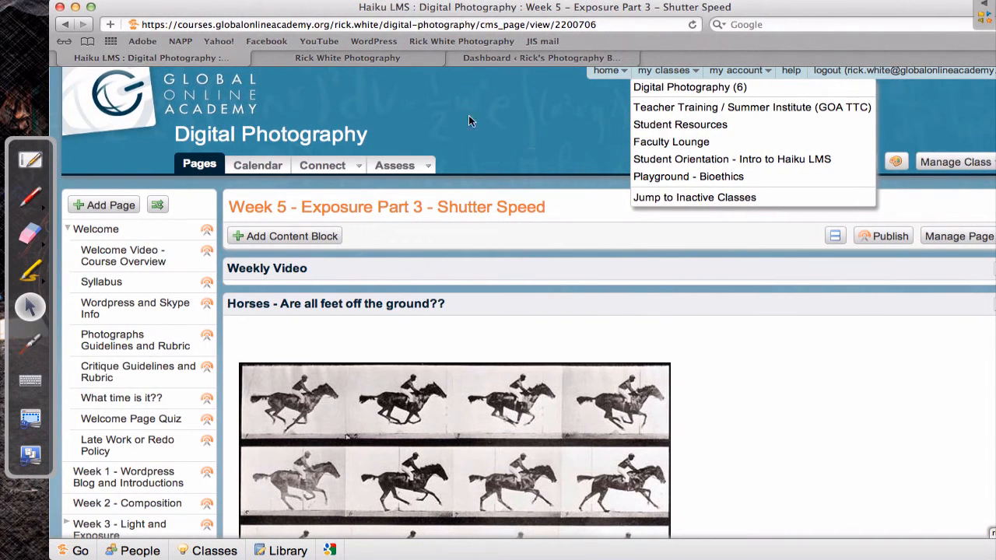
{"action": "left_click", "coordinate": [348, 58]}
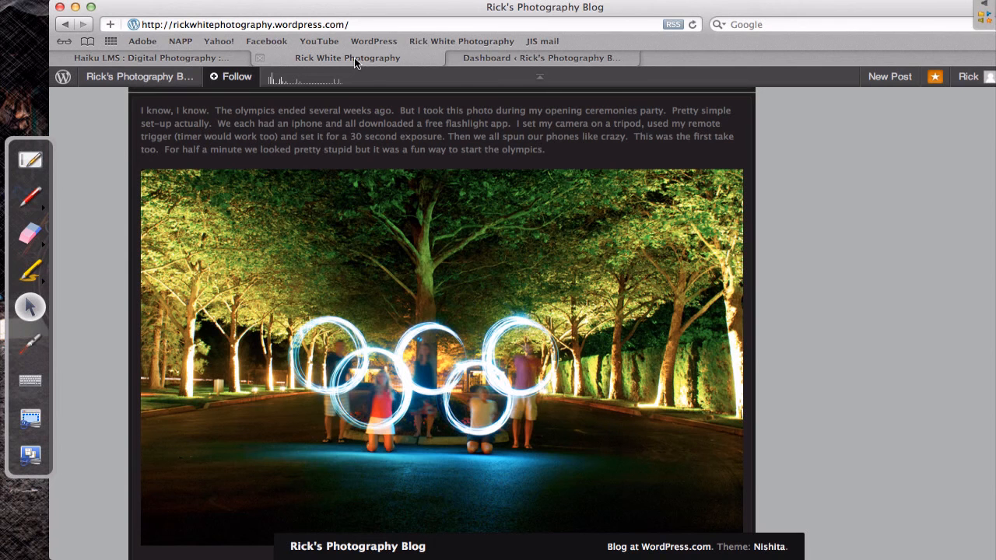
From the blog dashboard, go to Settings > Sharing to show the Publicize connections.
{"action": "left_click", "coordinate": [542, 58]}
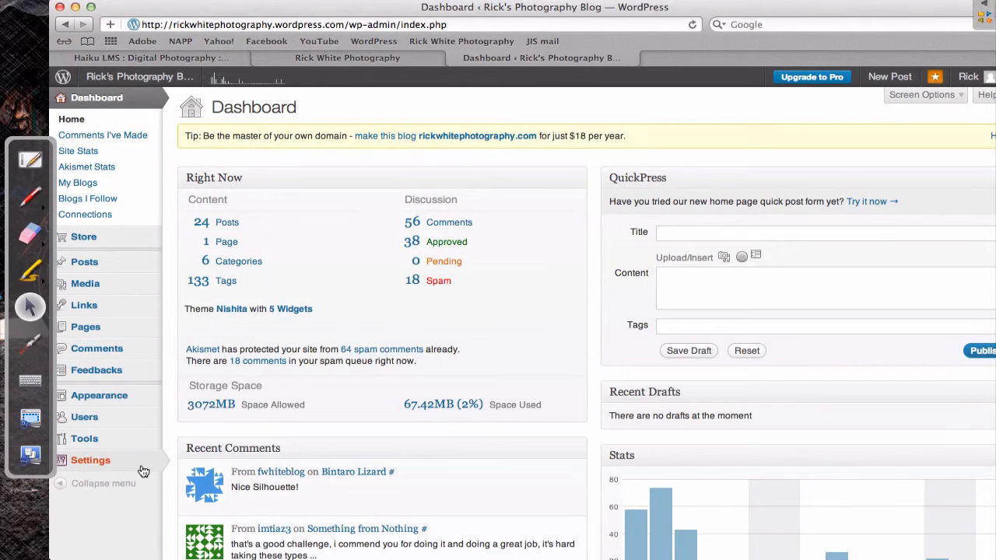
{"action": "left_click", "coordinate": [90, 461]}
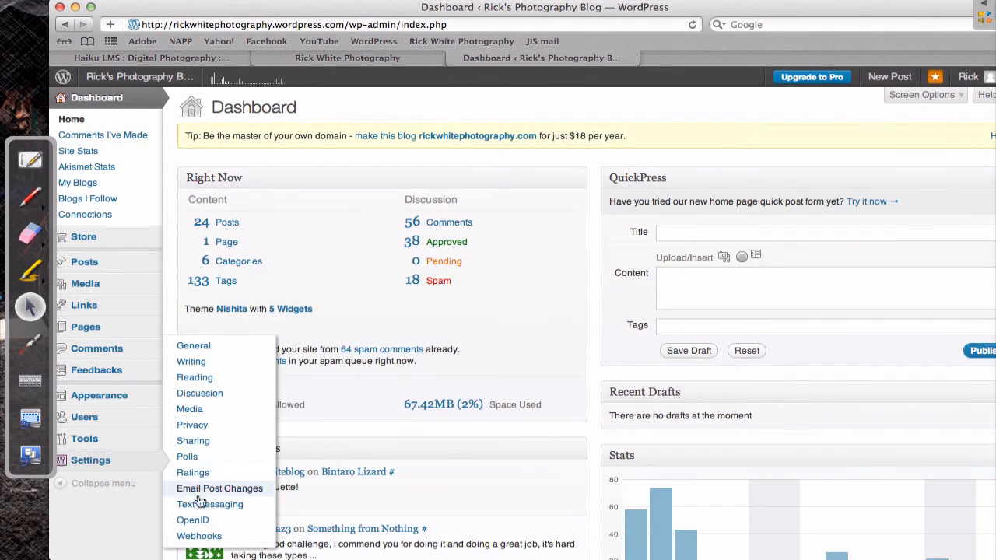
{"action": "mouse_move", "coordinate": [187, 457]}
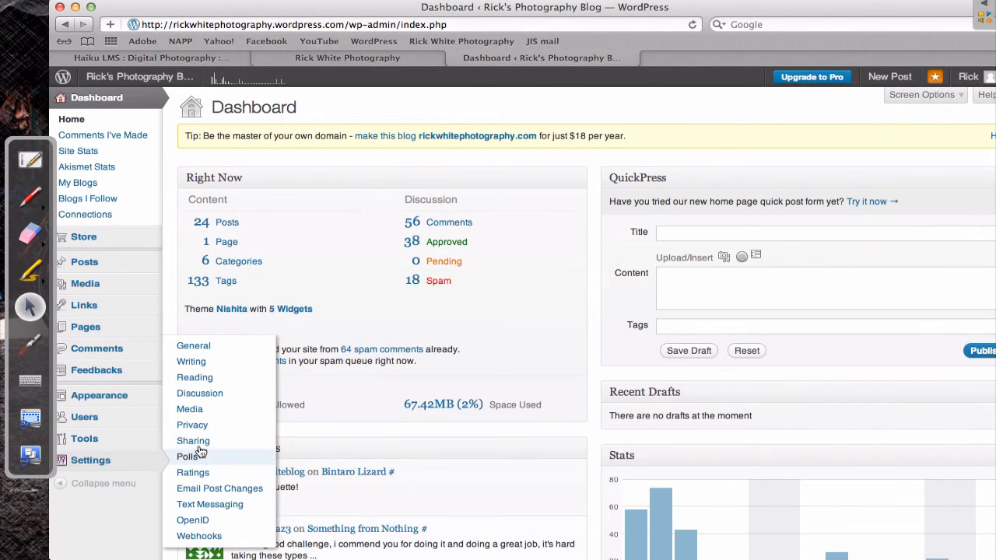
{"action": "left_click", "coordinate": [193, 442]}
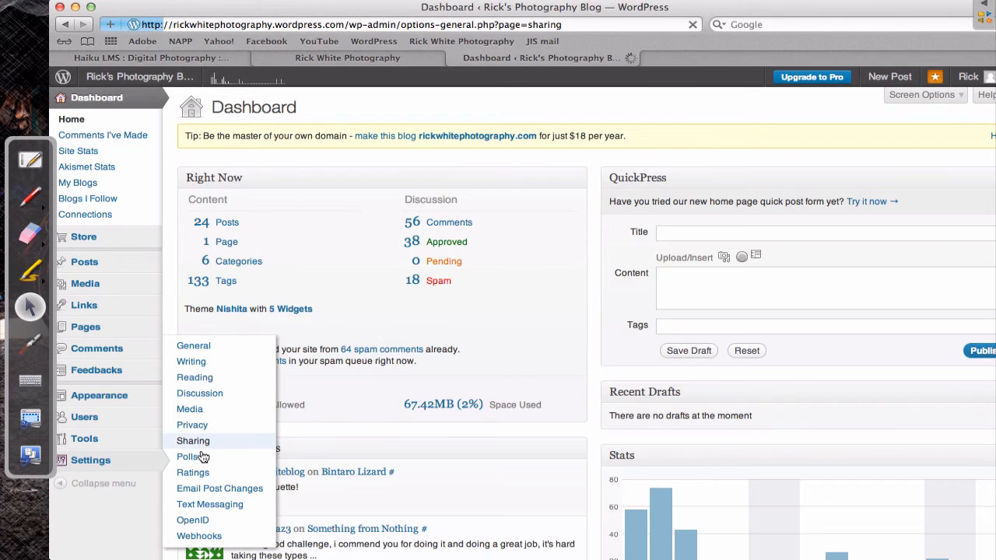
{"action": "left_click", "coordinate": [193, 442]}
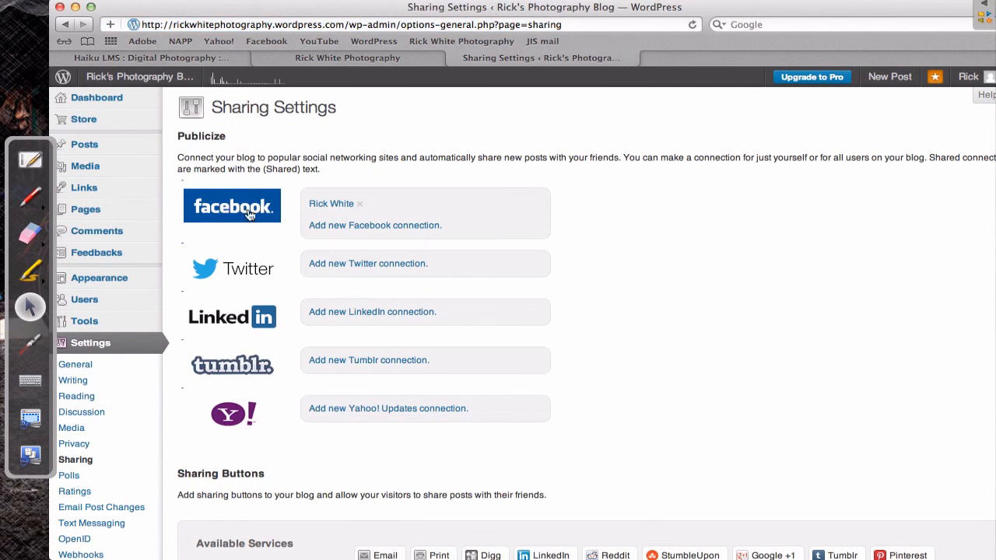
{"action": "mouse_move", "coordinate": [253, 194]}
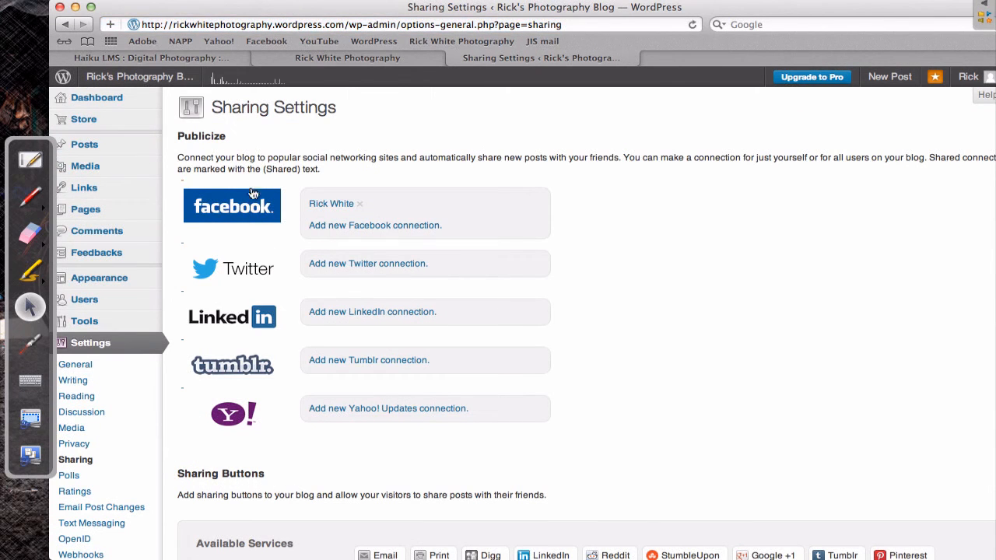
{"action": "mouse_move", "coordinate": [233, 211]}
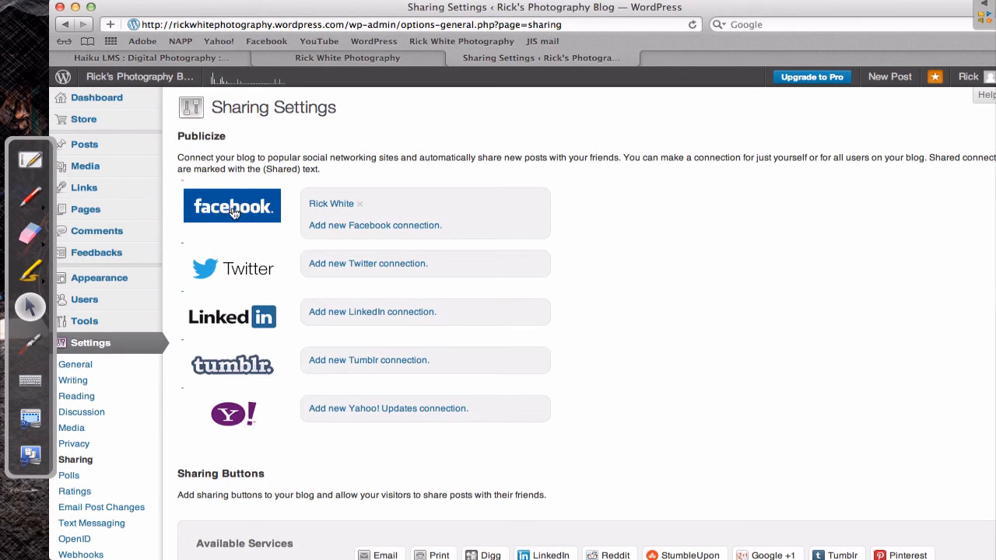
{"action": "mouse_move", "coordinate": [235, 171]}
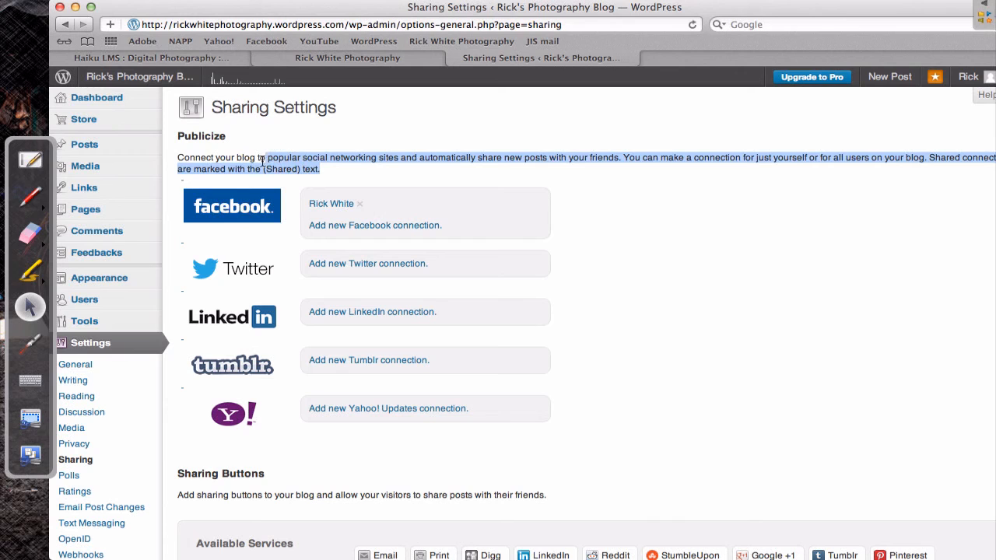
{"action": "mouse_move", "coordinate": [267, 165]}
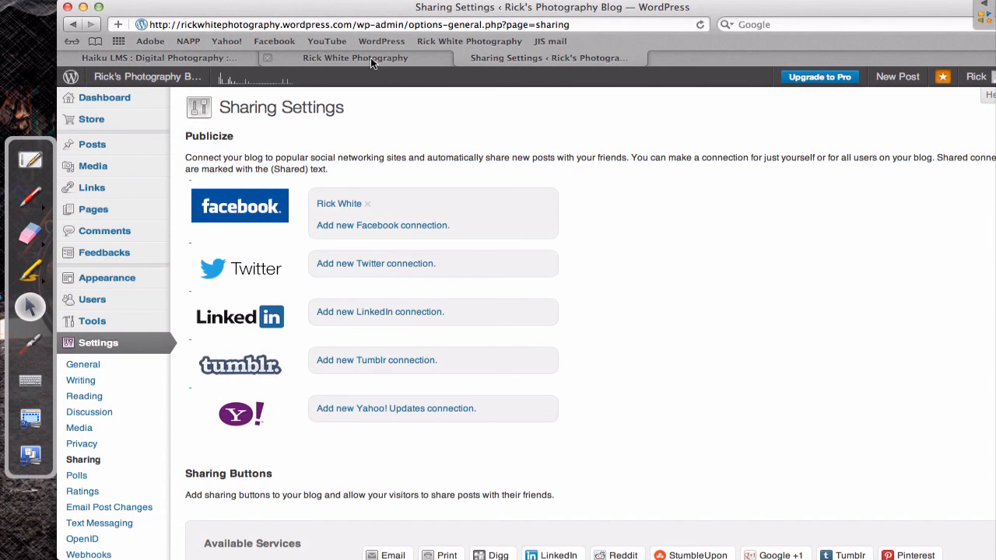
Return from WordPress sharing settings to the Haiku LMS Week 5 Shutter Speed page.
{"action": "left_click", "coordinate": [355, 57]}
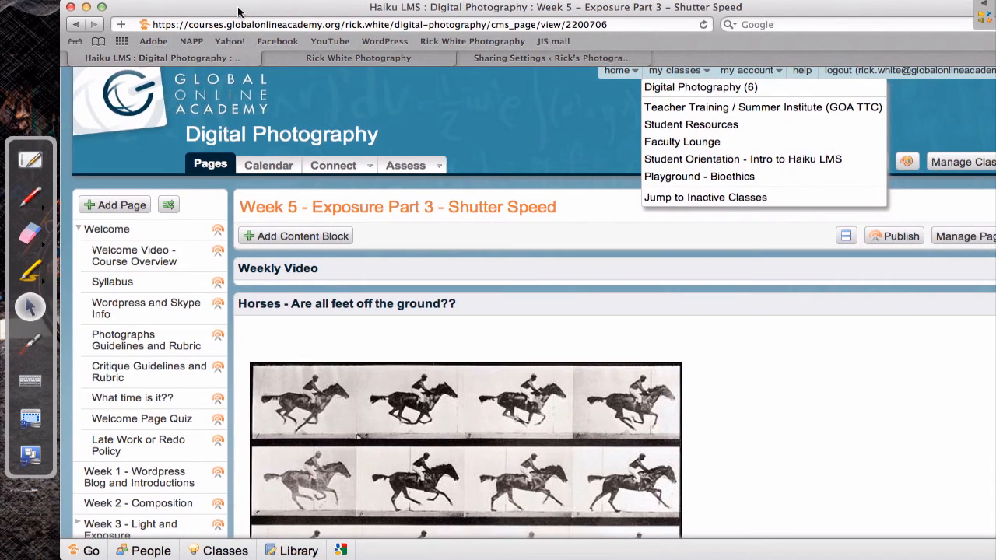
{"action": "left_click", "coordinate": [746, 70]}
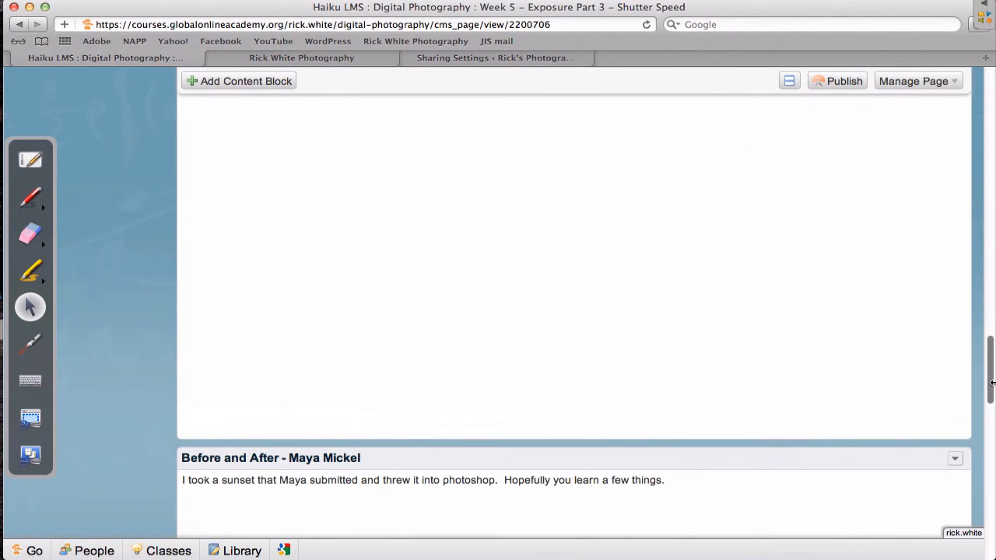
{"action": "scroll", "scroll_direction": "up", "scroll_amount": 3}
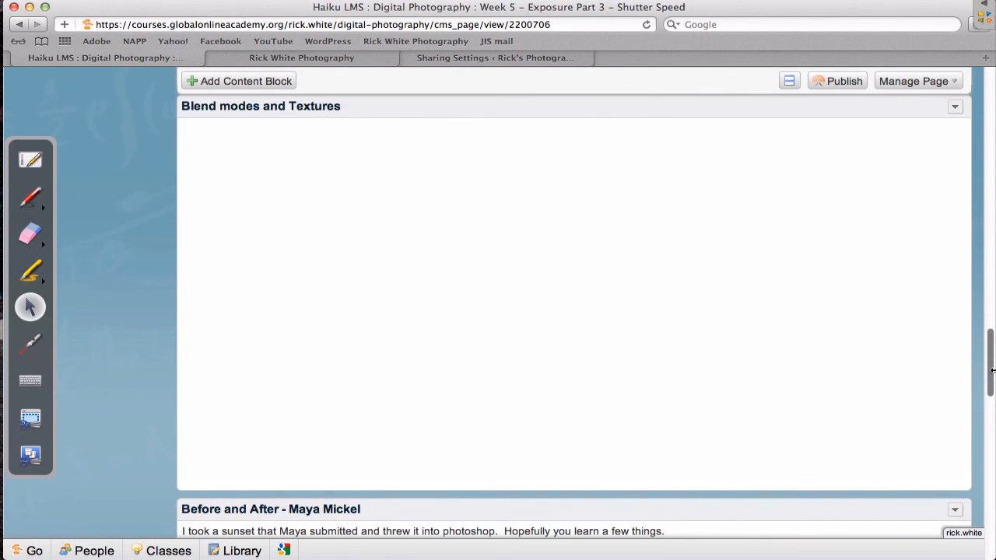
{"action": "scroll", "scroll_direction": "up", "scroll_amount": 3}
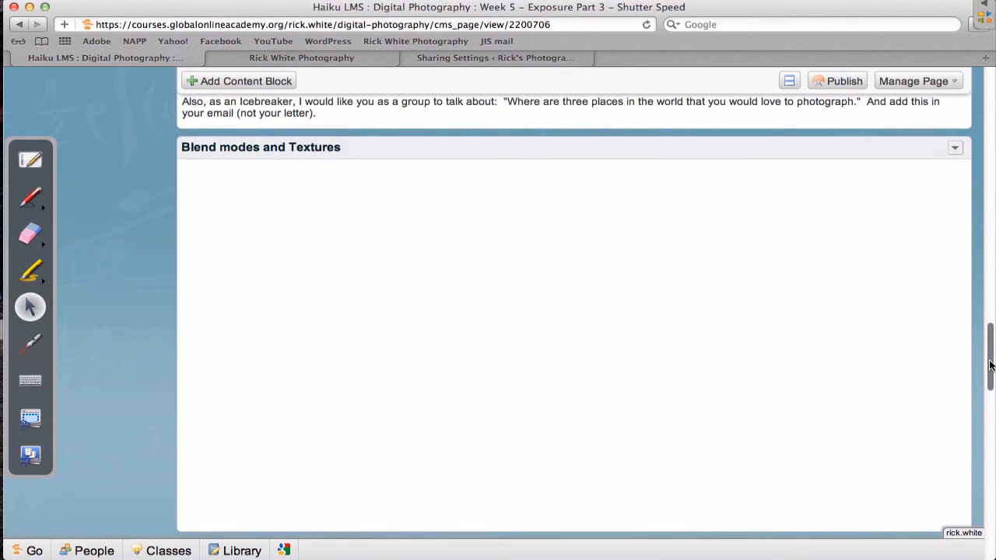
{"action": "scroll", "scroll_direction": "down", "scroll_amount": 3}
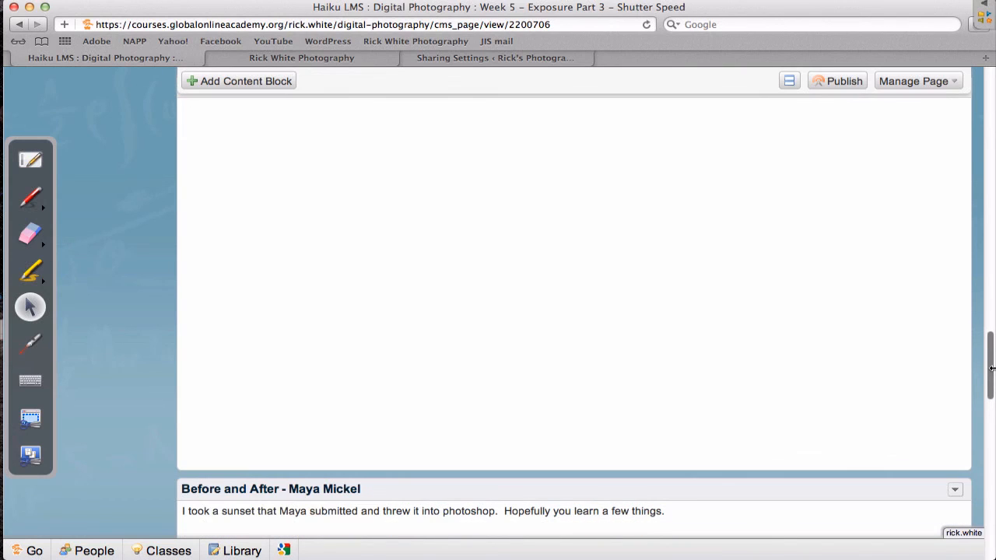
{"action": "scroll", "scroll_direction": "up", "scroll_amount": 3}
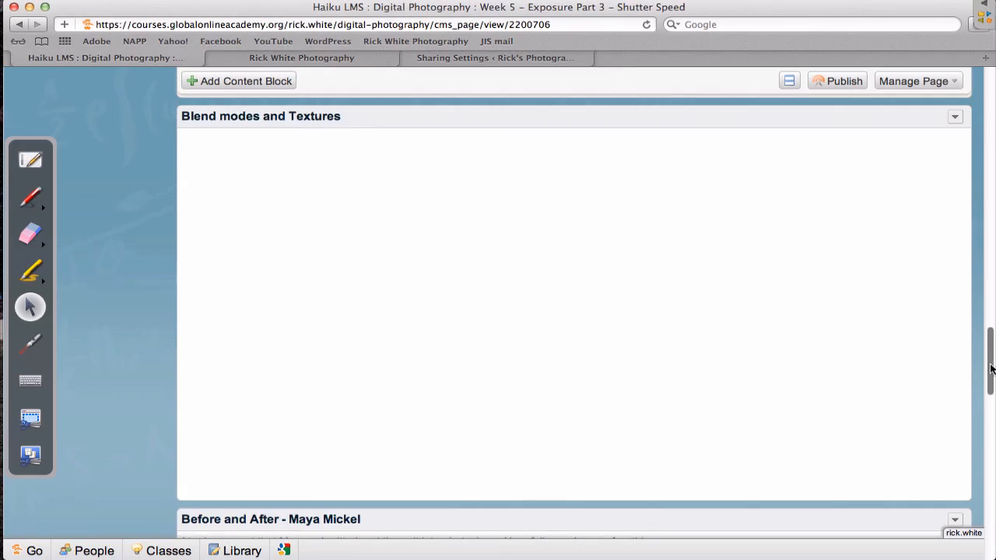
{"action": "scroll", "scroll_direction": "down", "scroll_amount": 3}
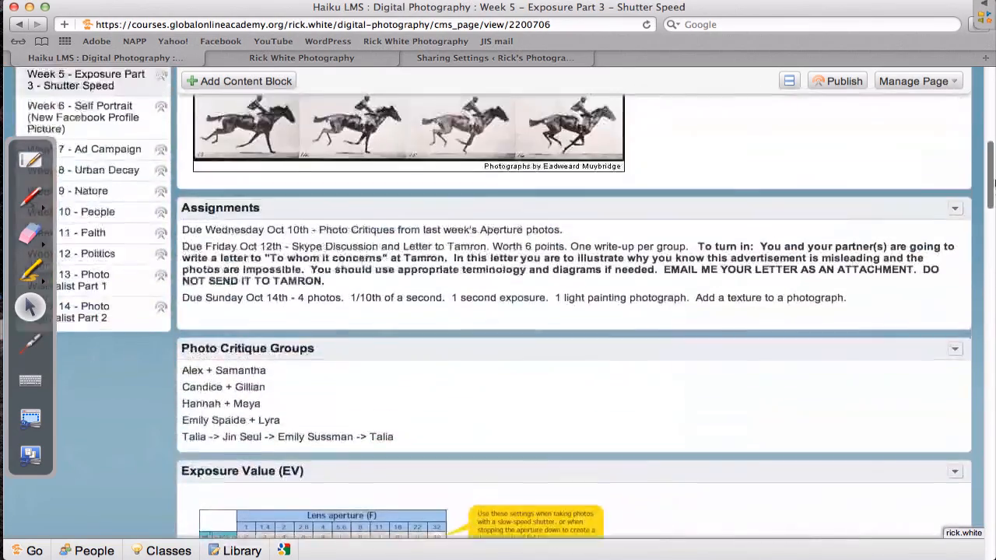
{"action": "scroll", "scroll_direction": "up", "scroll_amount": 3}
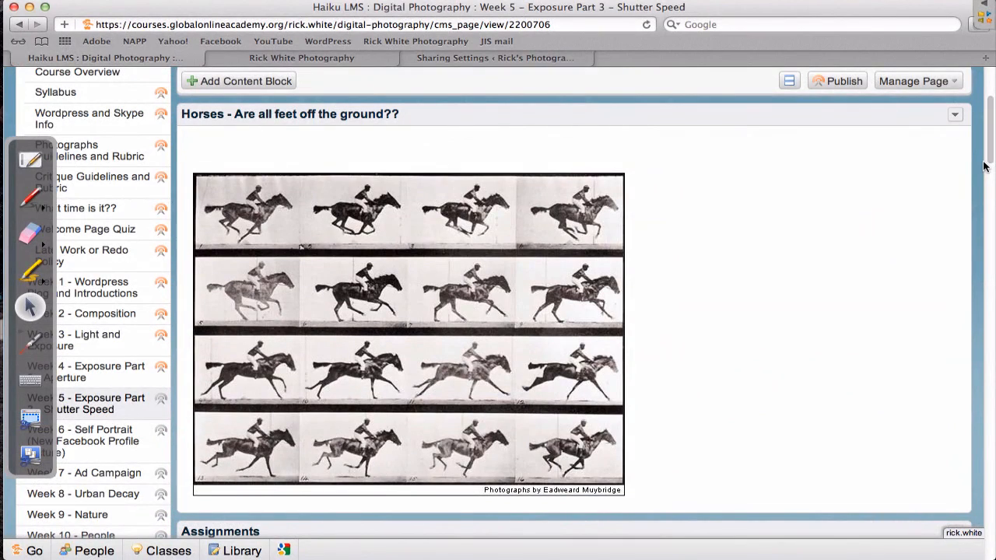